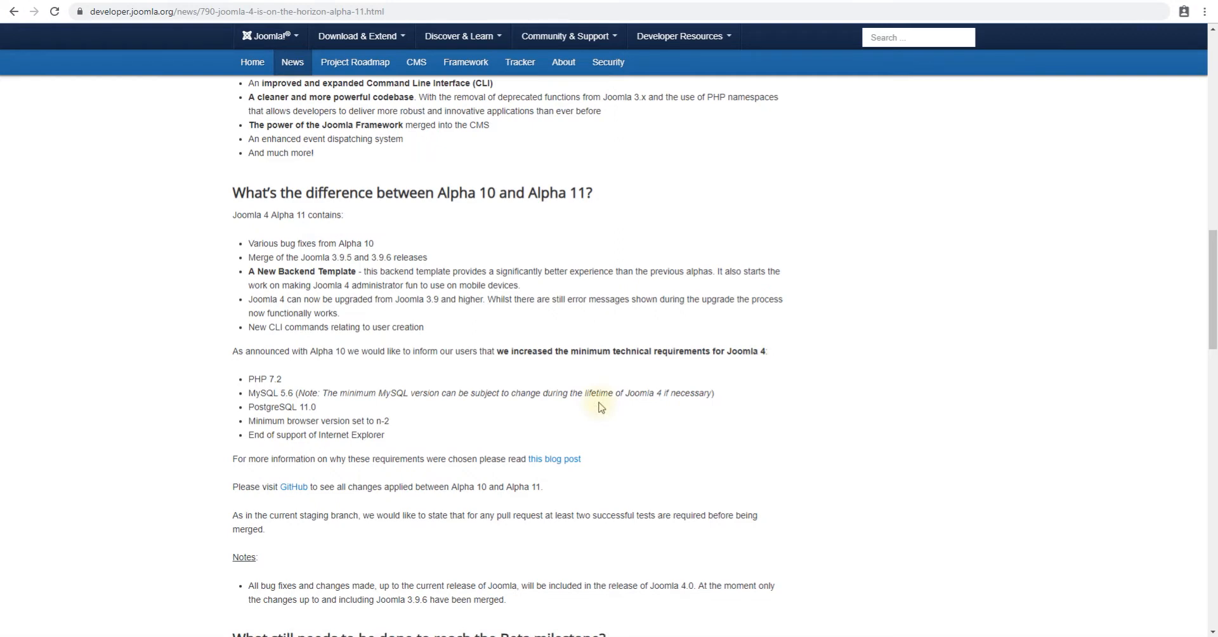
mouse_move(407, 366)
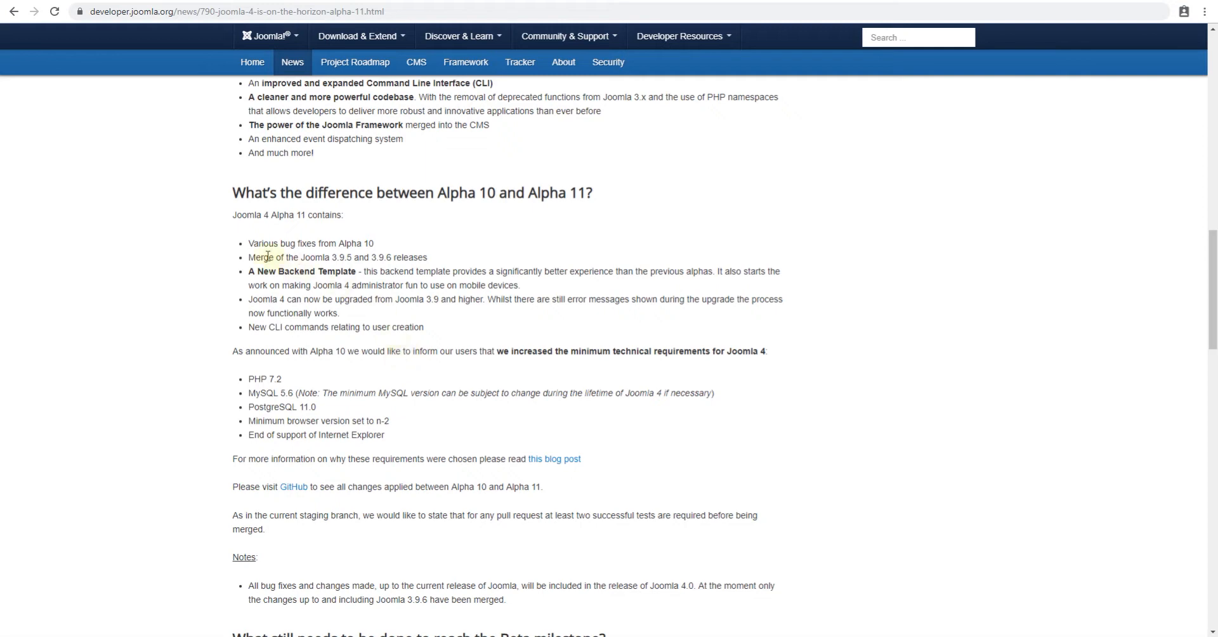
- Highlight the release-note bullets about the new backend template and Joomla 3.9 upgrades, then clear the highlight
left_click_drag(249, 244, 306, 272)
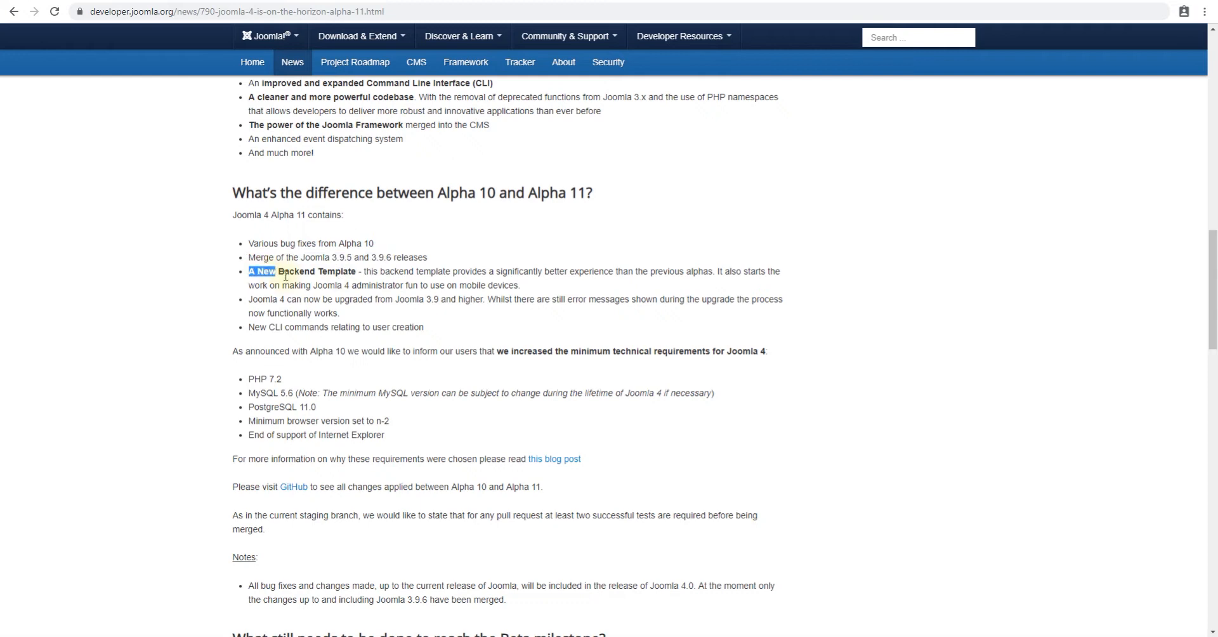
left_click_drag(247, 271, 516, 285)
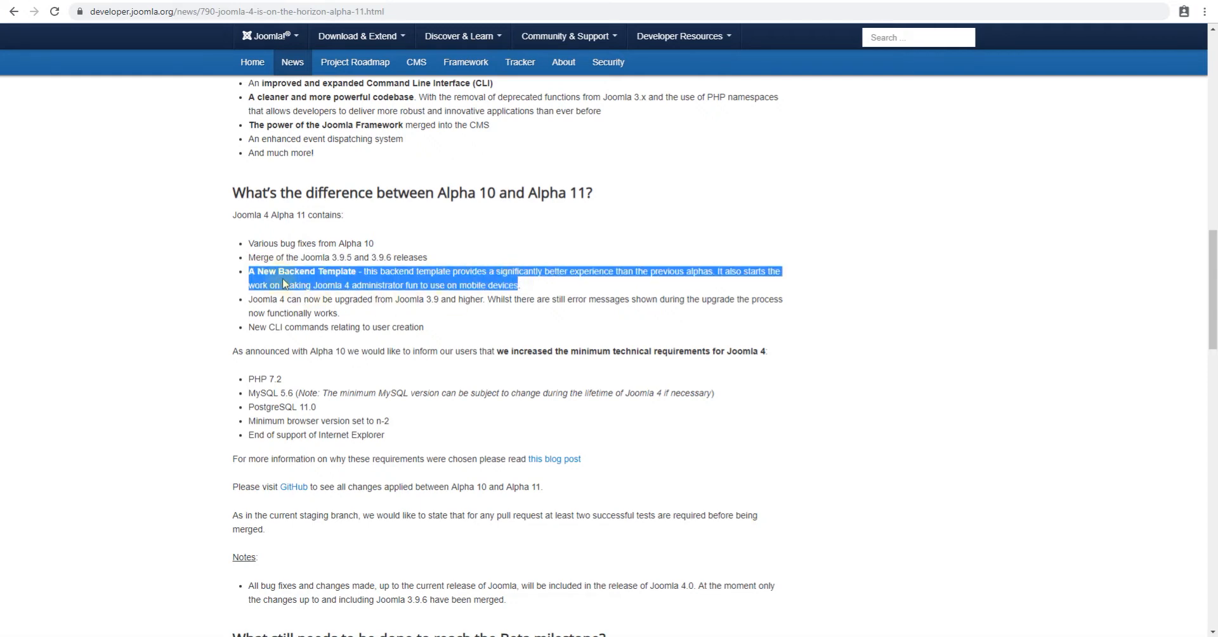
left_click_drag(292, 272, 504, 300)
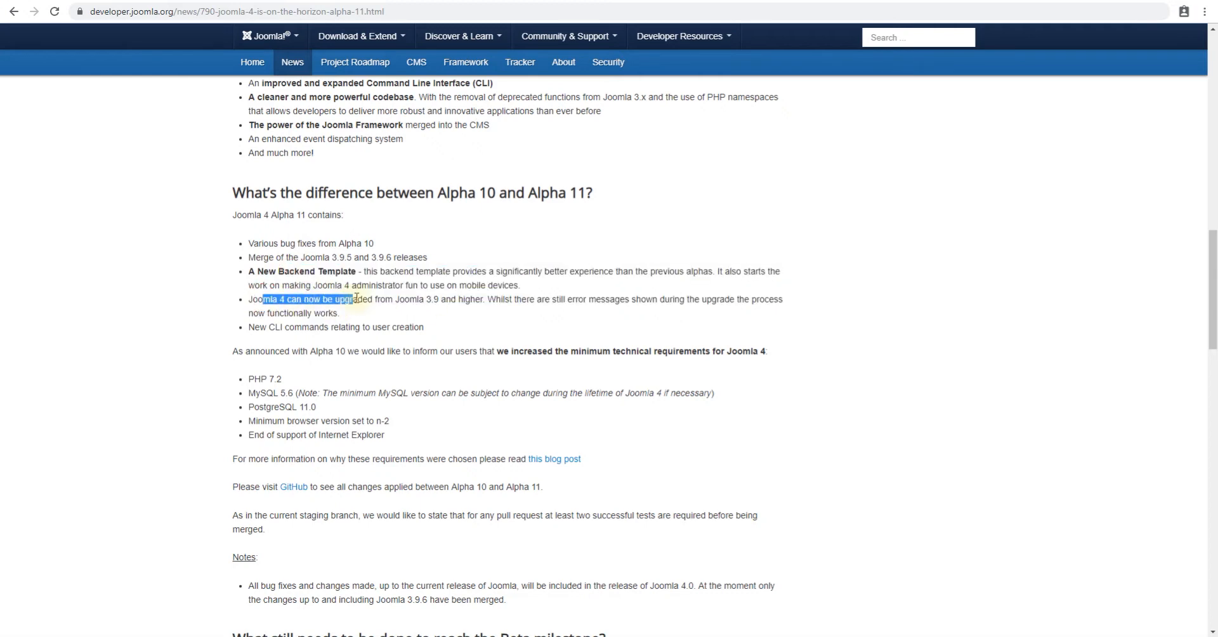
left_click(389, 313)
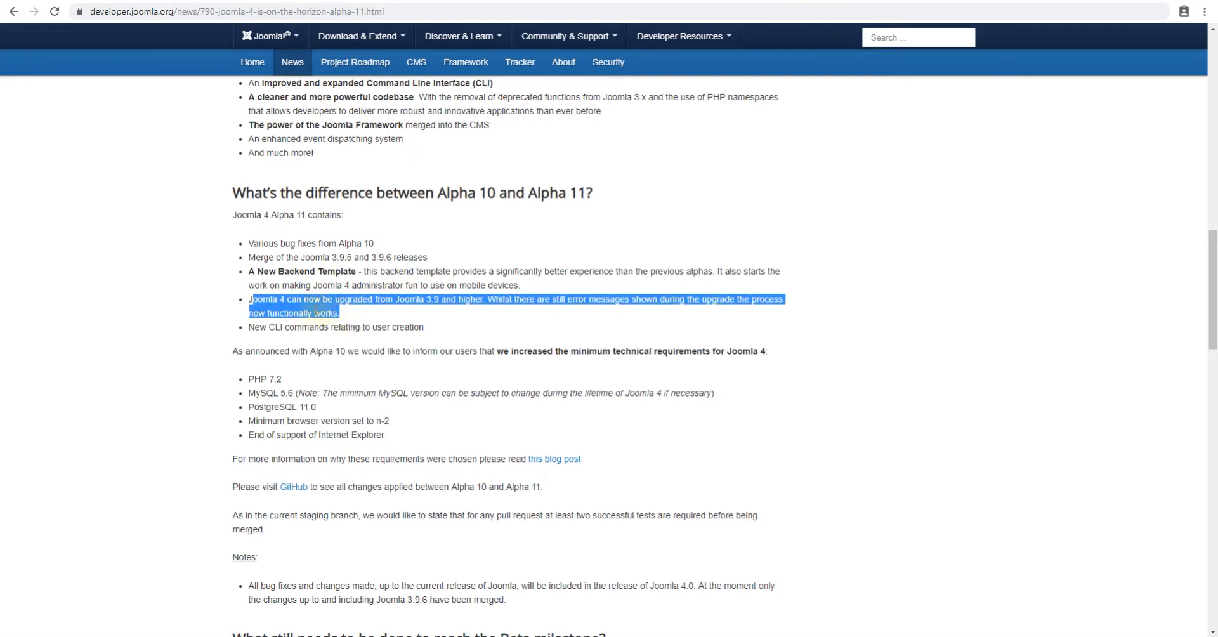
left_click(346, 312)
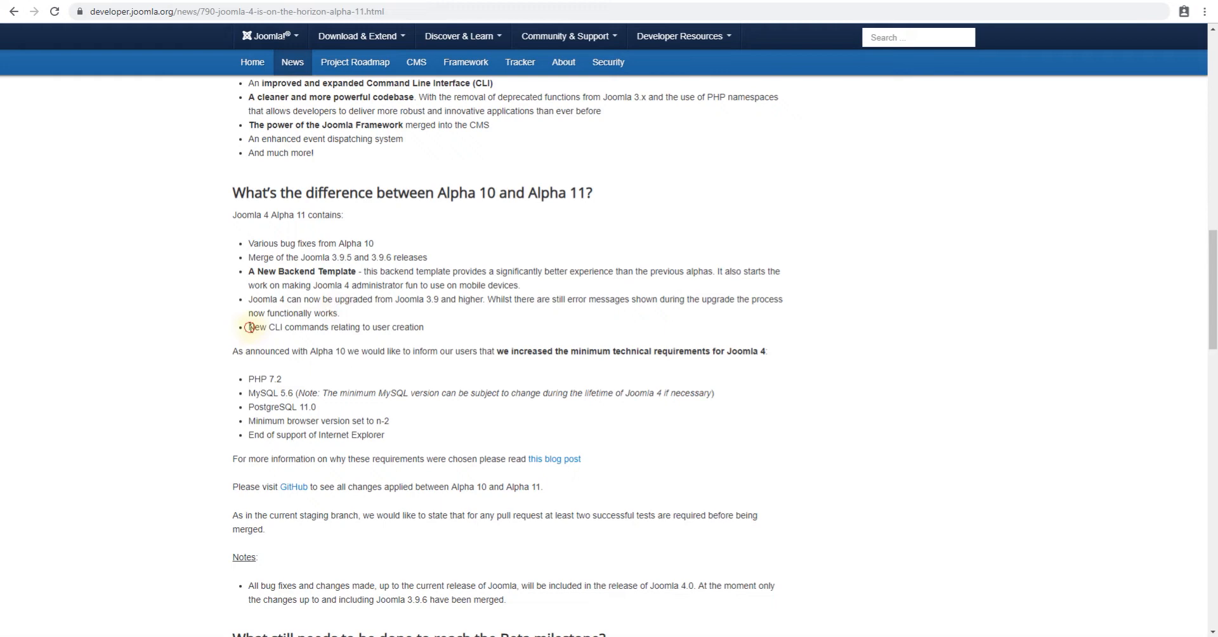
mouse_move(426, 330)
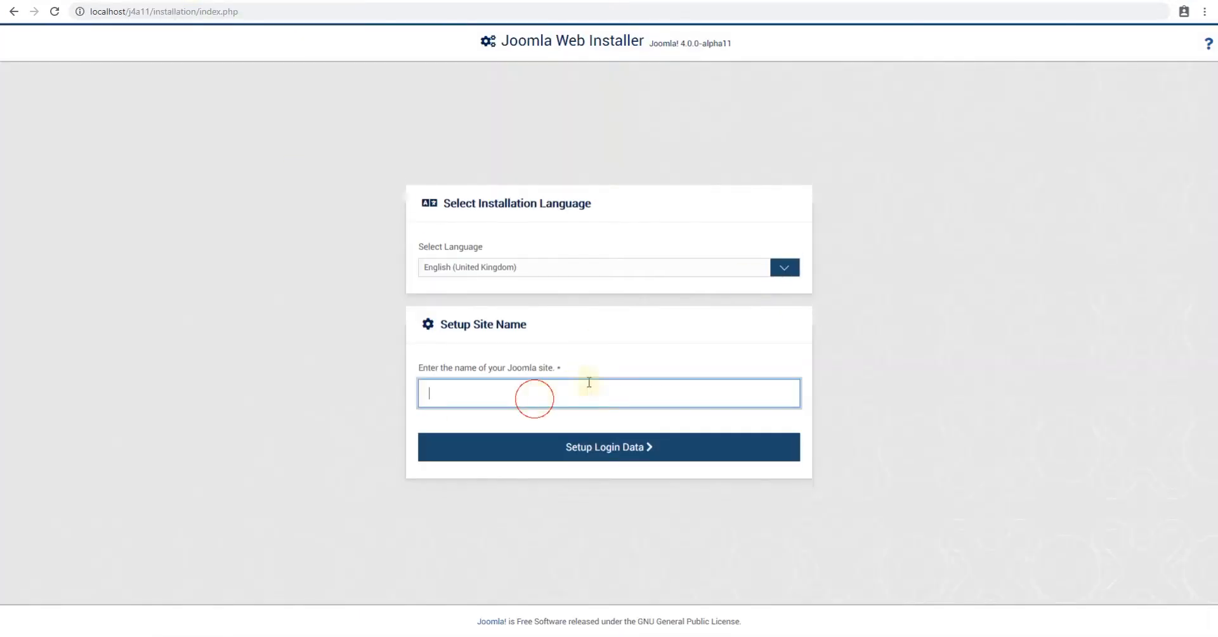
mouse_move(873, 256)
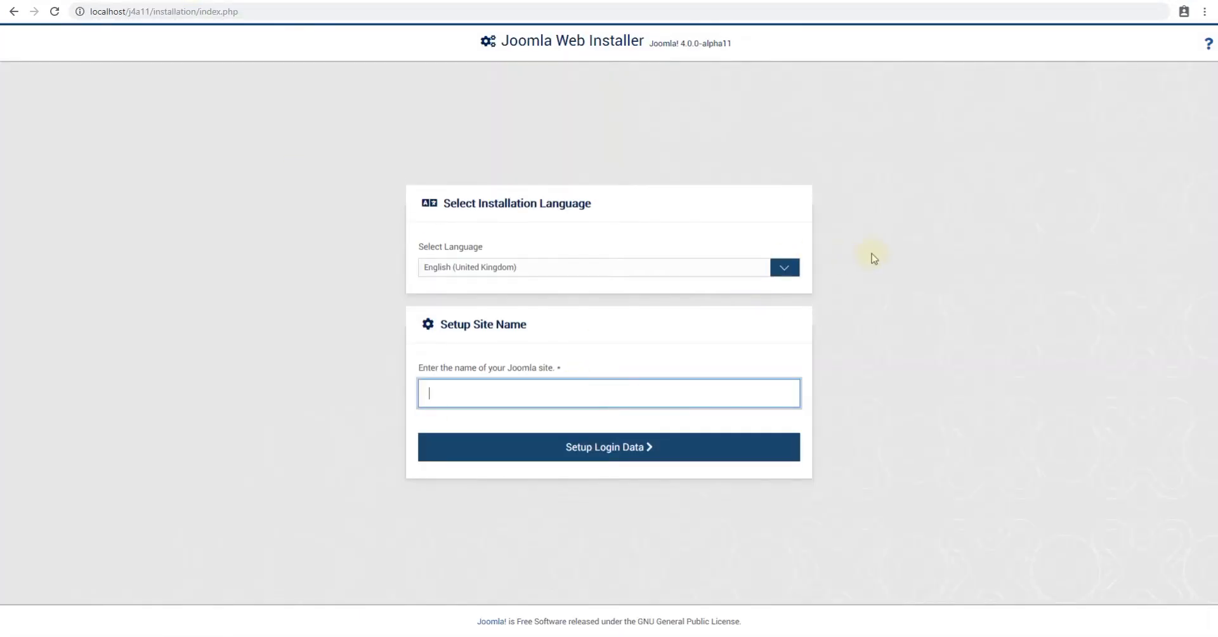
- Enter the site name beginning 'Joomla 4 A' in the installer's Site Name field
type("Joomla")
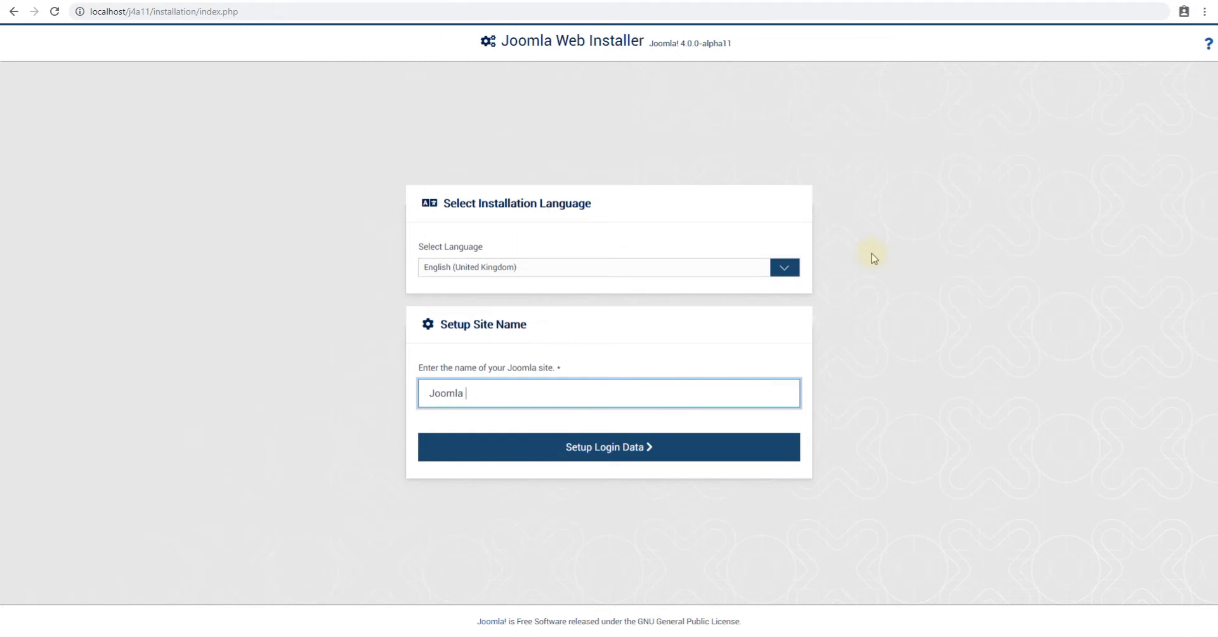
type("A")
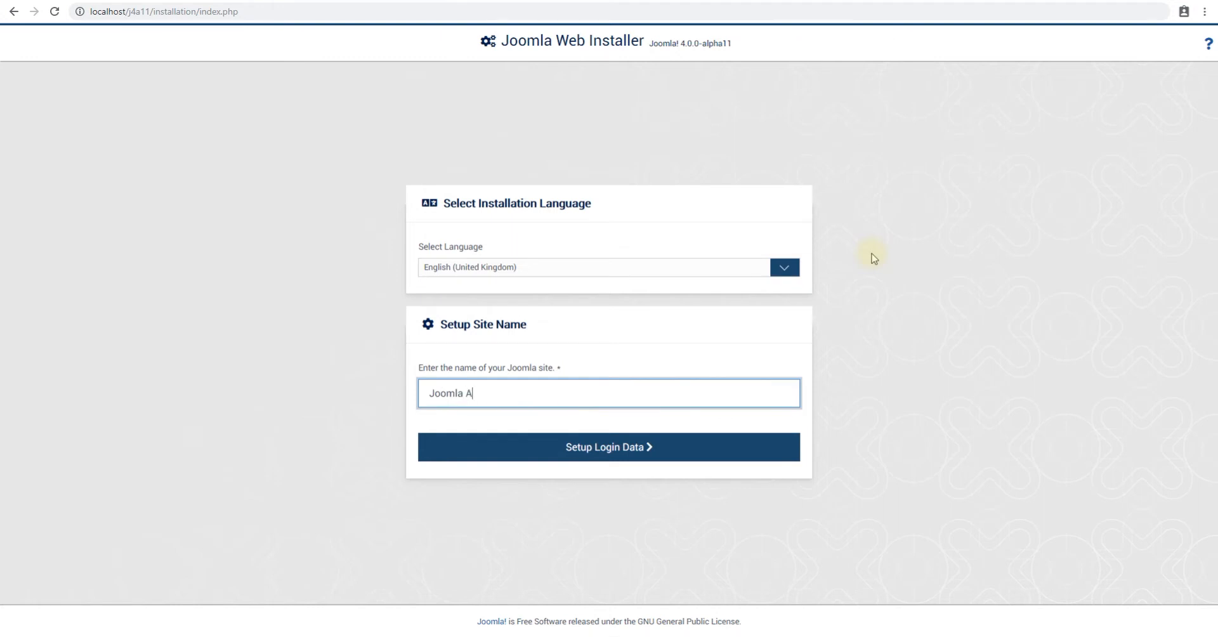
type("Joomla 4 A")
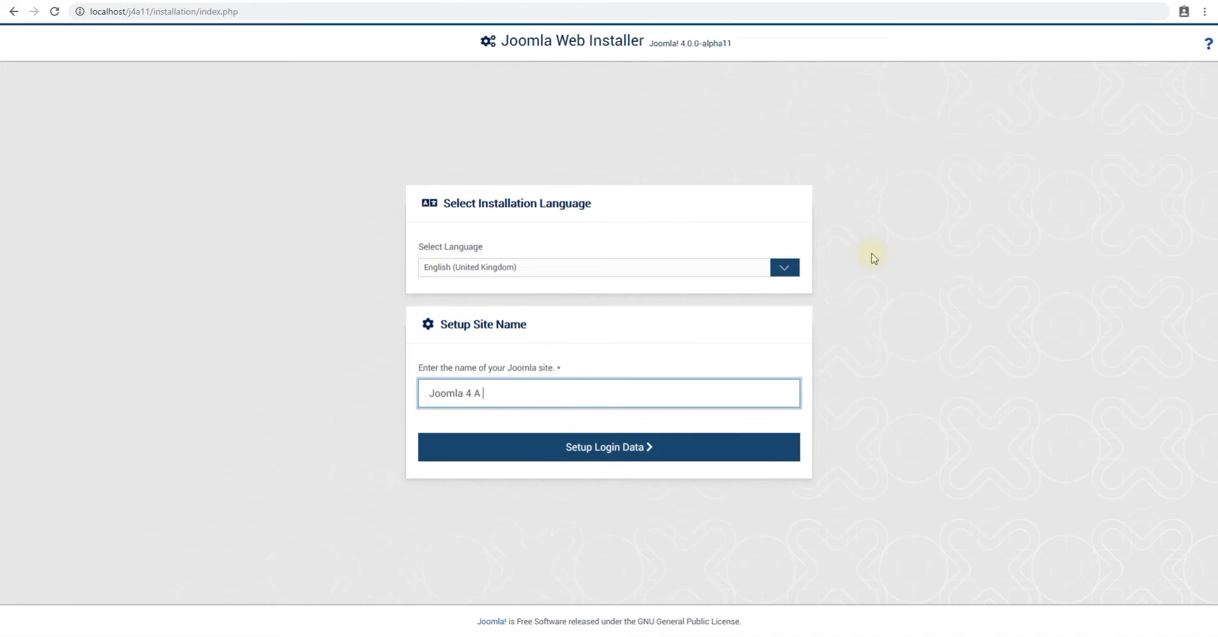
left_click(609, 447)
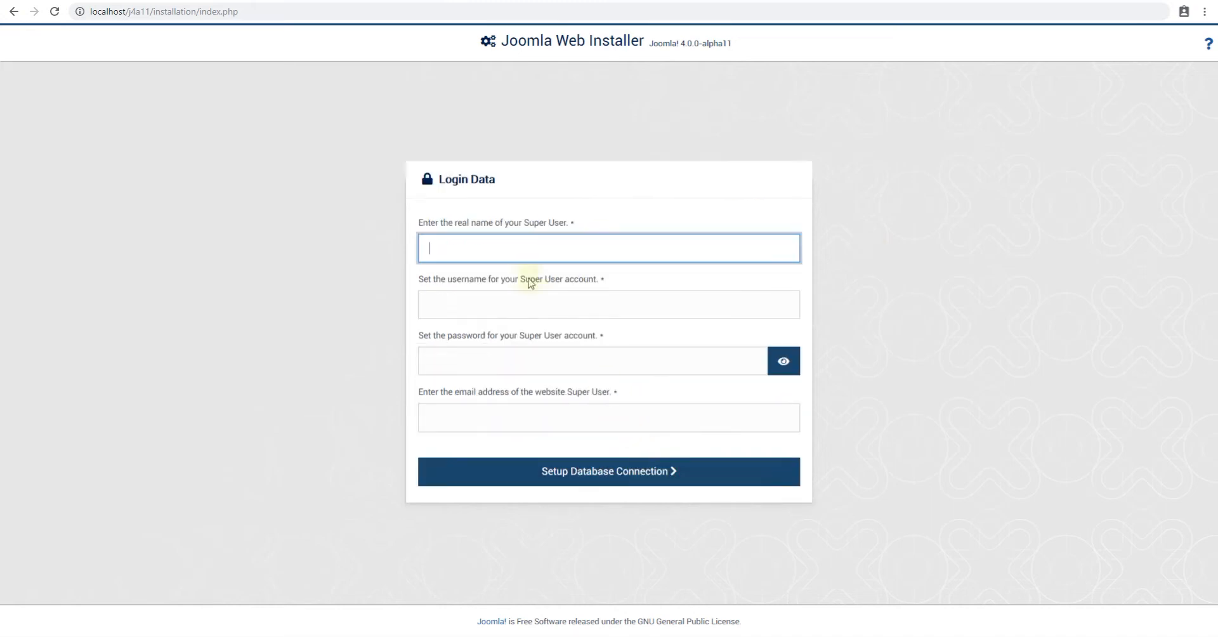
type("admi")
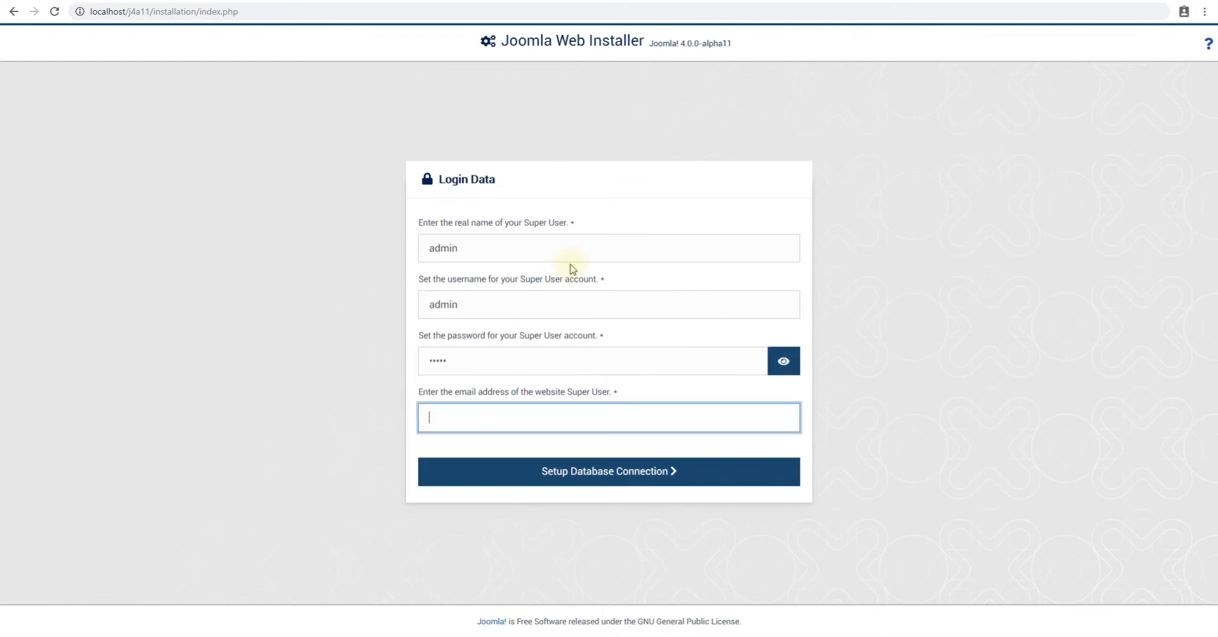
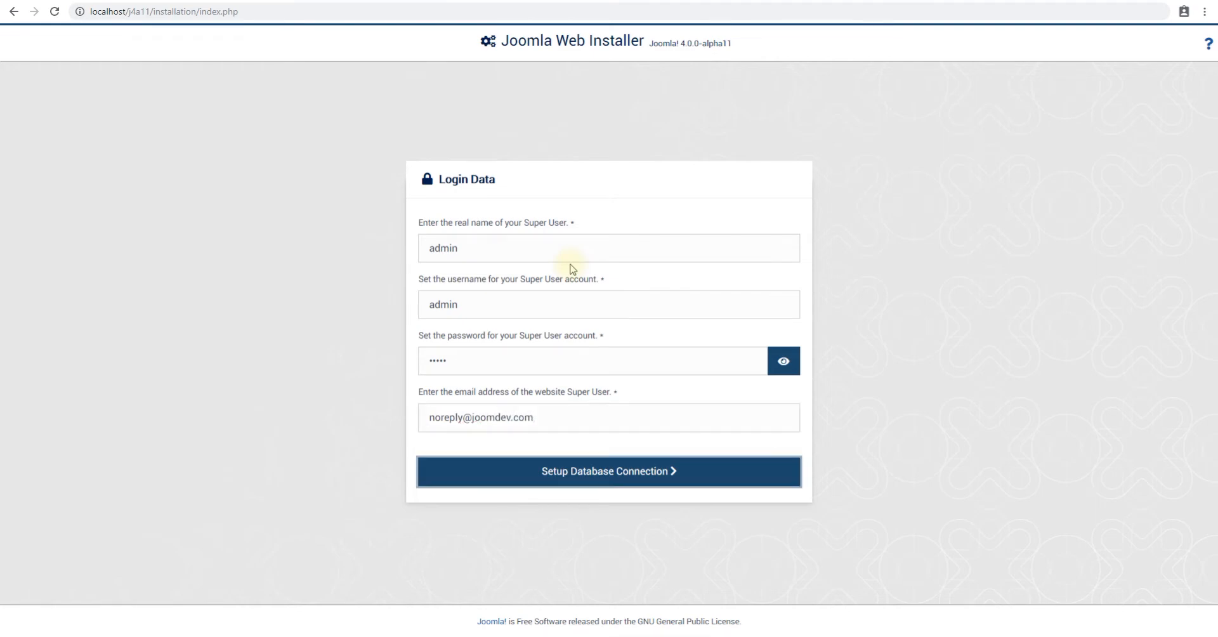
- Set the MySQLi database user root and name joomla4_a11, then start installing Joomla
left_click(609, 471)
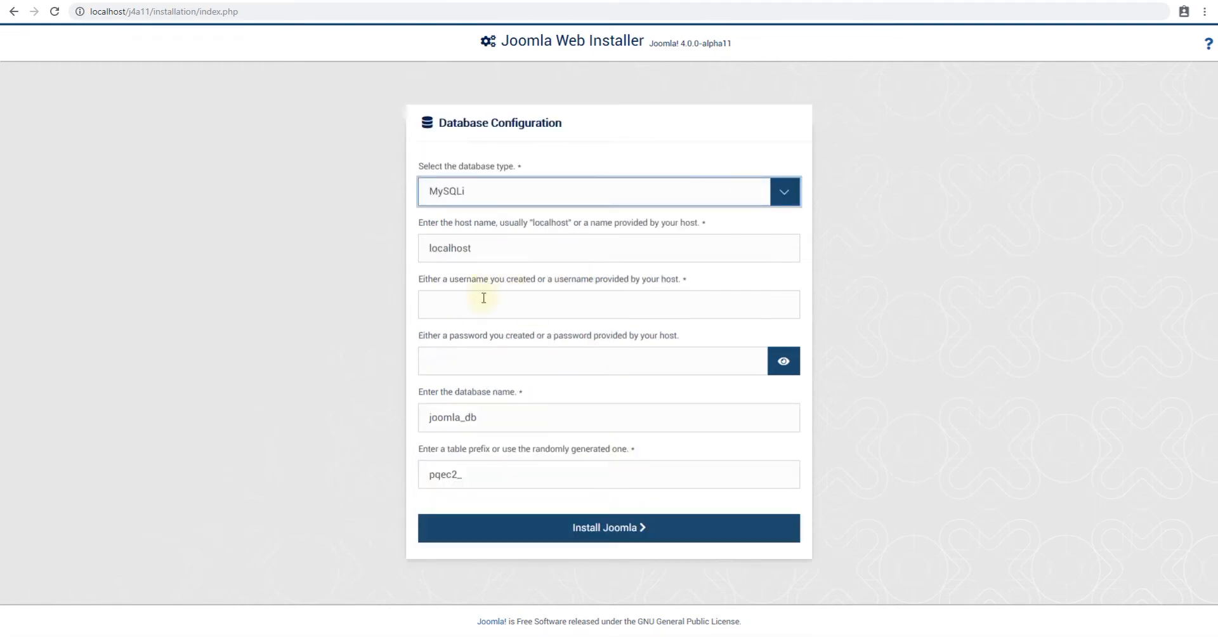
type("root")
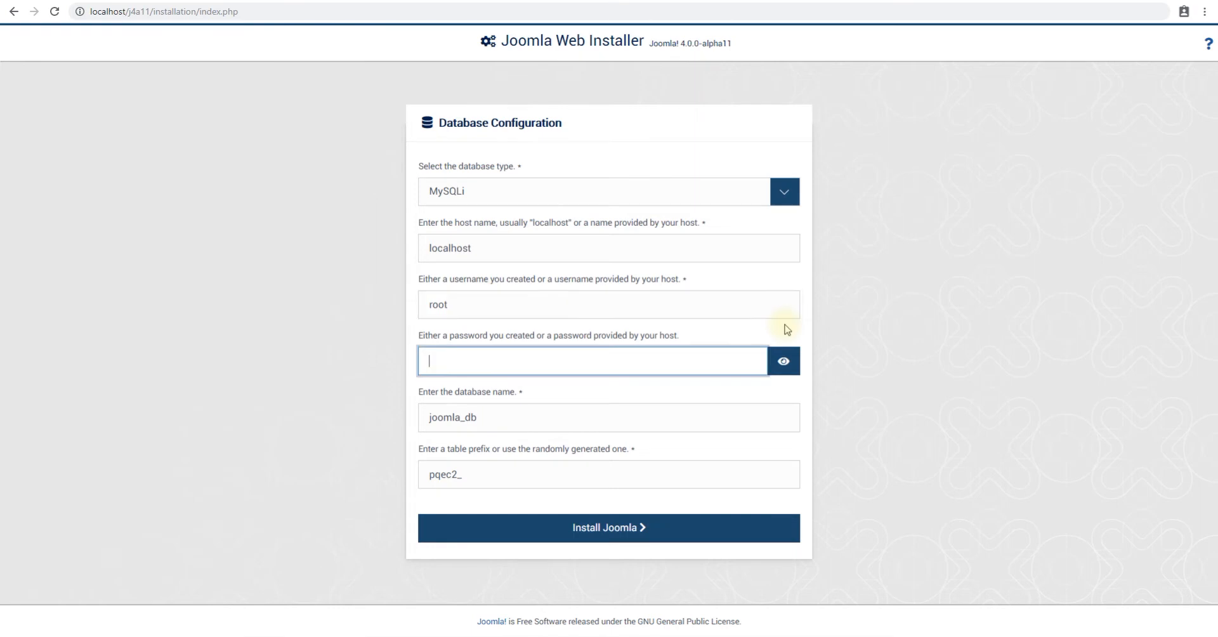
type("jooml")
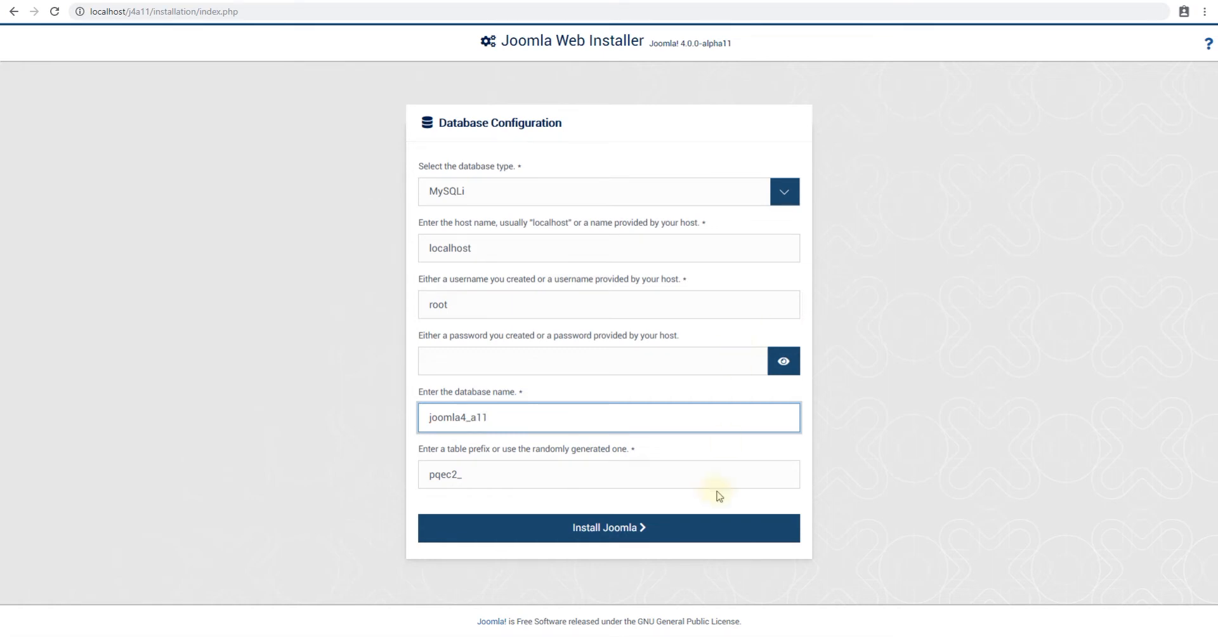
left_click(609, 527)
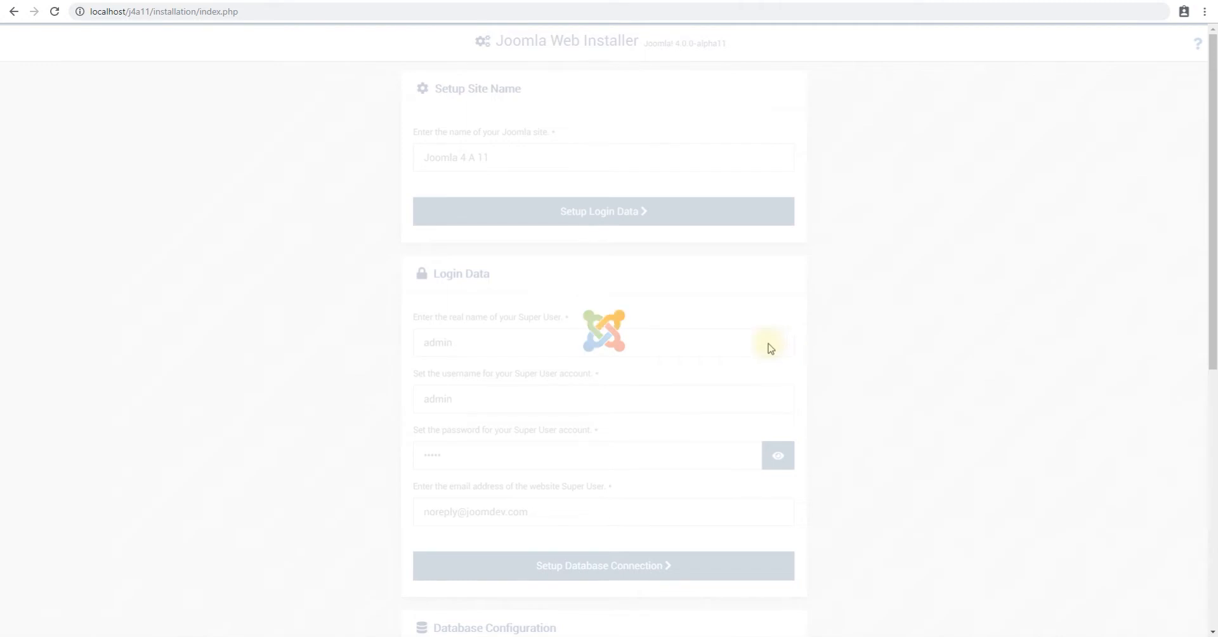
mouse_move(681, 418)
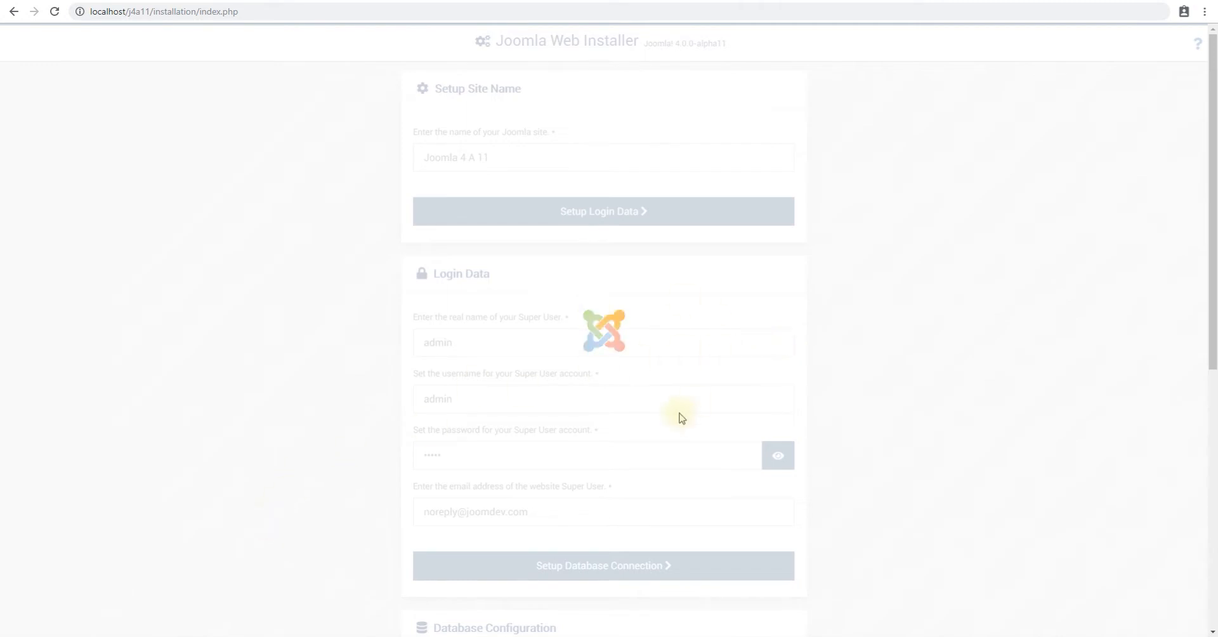
mouse_move(651, 400)
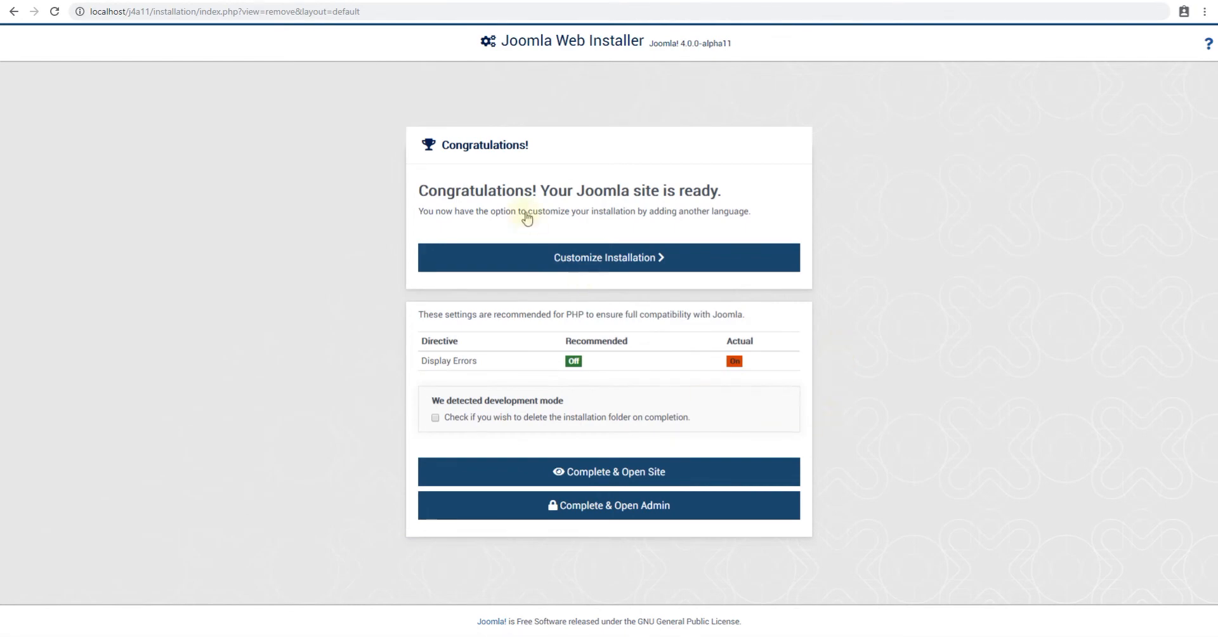
mouse_move(607, 269)
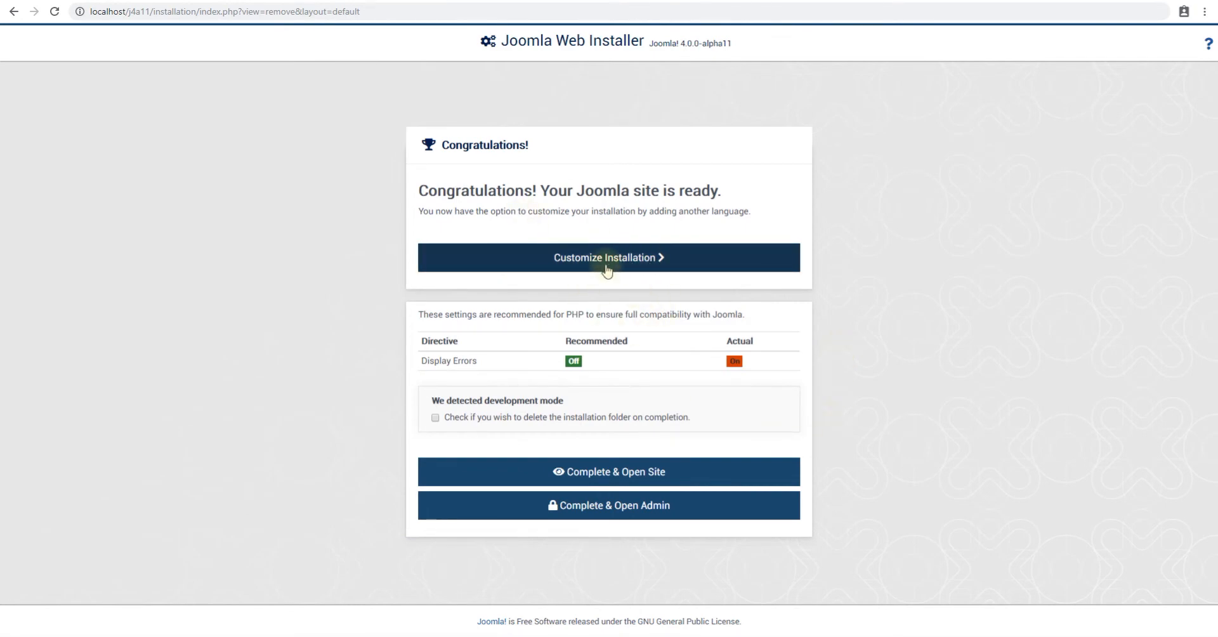
- Skip the extra languages, request sample data and dismiss the view-not-found error
left_click(609, 258)
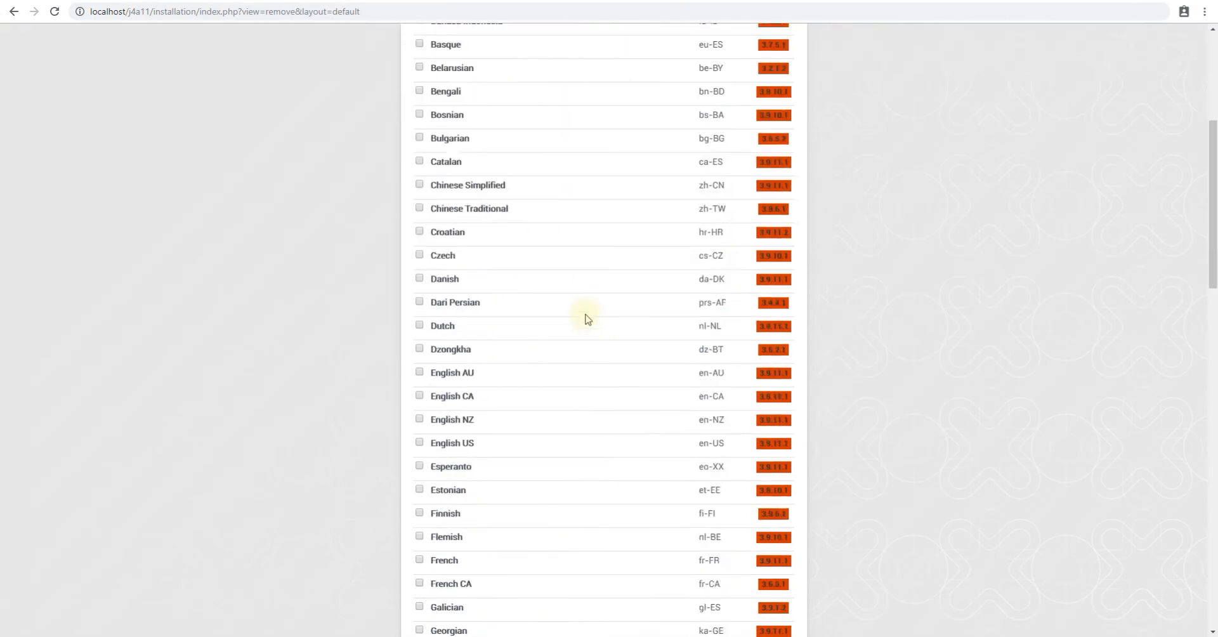
scroll("down", 3)
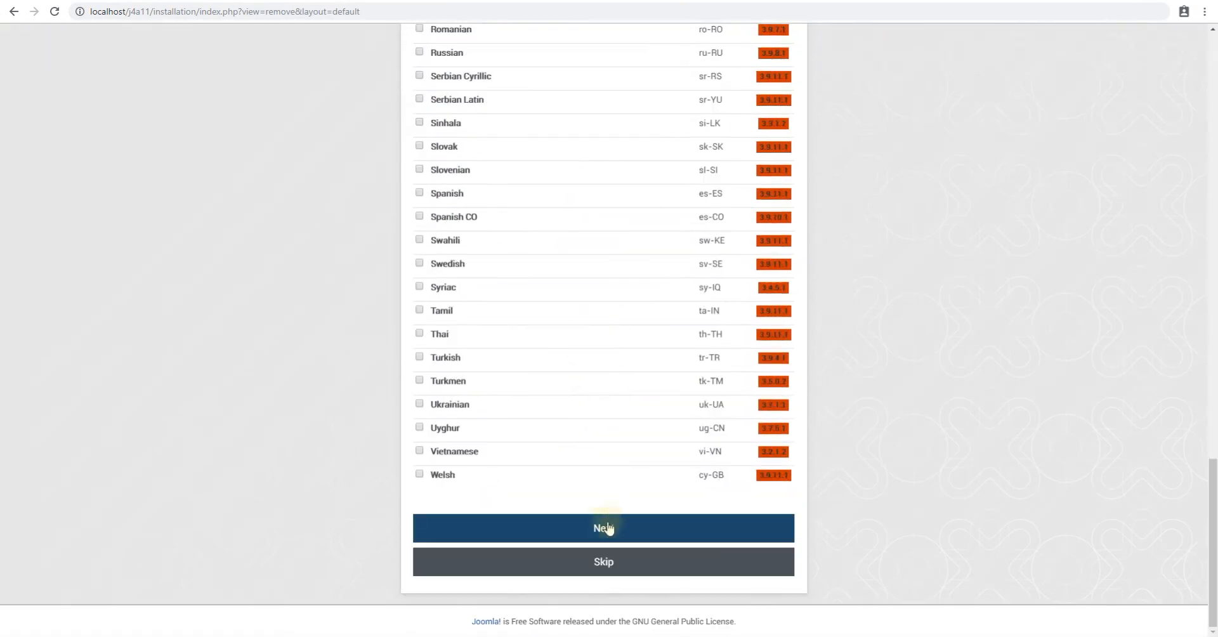
left_click(604, 528)
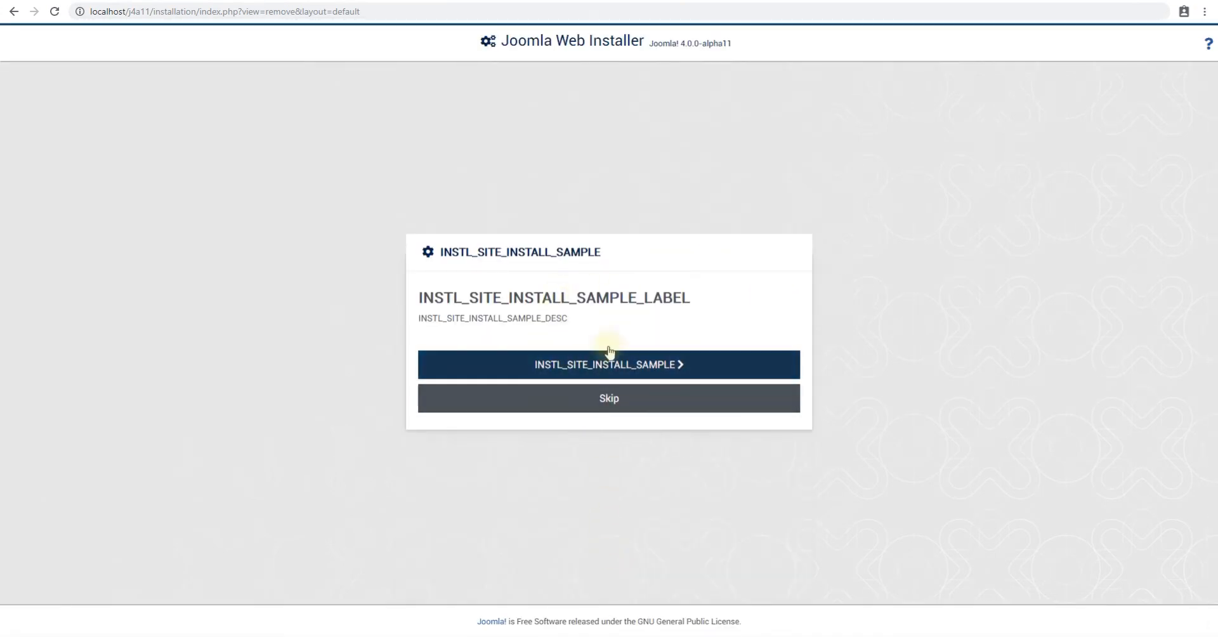
mouse_move(583, 313)
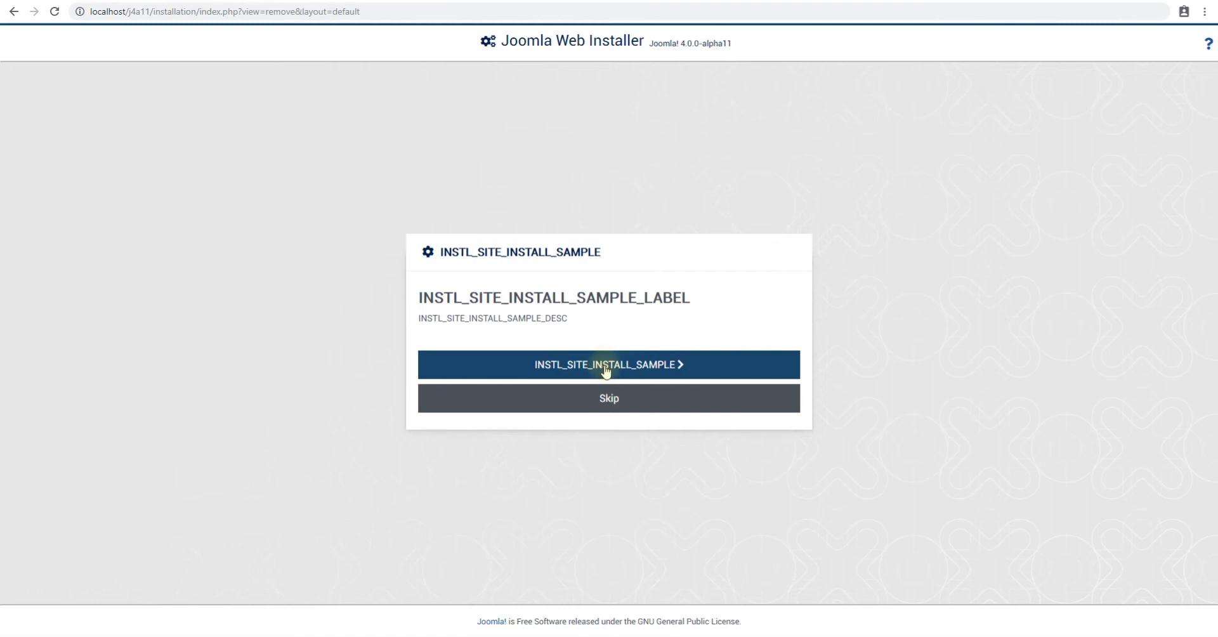
left_click(608, 364)
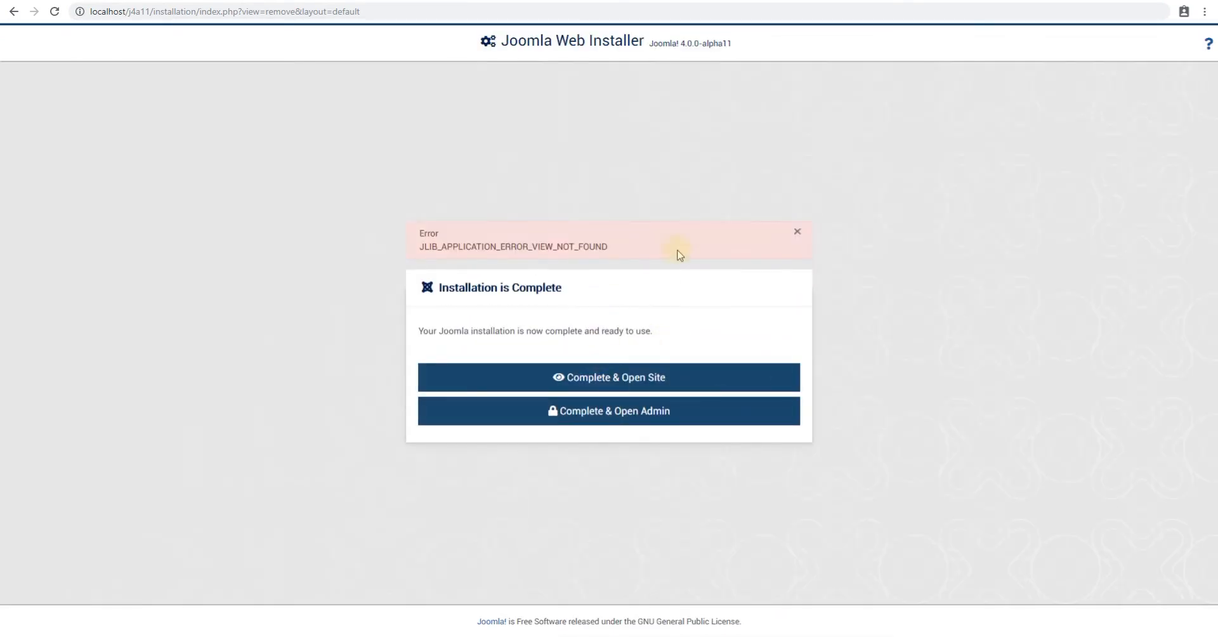
left_click(584, 376)
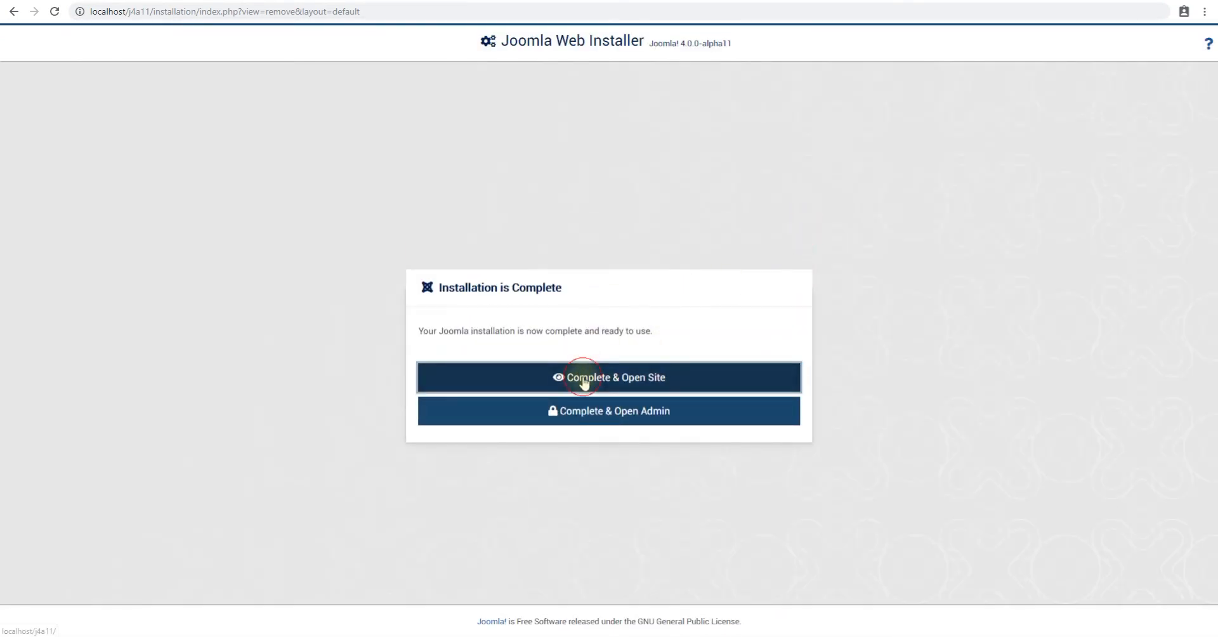
- Edit the address to localhost/j4a11/admin and load the administrator login page
left_click(584, 377)
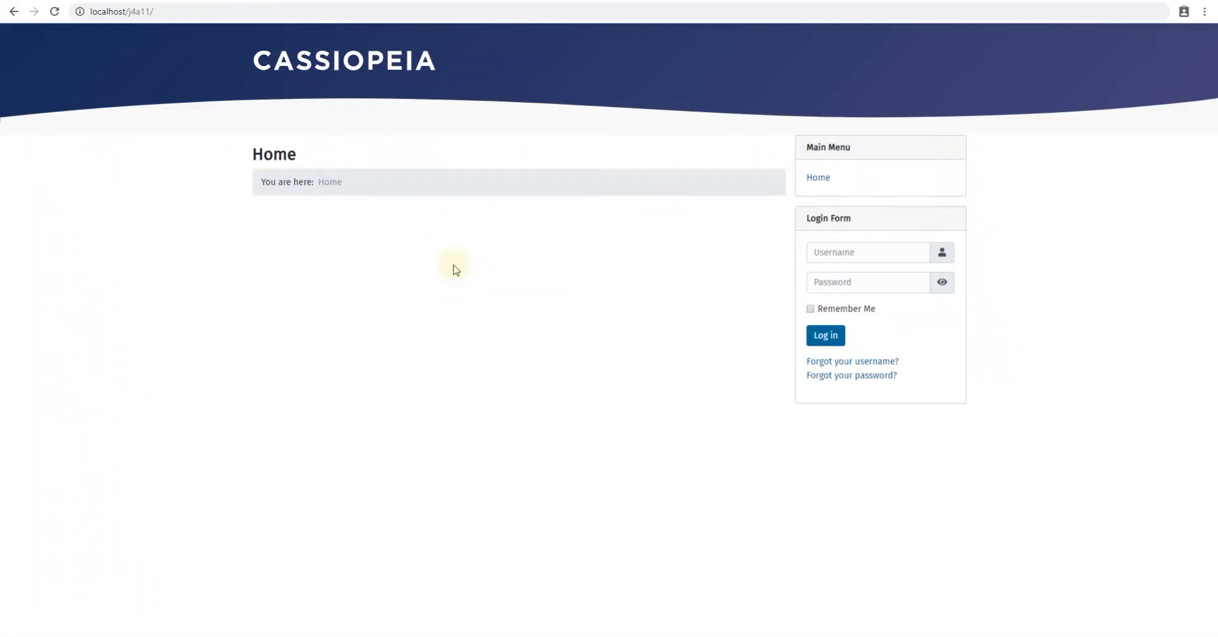
left_click(264, 11)
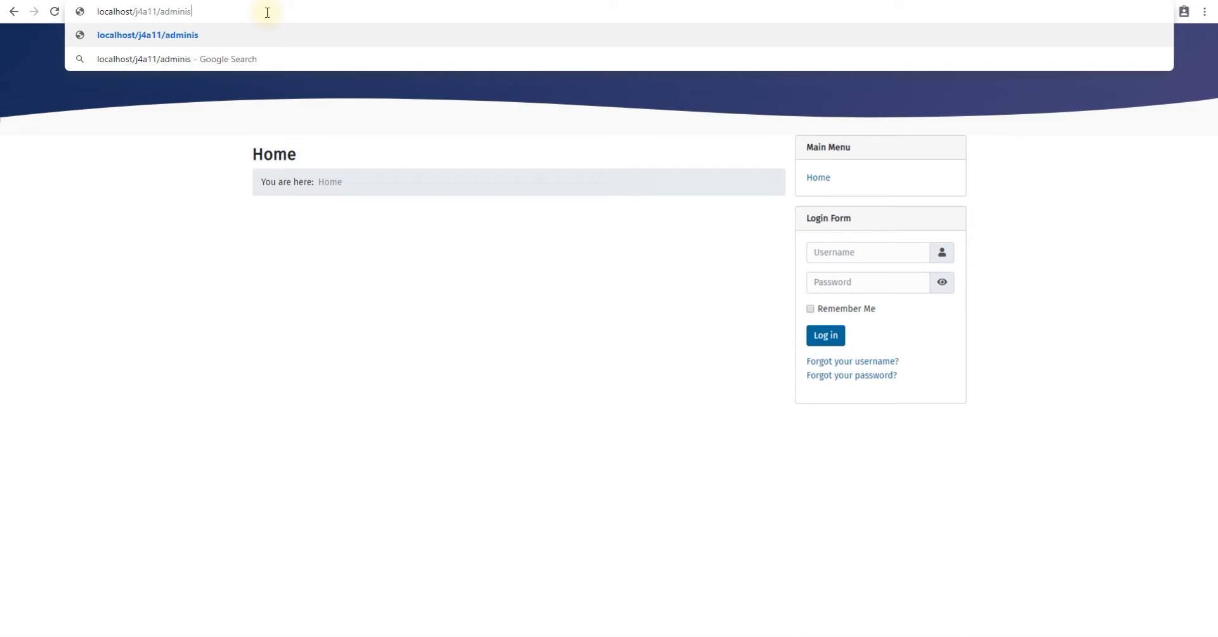
key("Backspace")
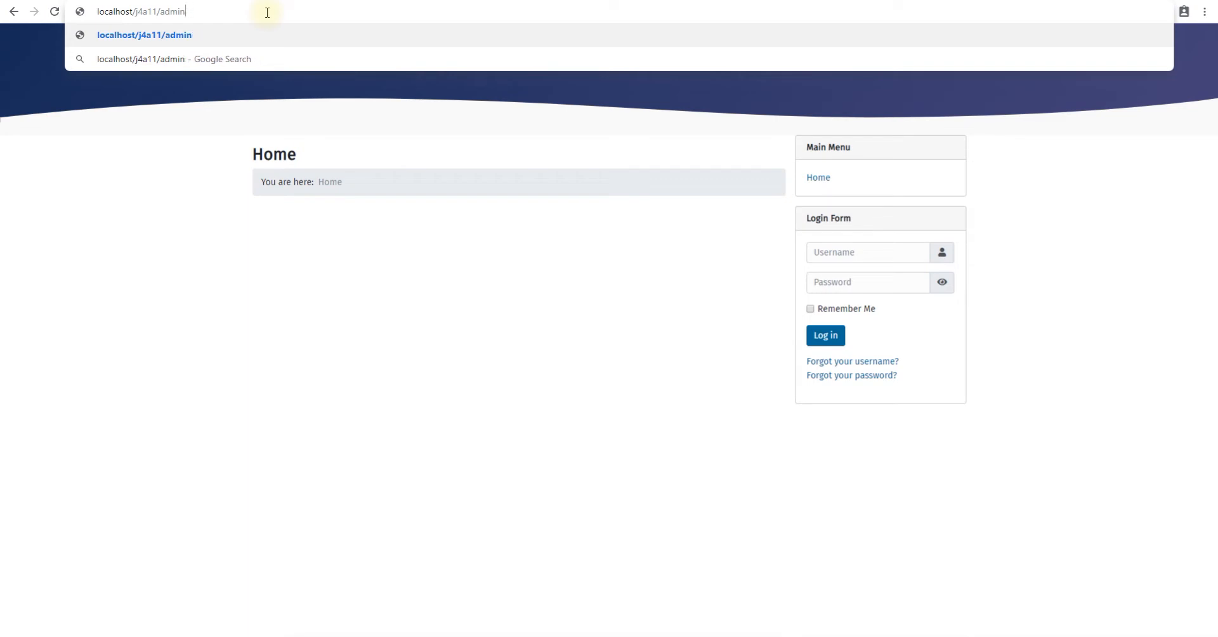
key("Enter")
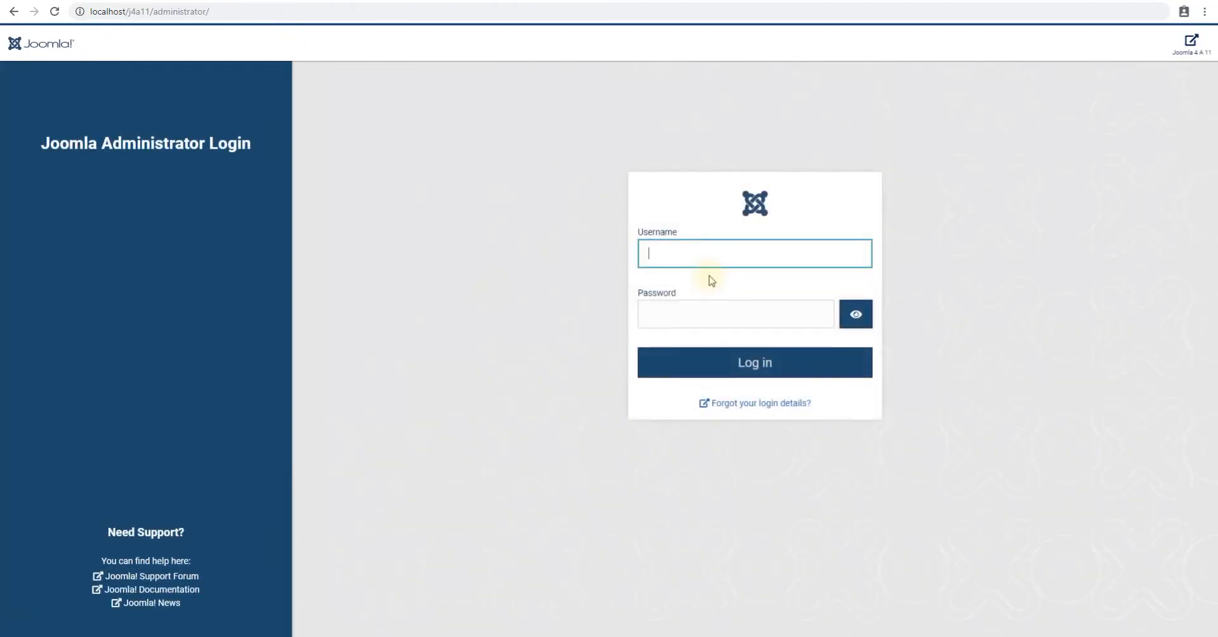
mouse_move(107, 203)
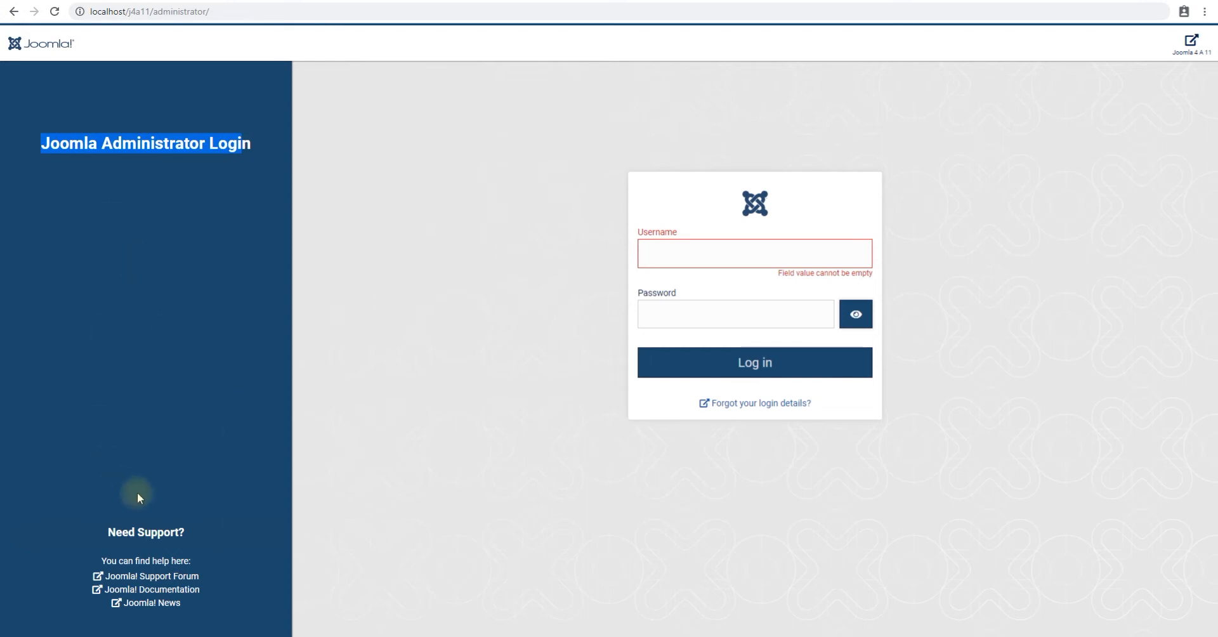
- Log in to the administrator backend as admin to reach the Control Panel
type("admin")
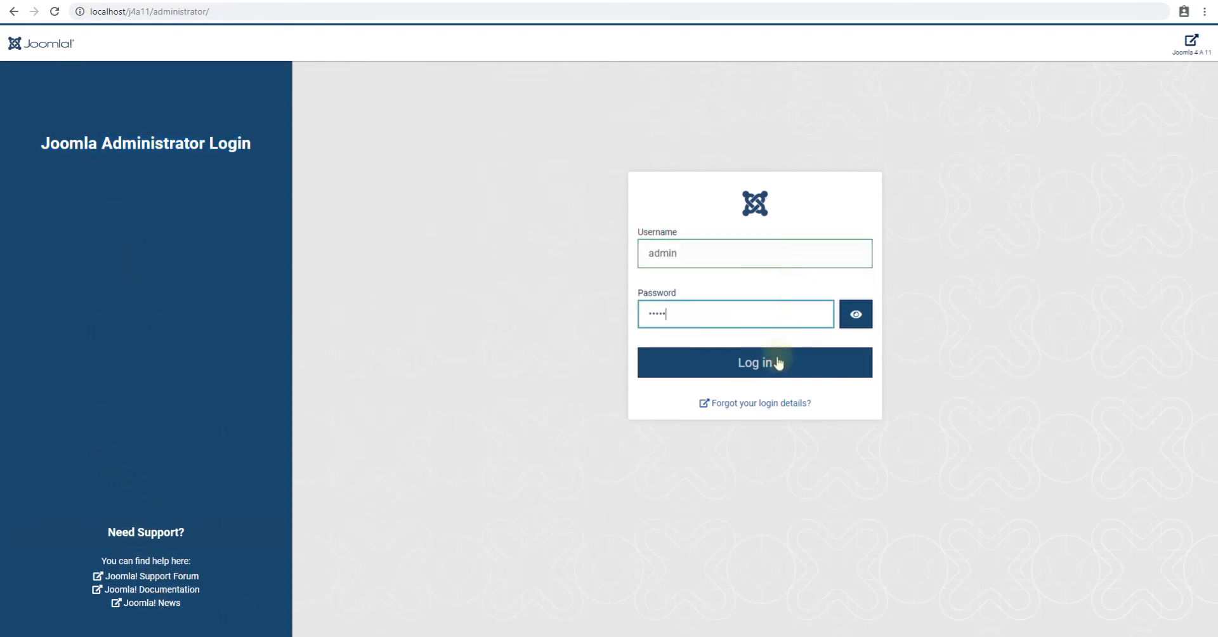
left_click(755, 362)
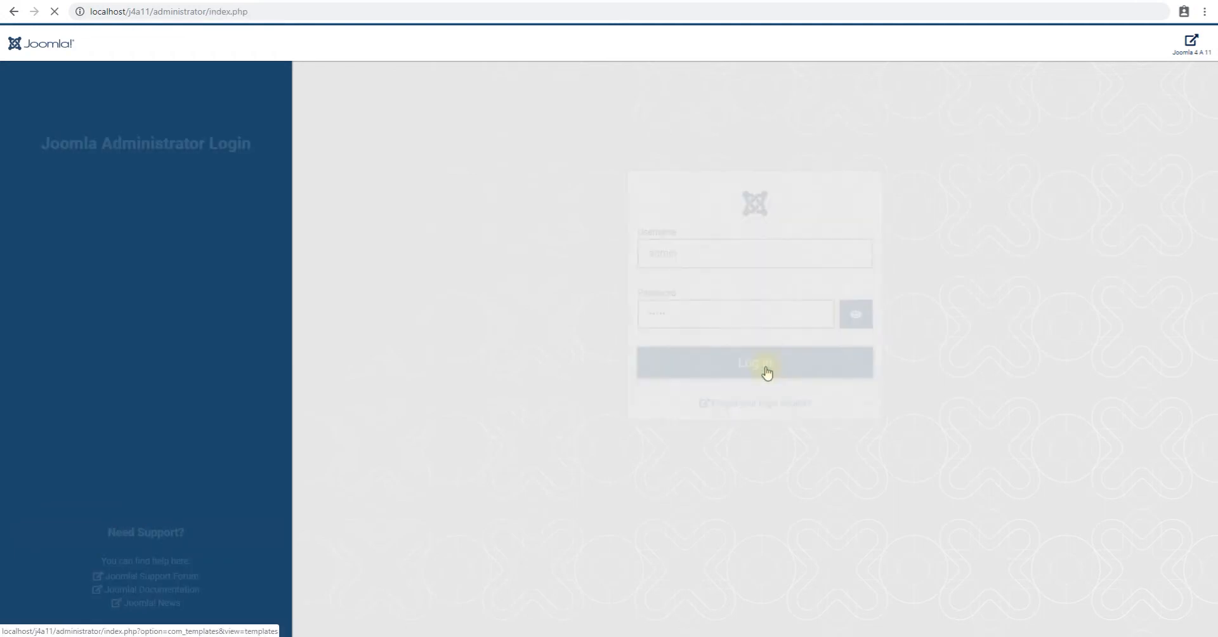
left_click(753, 363)
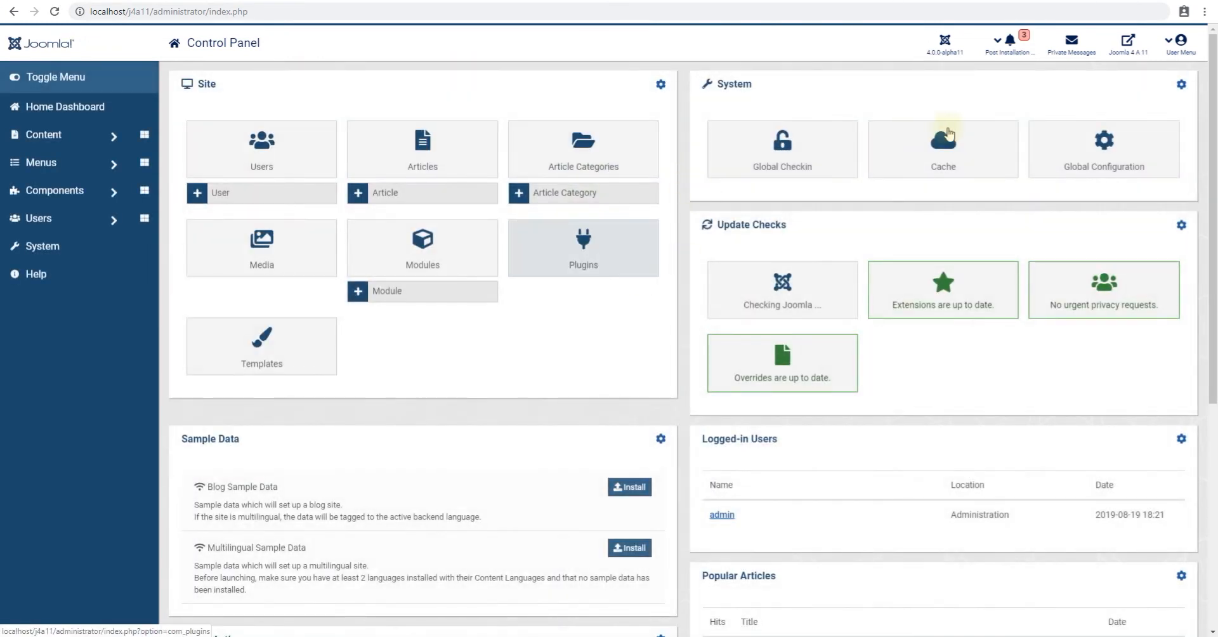
left_click(1010, 40)
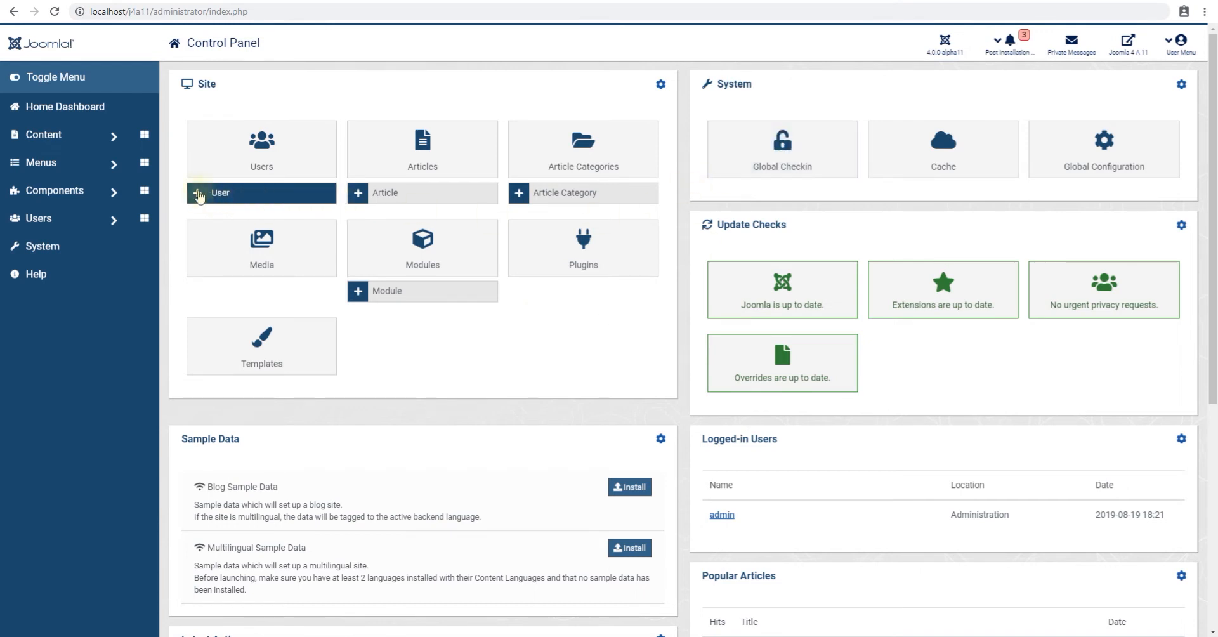
mouse_move(203, 203)
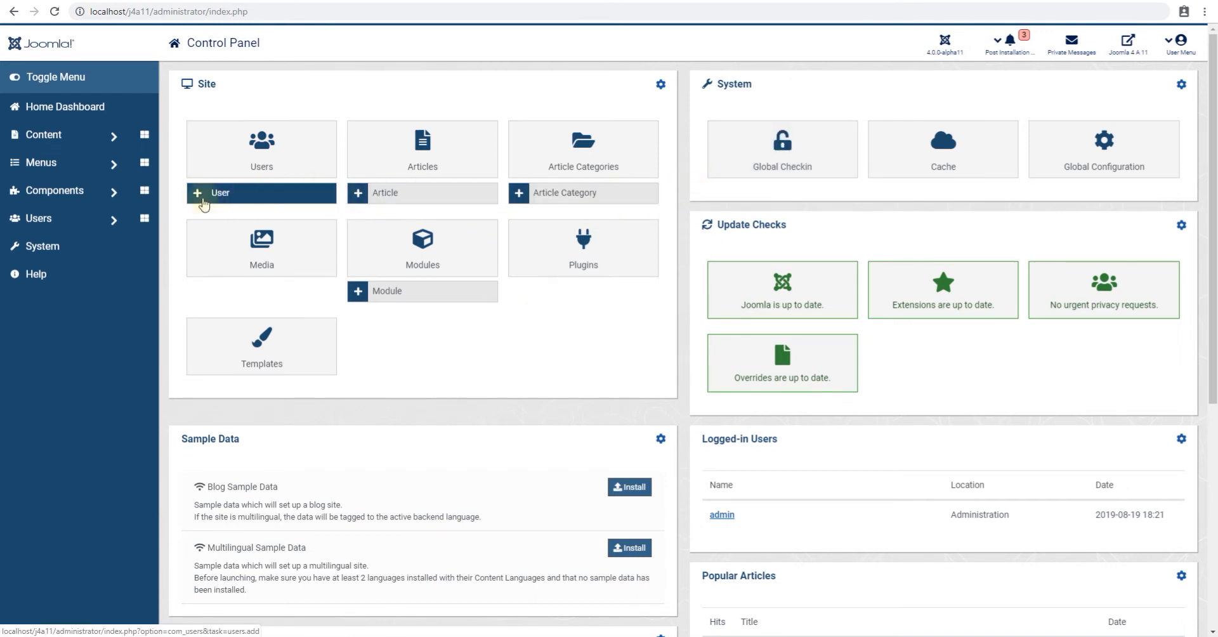
mouse_move(548, 197)
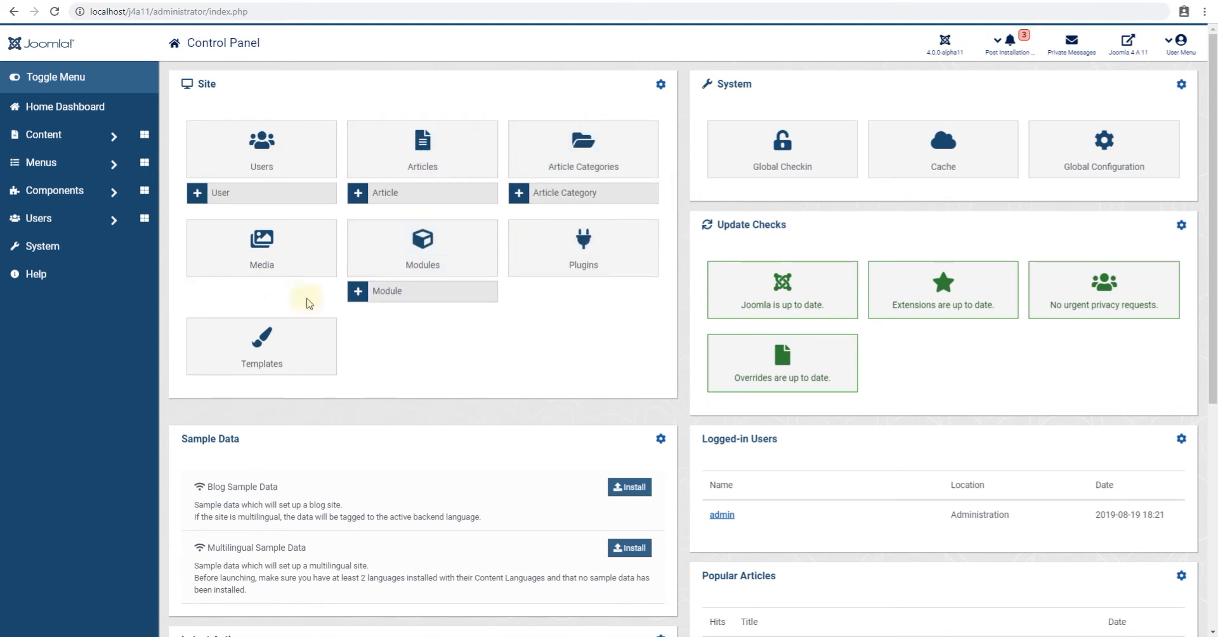
mouse_move(200, 293)
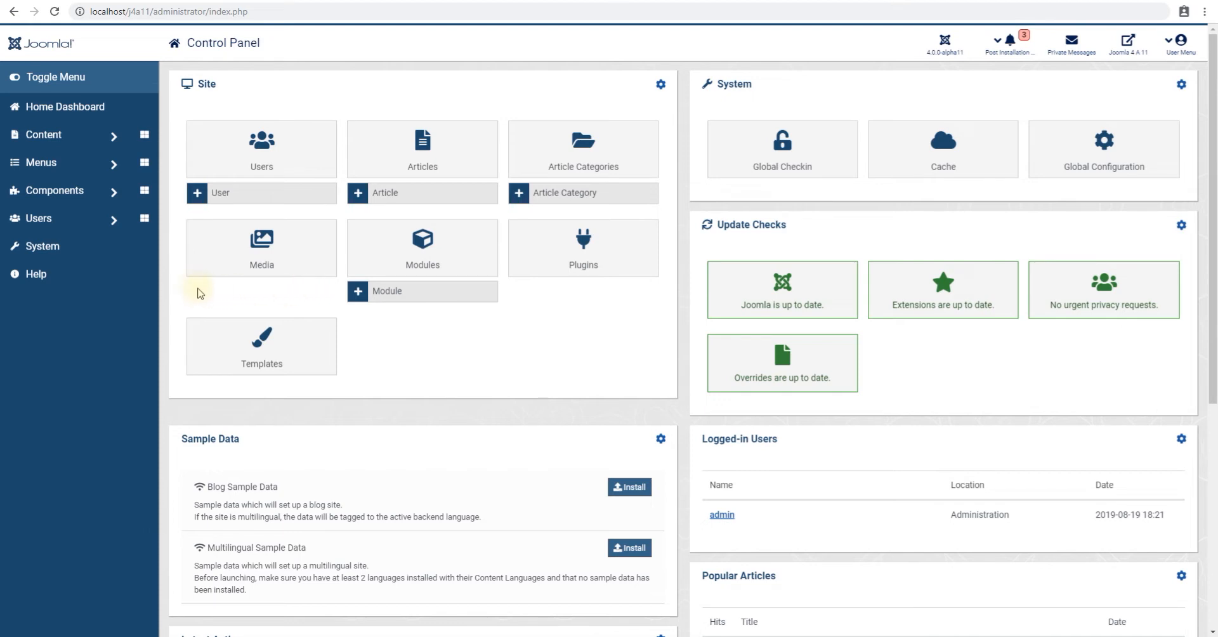
mouse_move(280, 305)
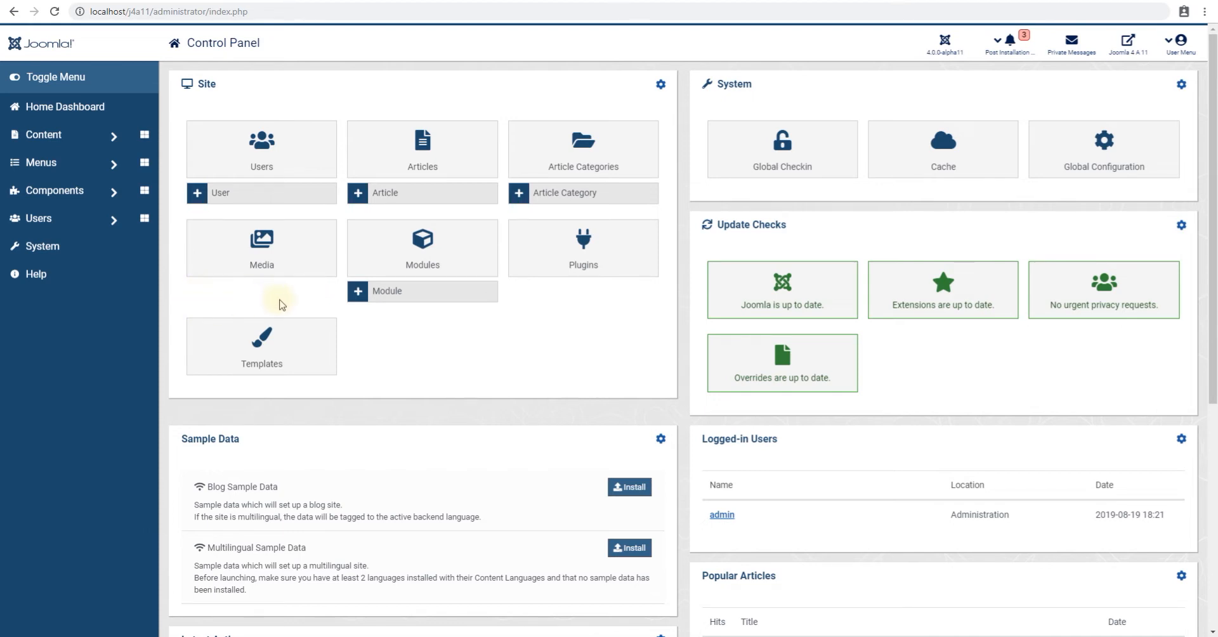
mouse_move(563, 300)
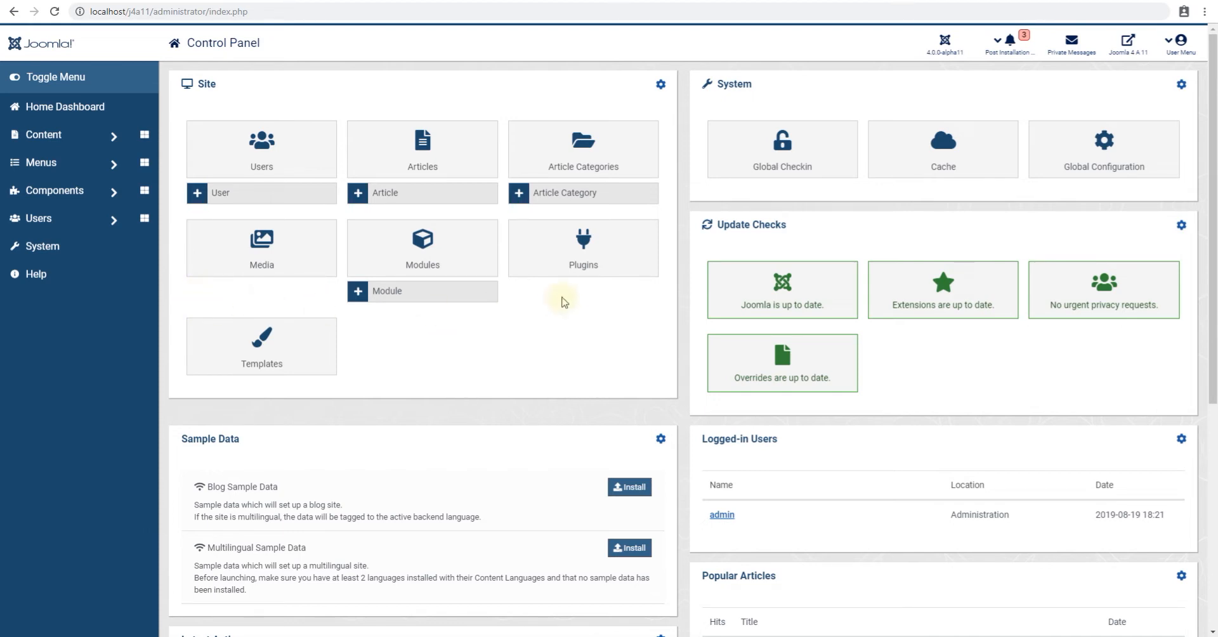
mouse_move(255, 406)
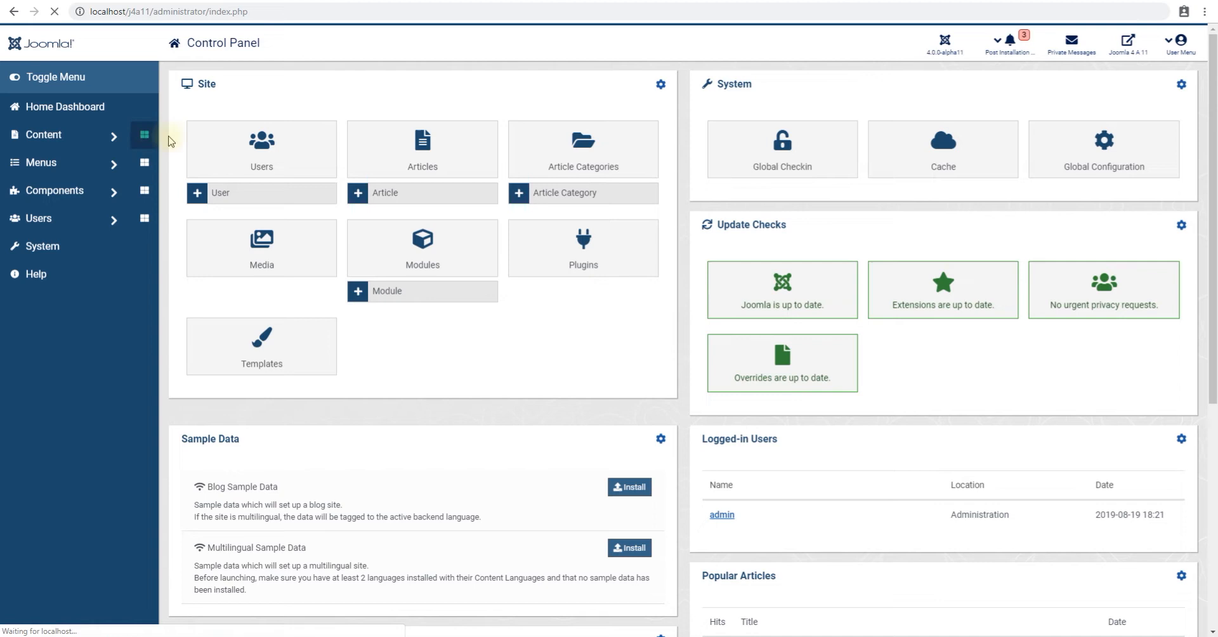
- Visit the Content and Menus dashboards from the sidebar icons, returning to the Content Dashboard
left_click(144, 135)
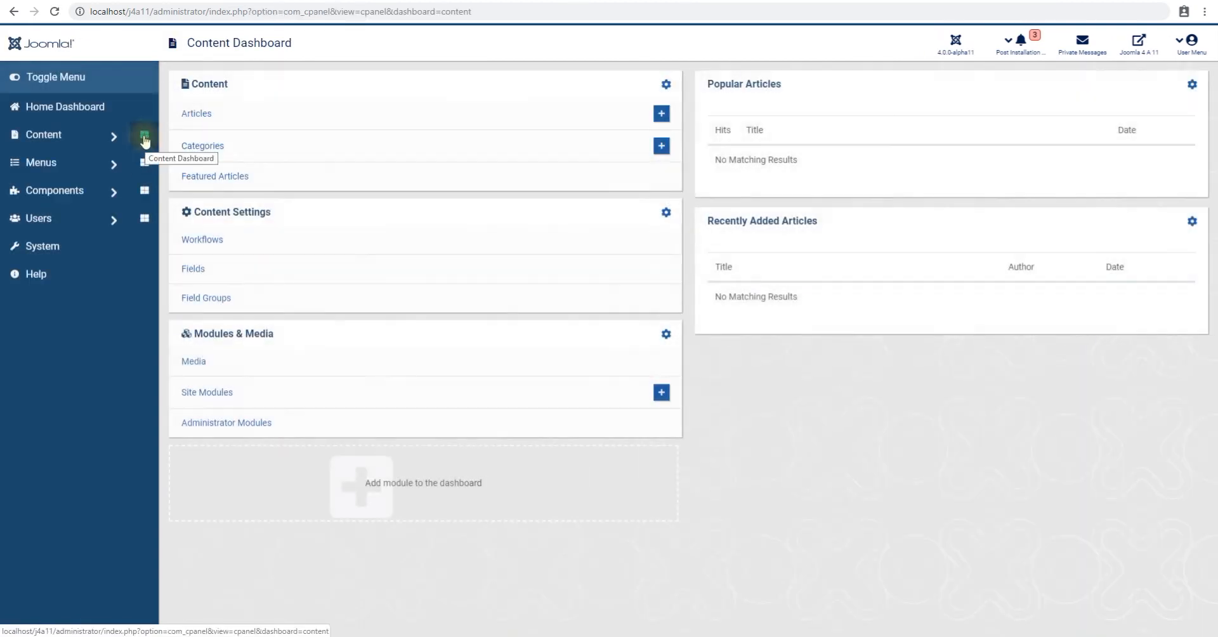
left_click(144, 137)
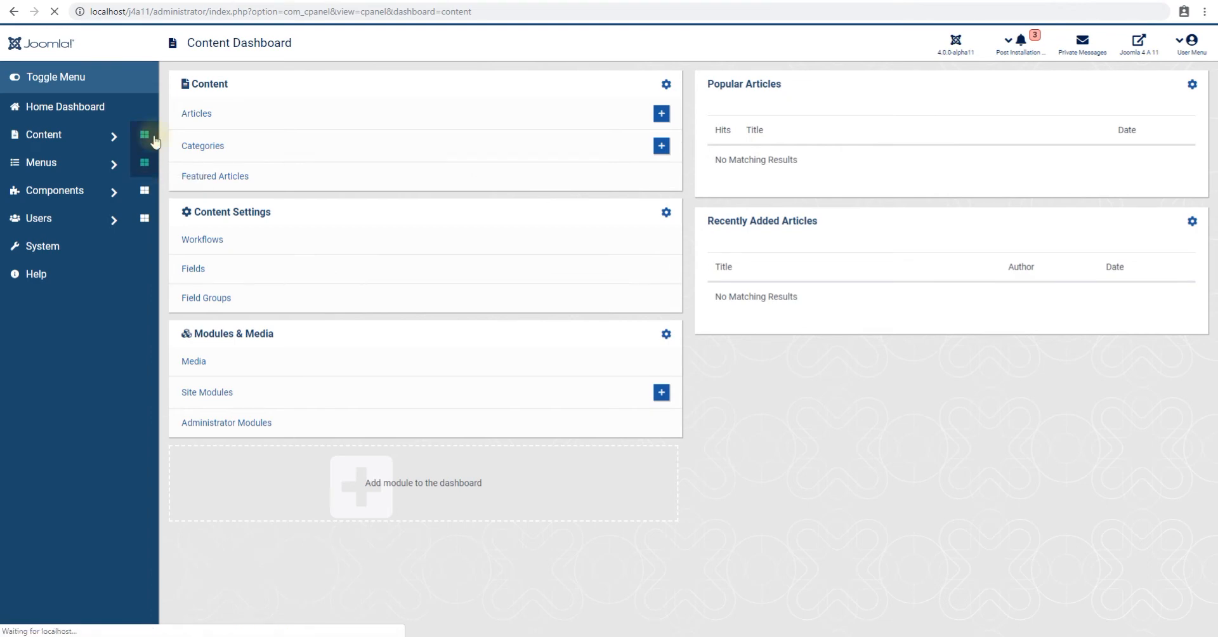
left_click(144, 163)
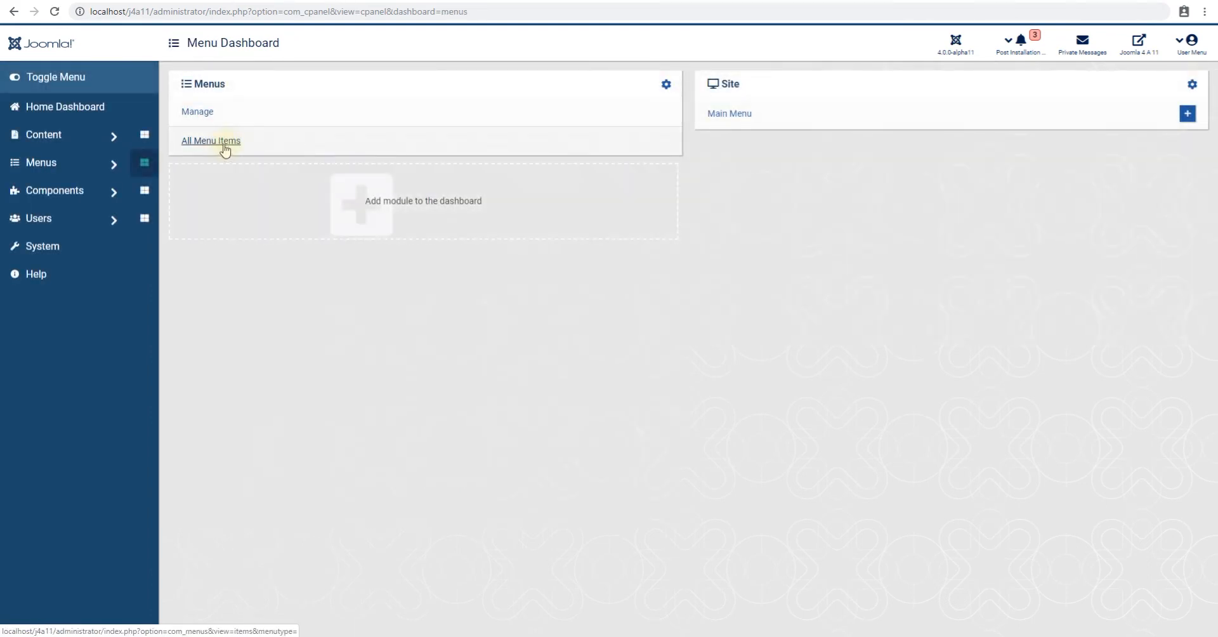
mouse_move(779, 166)
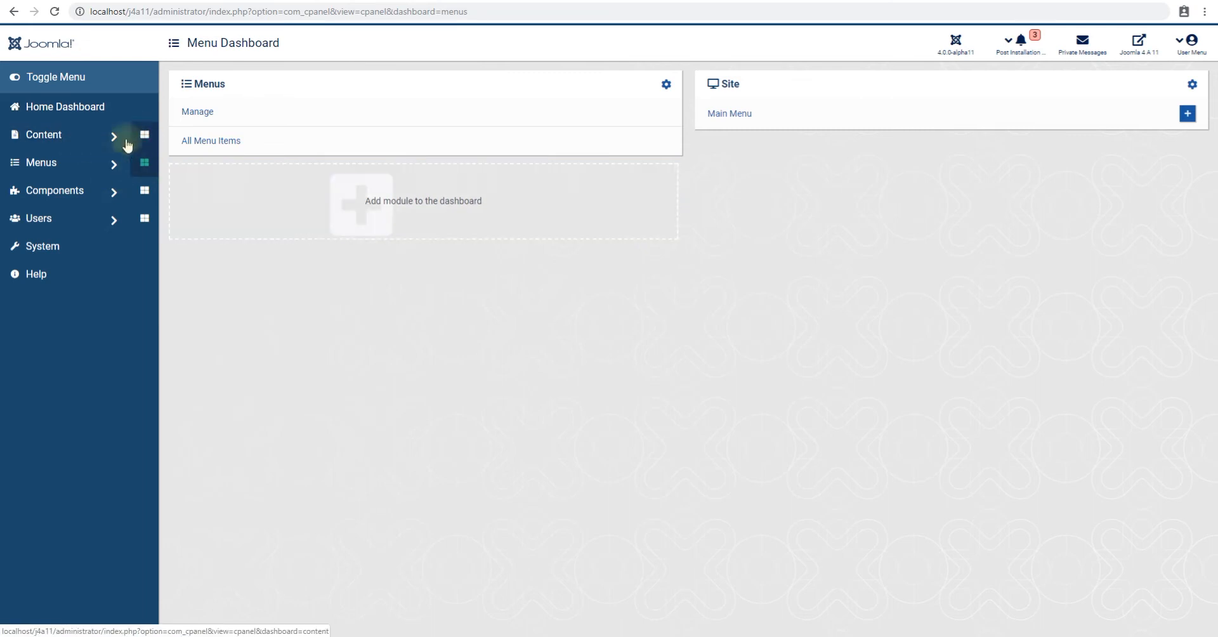
left_click(43, 135)
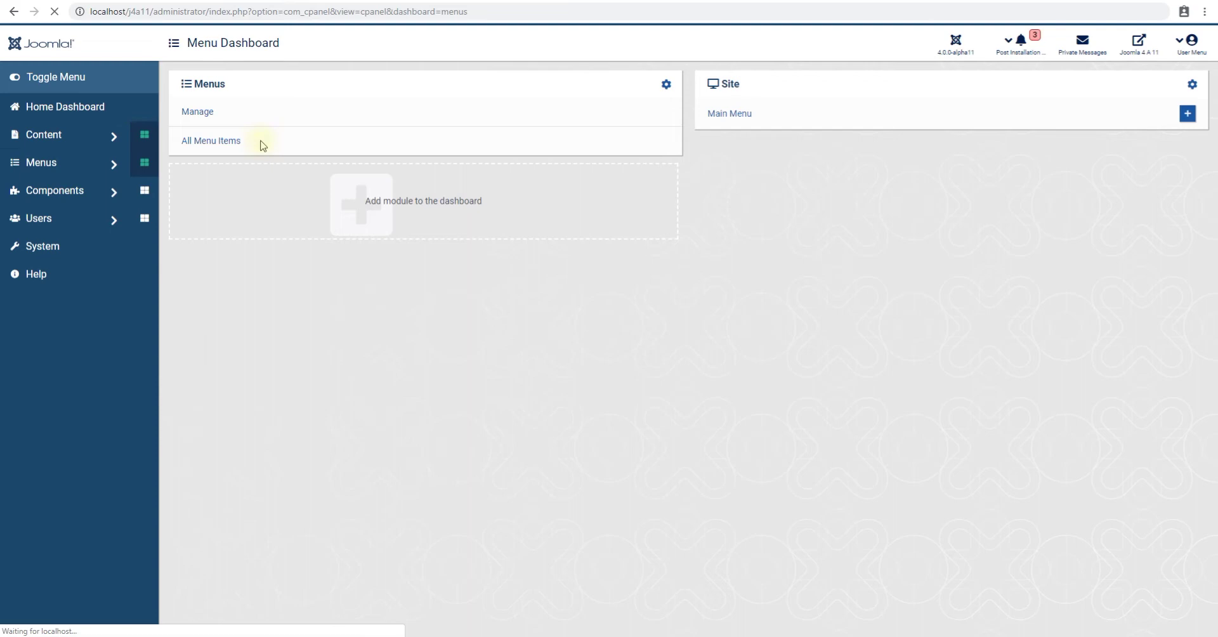
left_click(44, 134)
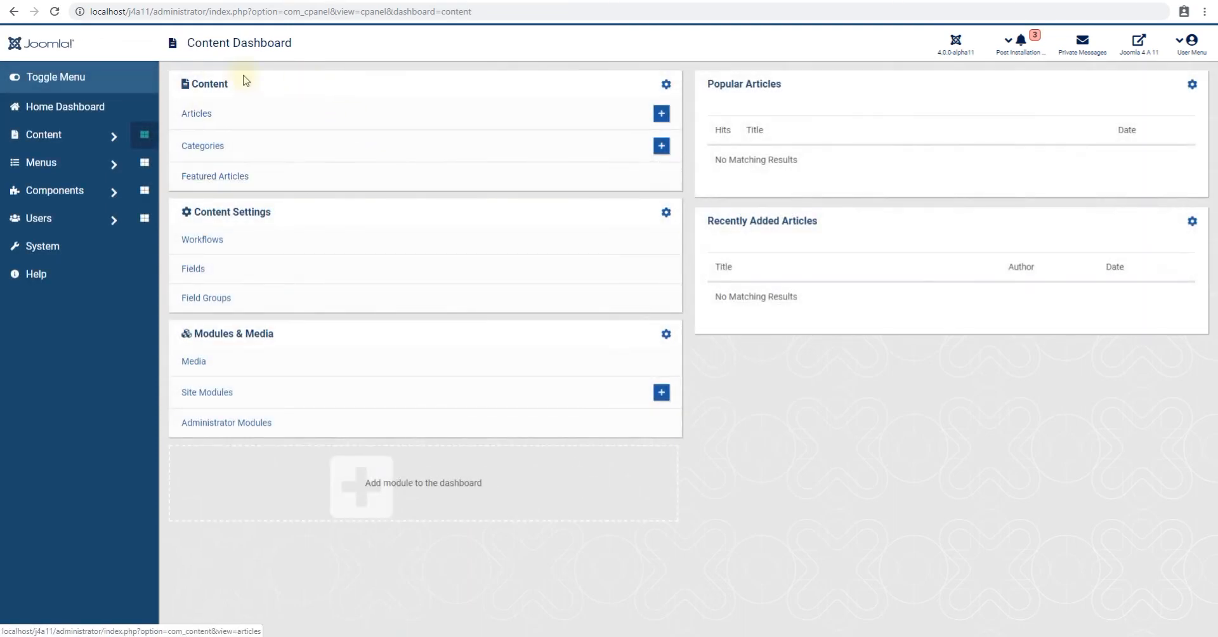
mouse_move(198, 271)
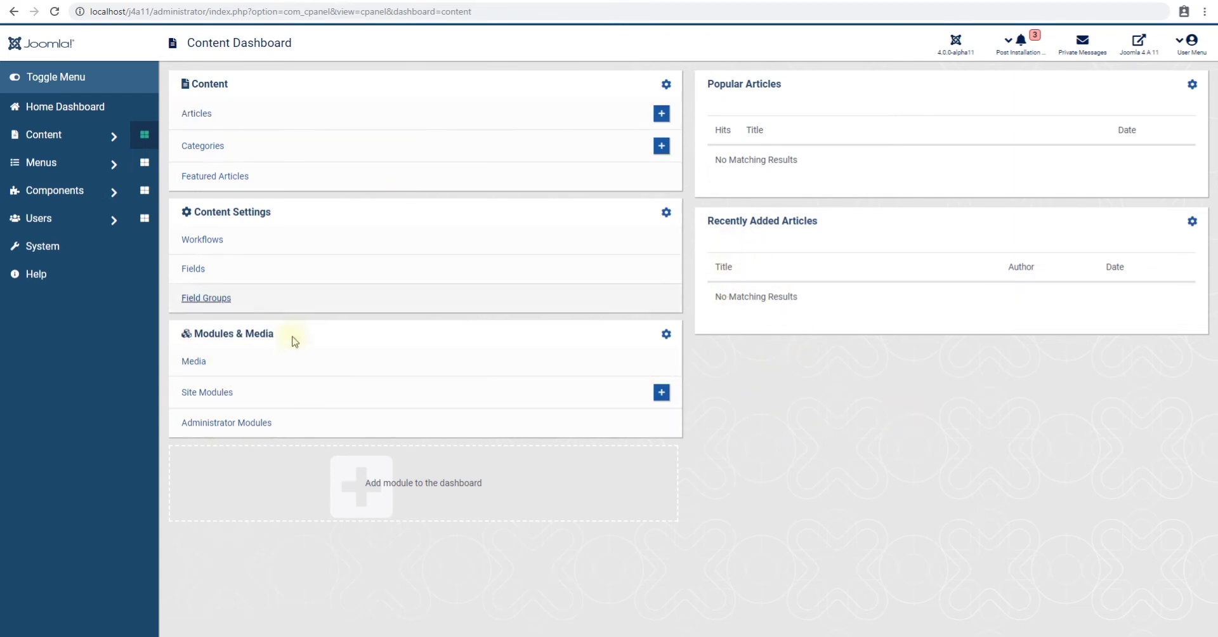
mouse_move(193, 361)
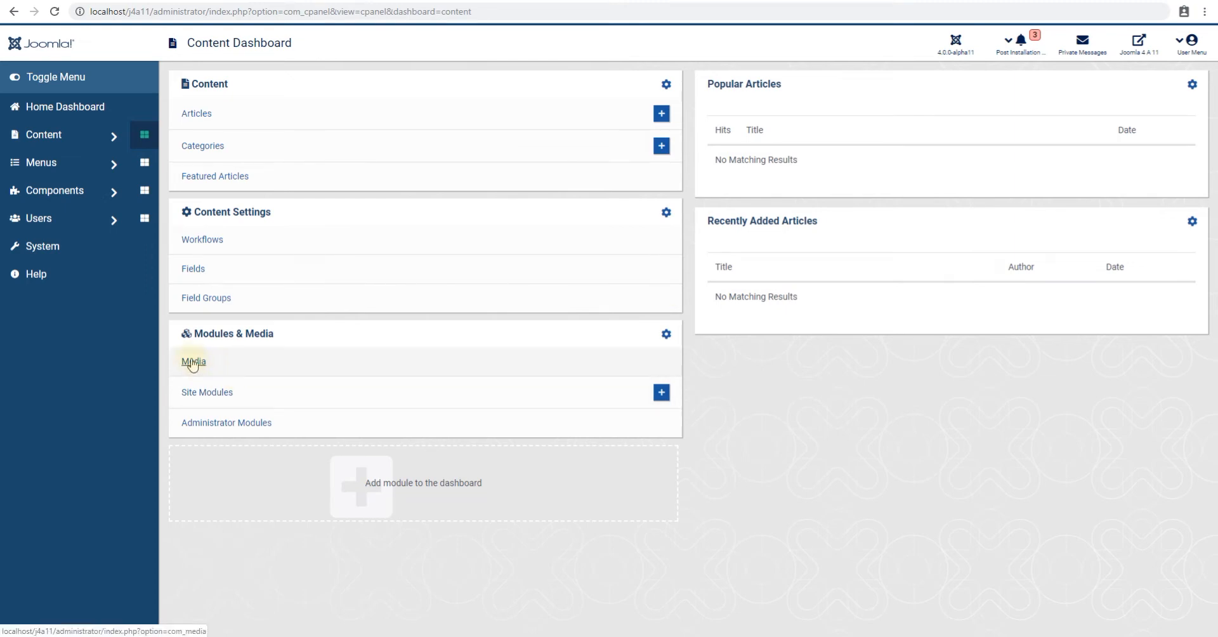
mouse_move(129, 206)
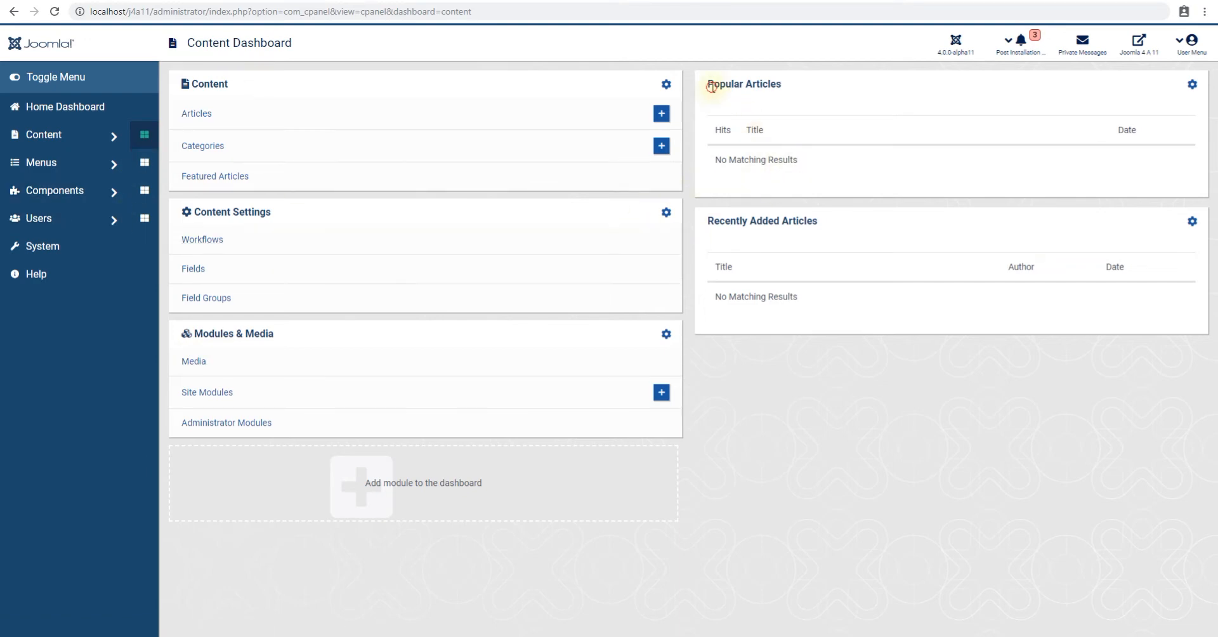
mouse_move(429, 208)
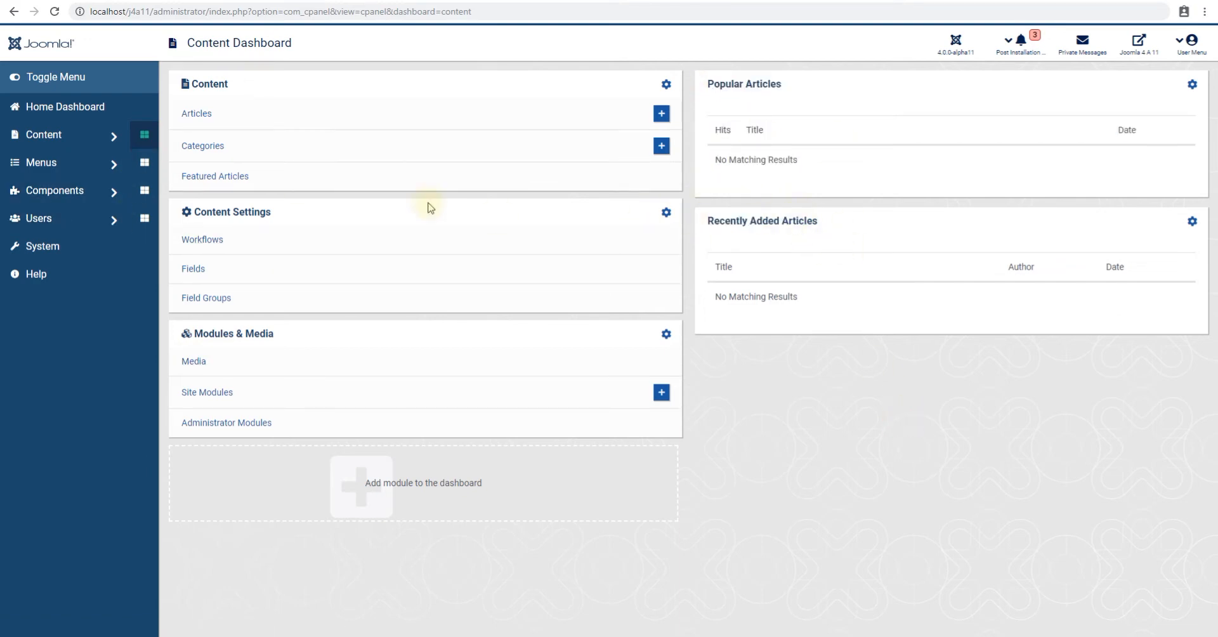
mouse_move(661, 113)
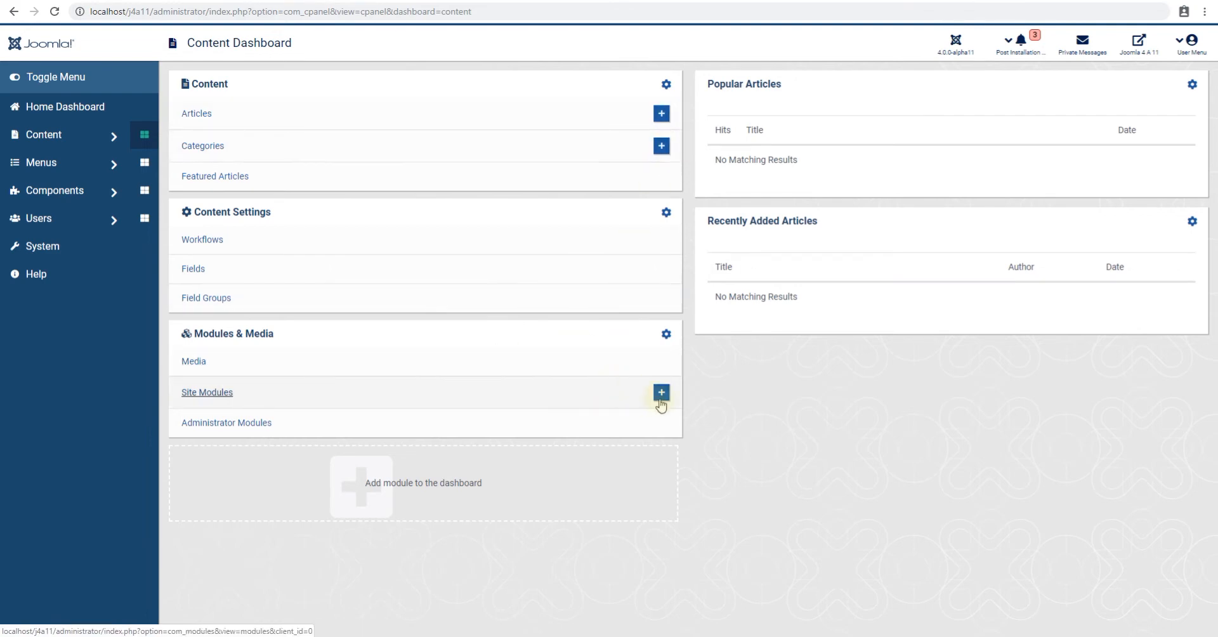
left_click(661, 111)
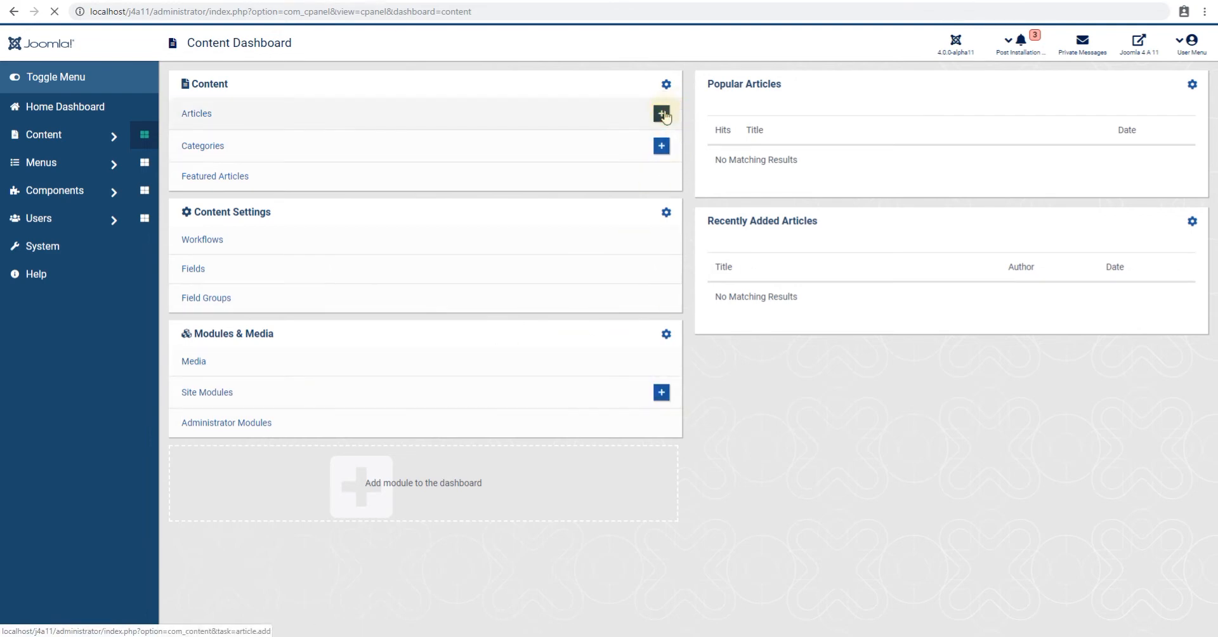
left_click(662, 112)
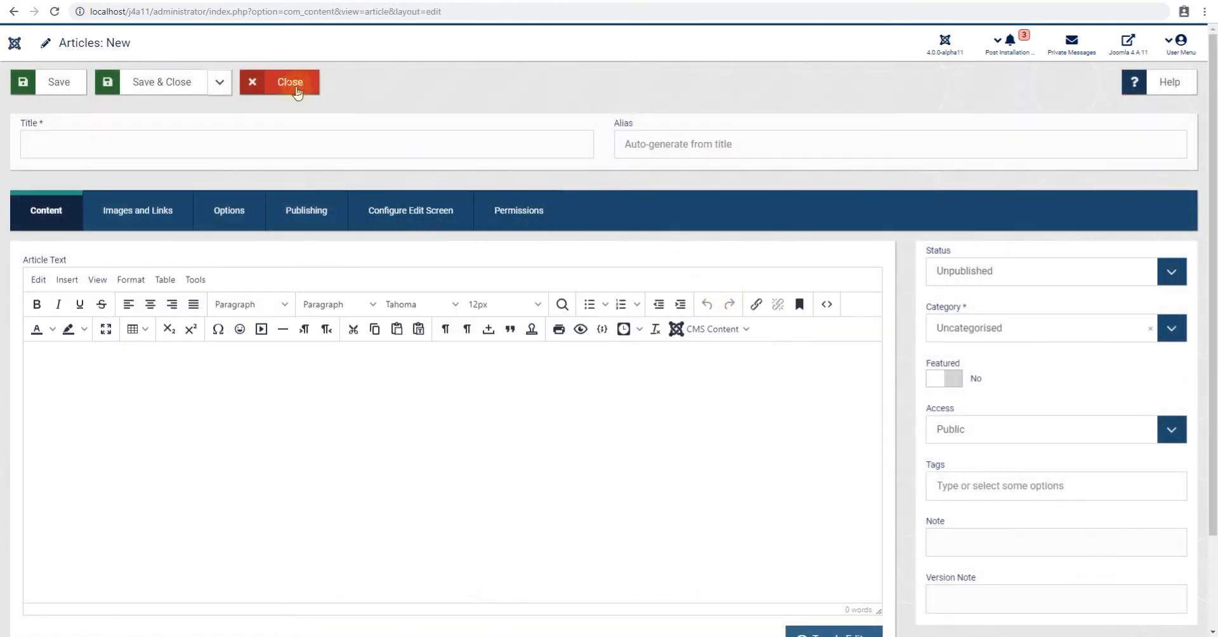
left_click(291, 82)
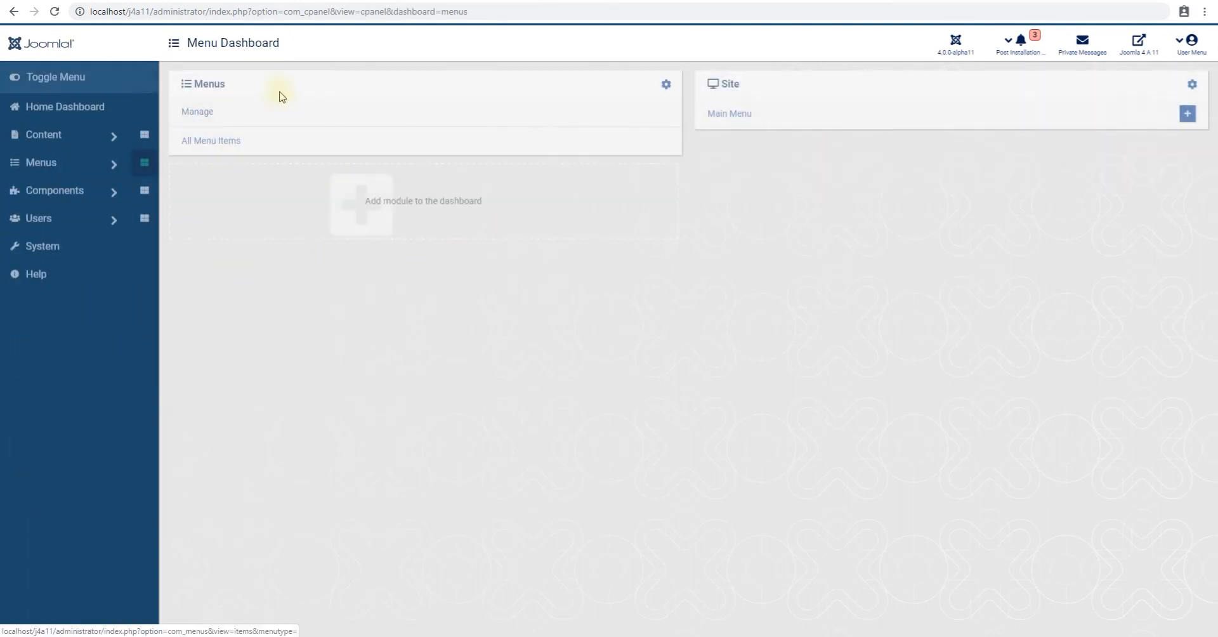
mouse_move(242, 124)
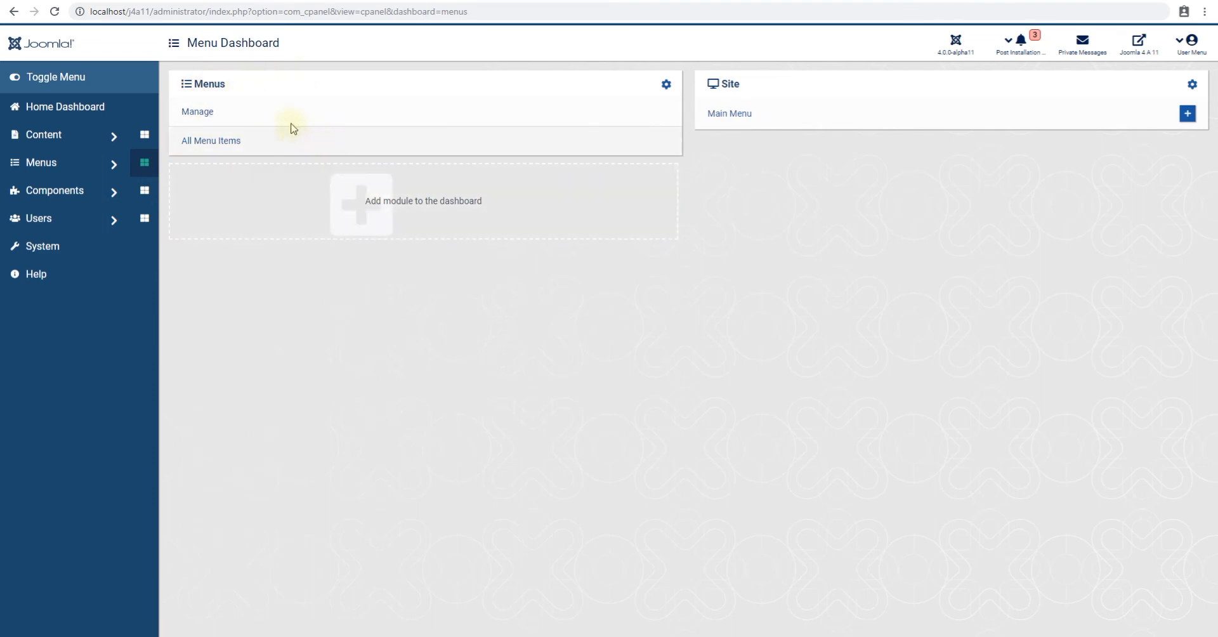
mouse_move(215, 145)
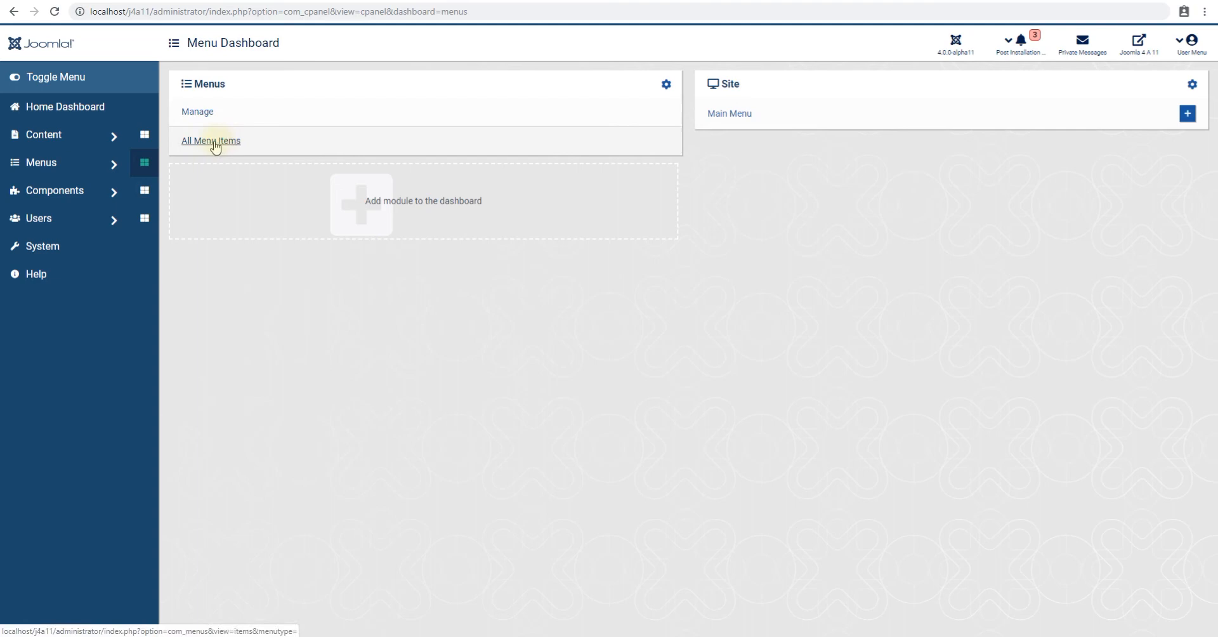
left_click(210, 141)
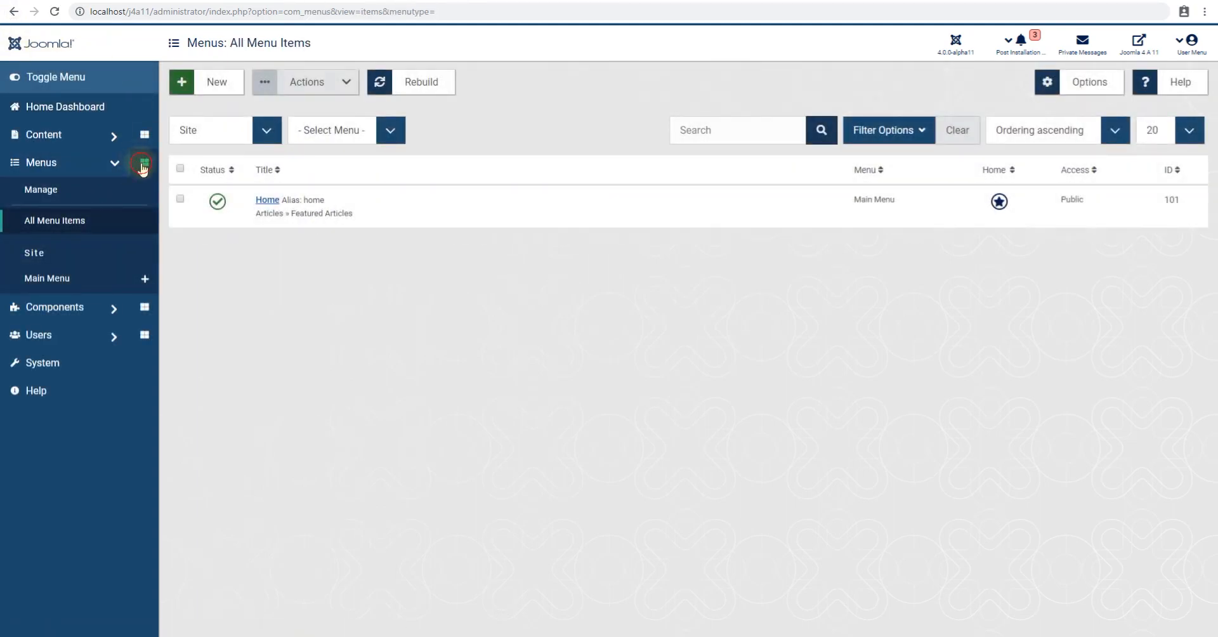
left_click(142, 162)
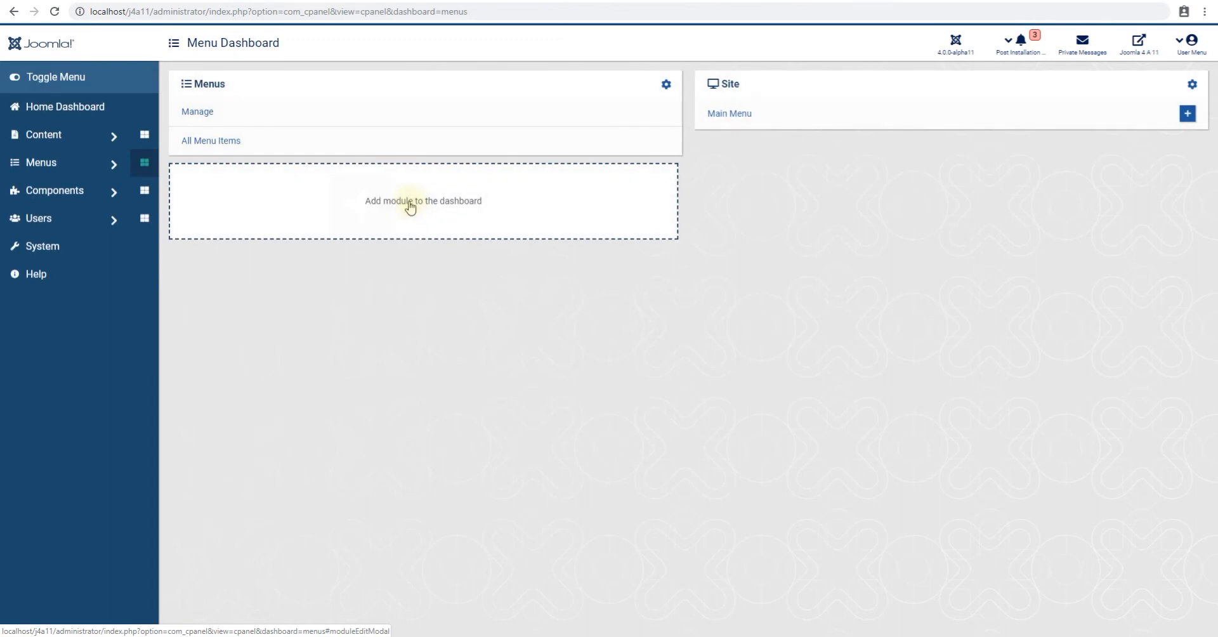
- Edit the Menus Submenu module, review its Permissions, Module and Advanced settings, and close without saving
left_click(665, 84)
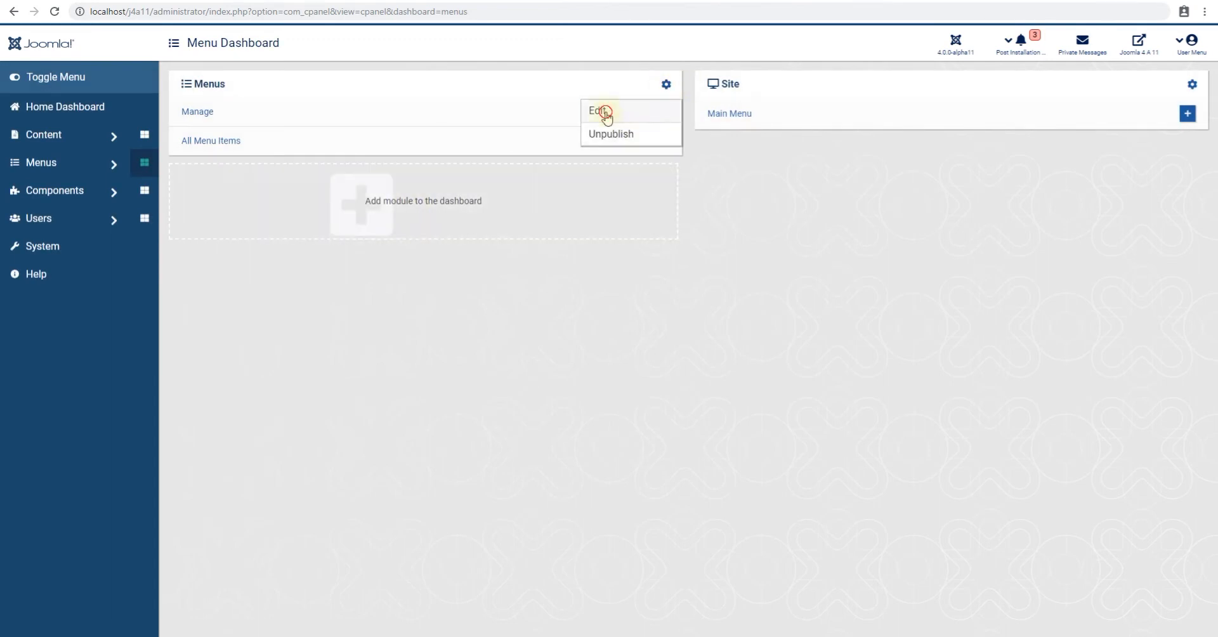
left_click(599, 111)
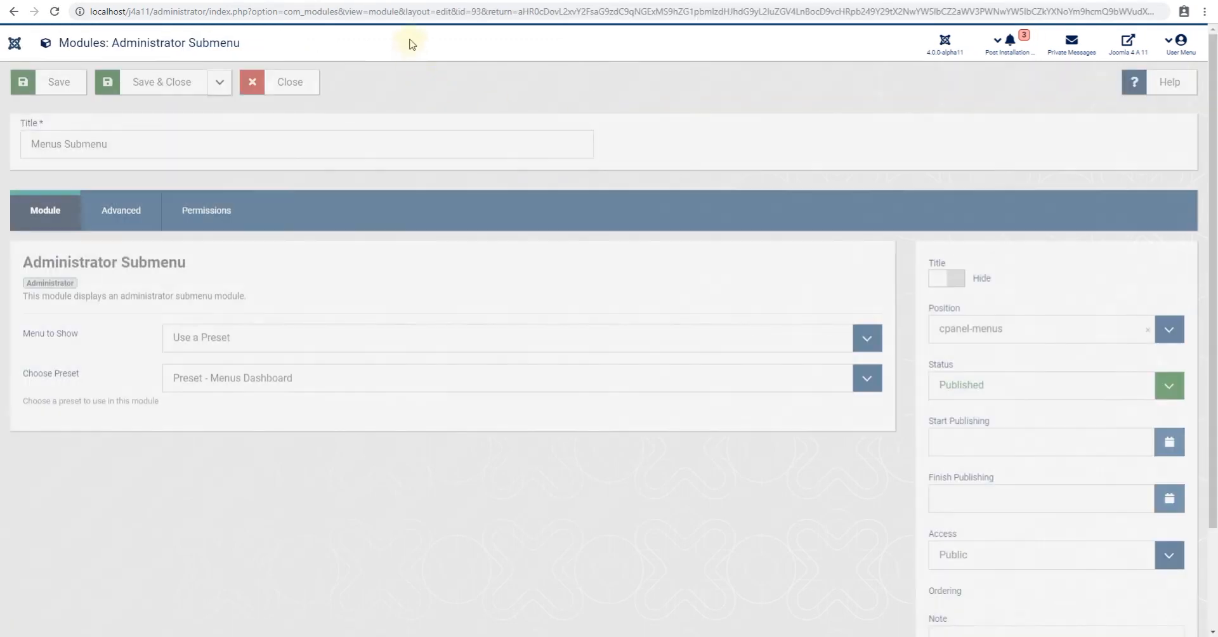
left_click(205, 210)
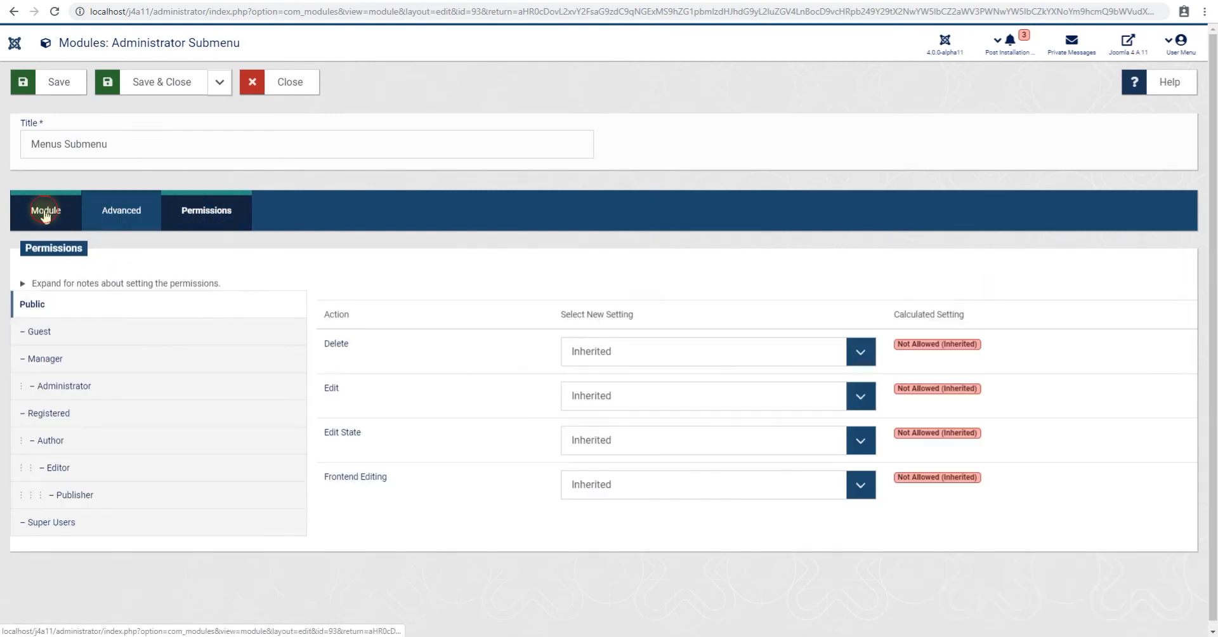
left_click(46, 209)
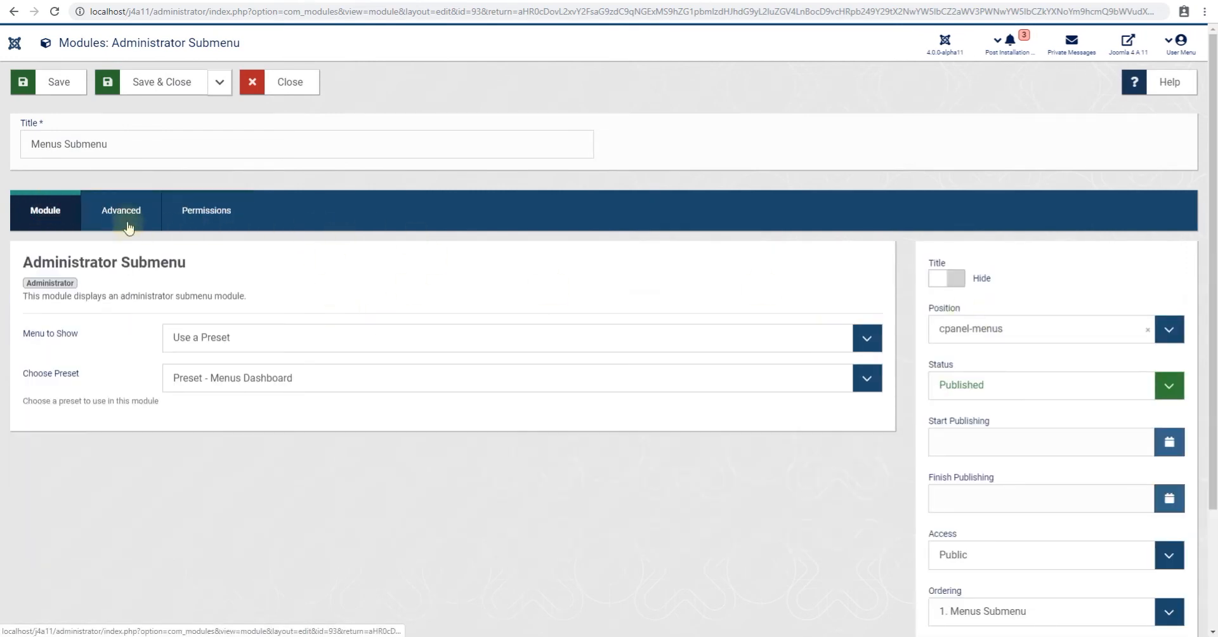
left_click(206, 209)
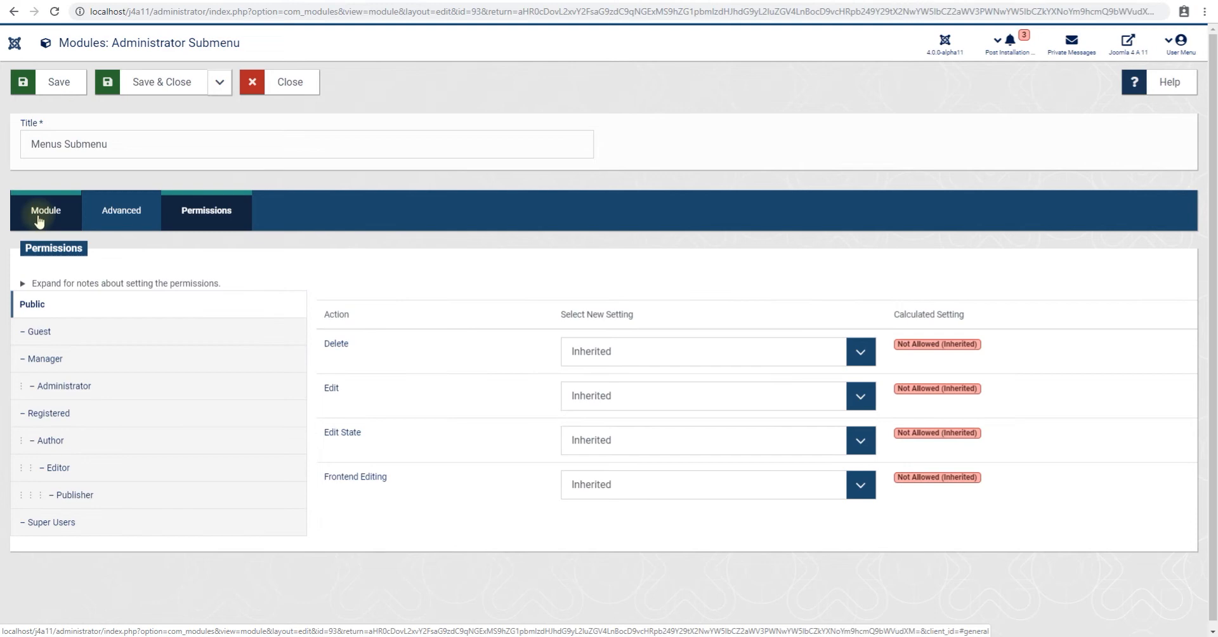
left_click(46, 210)
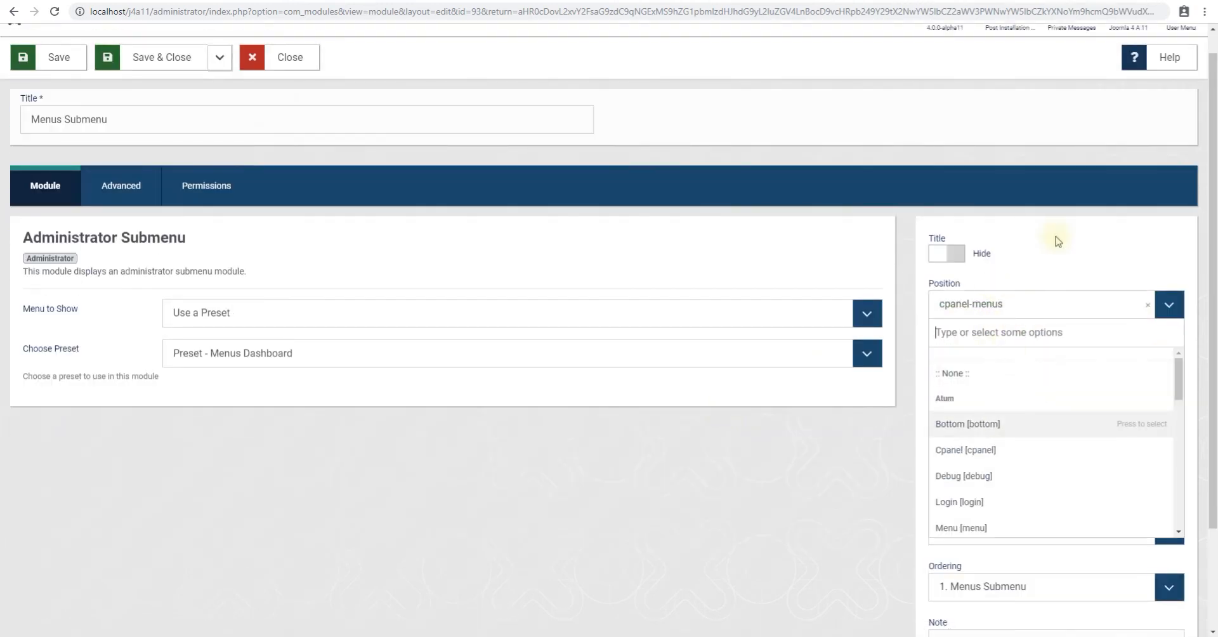
left_click(120, 185)
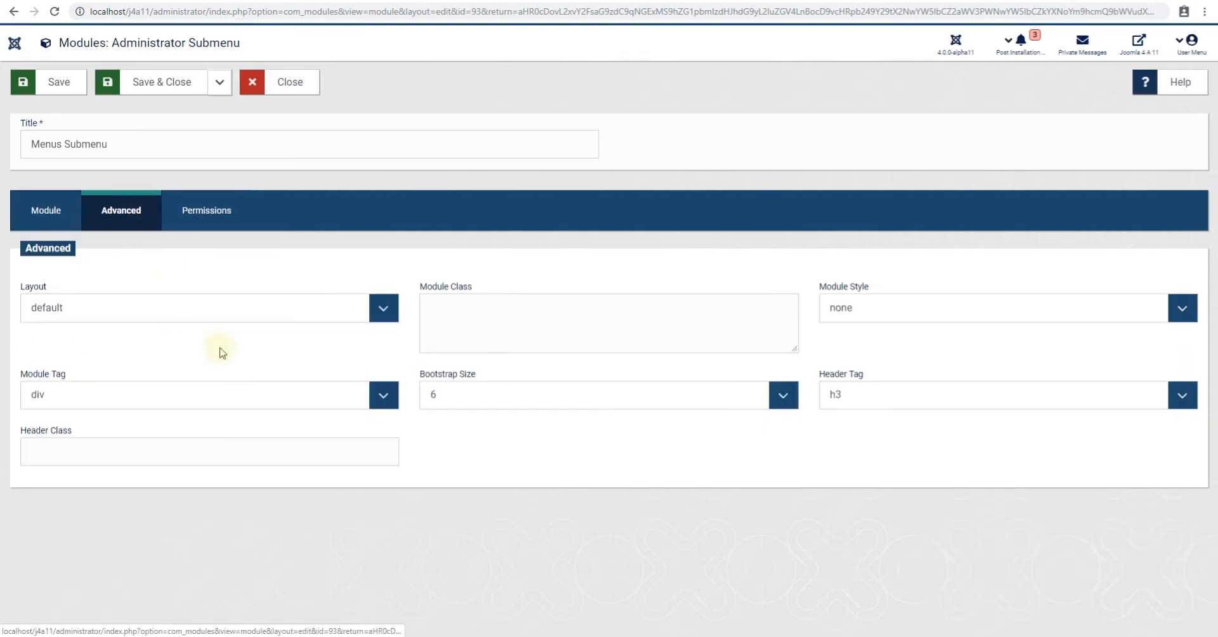
left_click(46, 209)
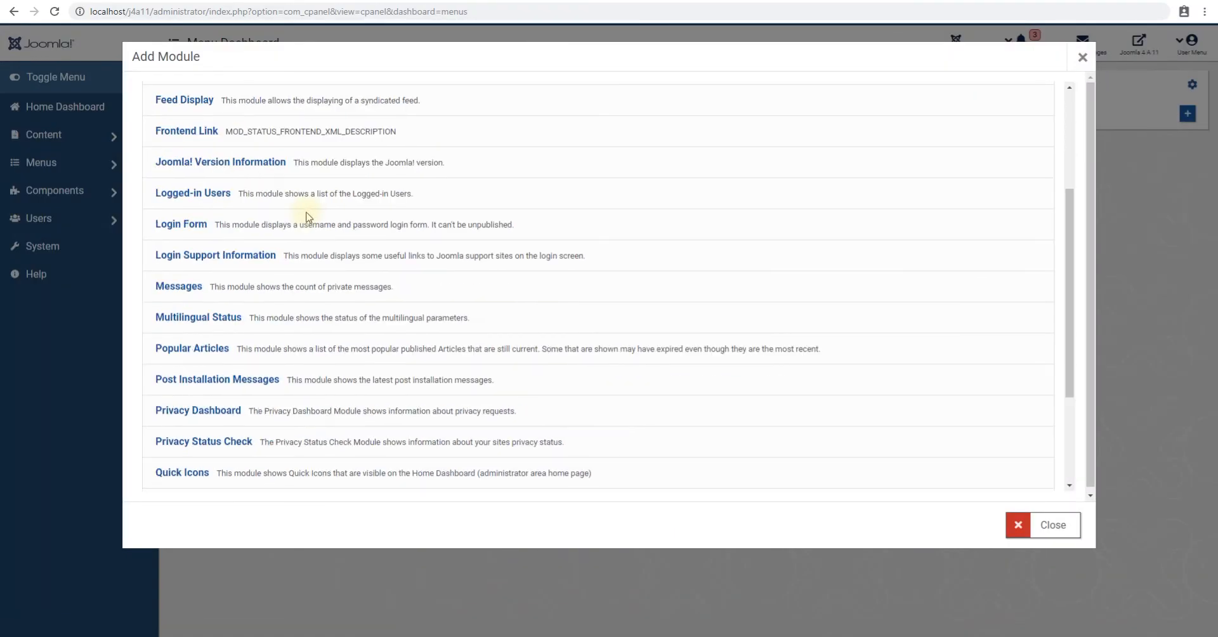
- Close the Add Module list without adding anything and go to the Components Dashboard
scroll("down", 3)
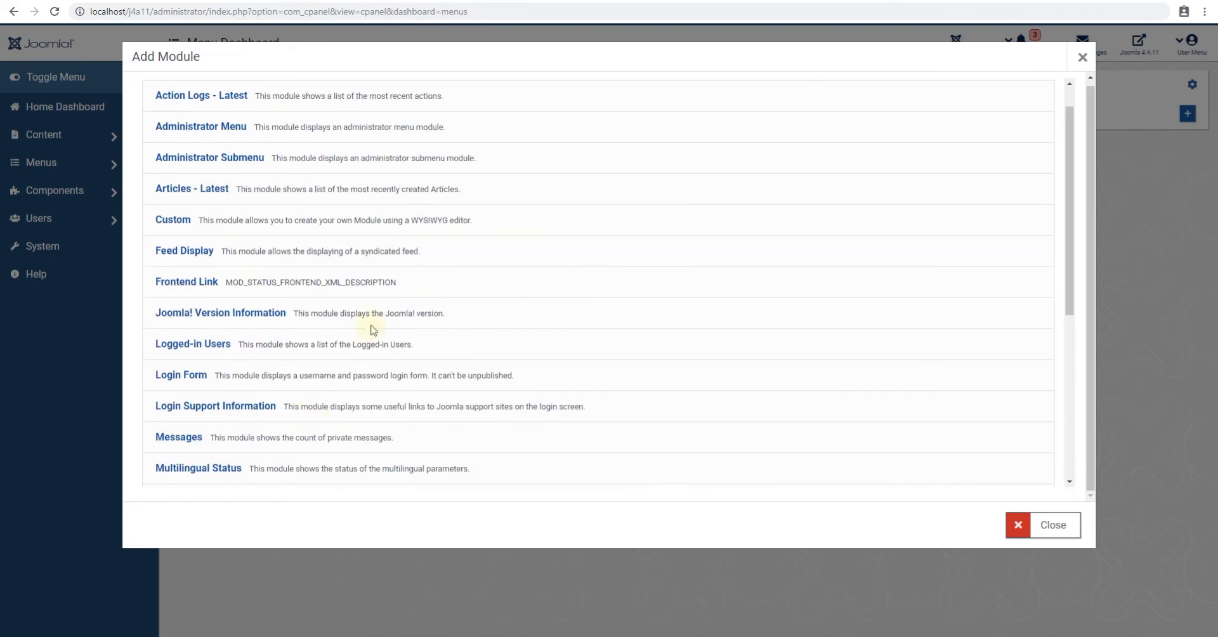
left_click(1043, 524)
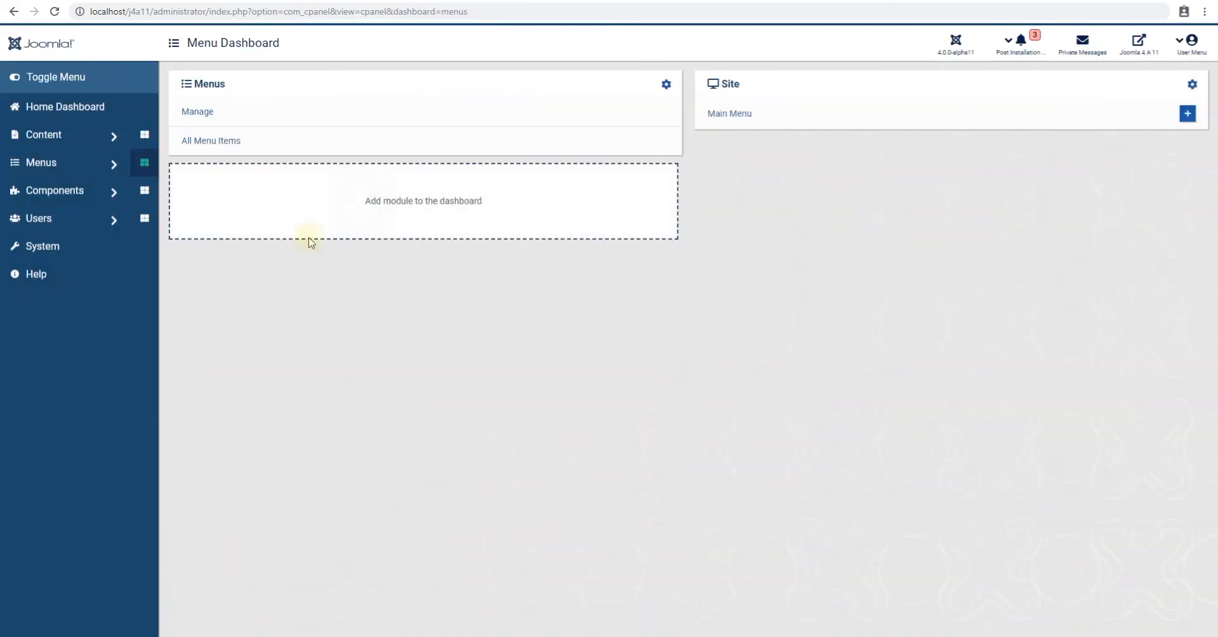
left_click(54, 190)
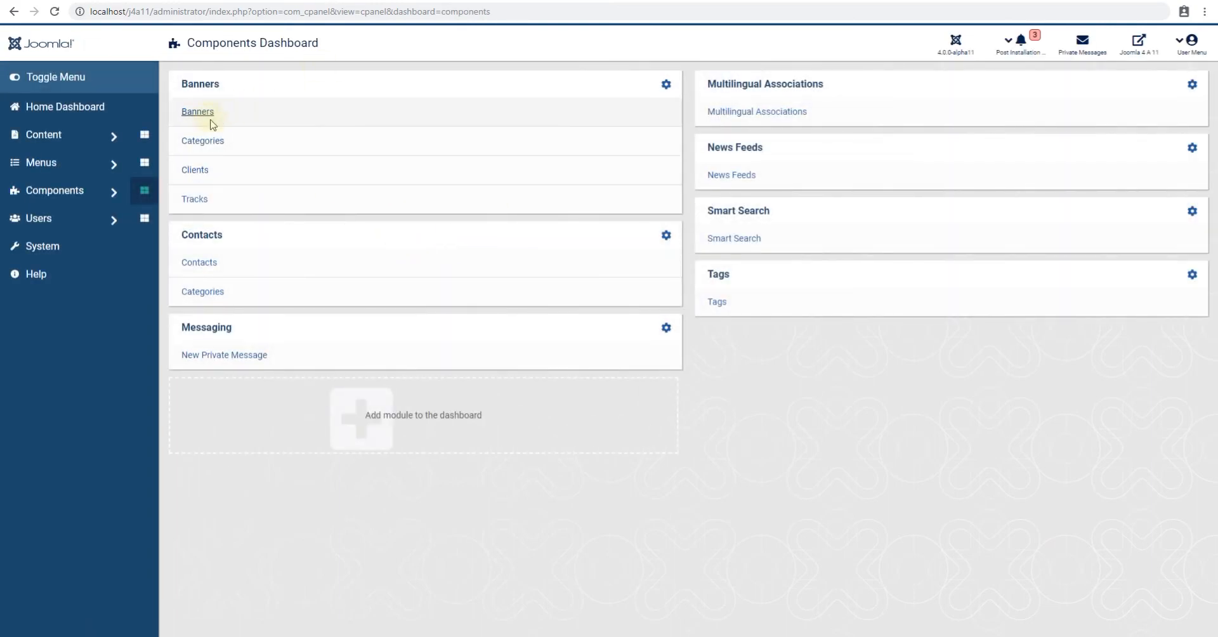
- Toggle the Components sidebar list, then edit the Components Submenu module in cpanel-components position
left_click(56, 190)
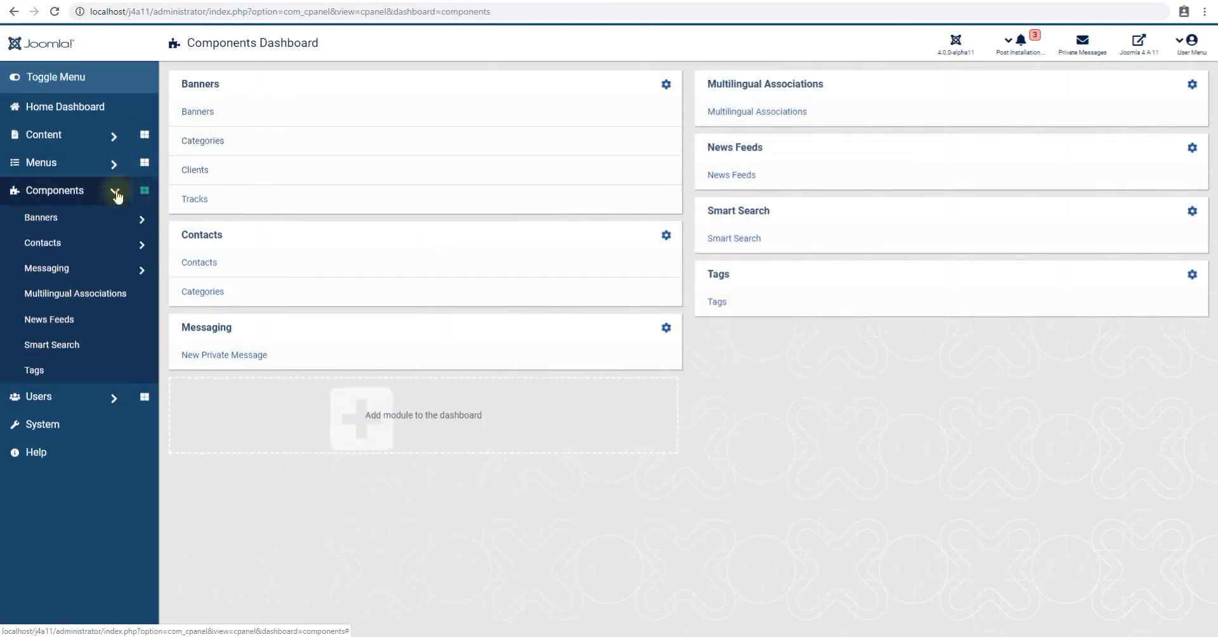
left_click(116, 194)
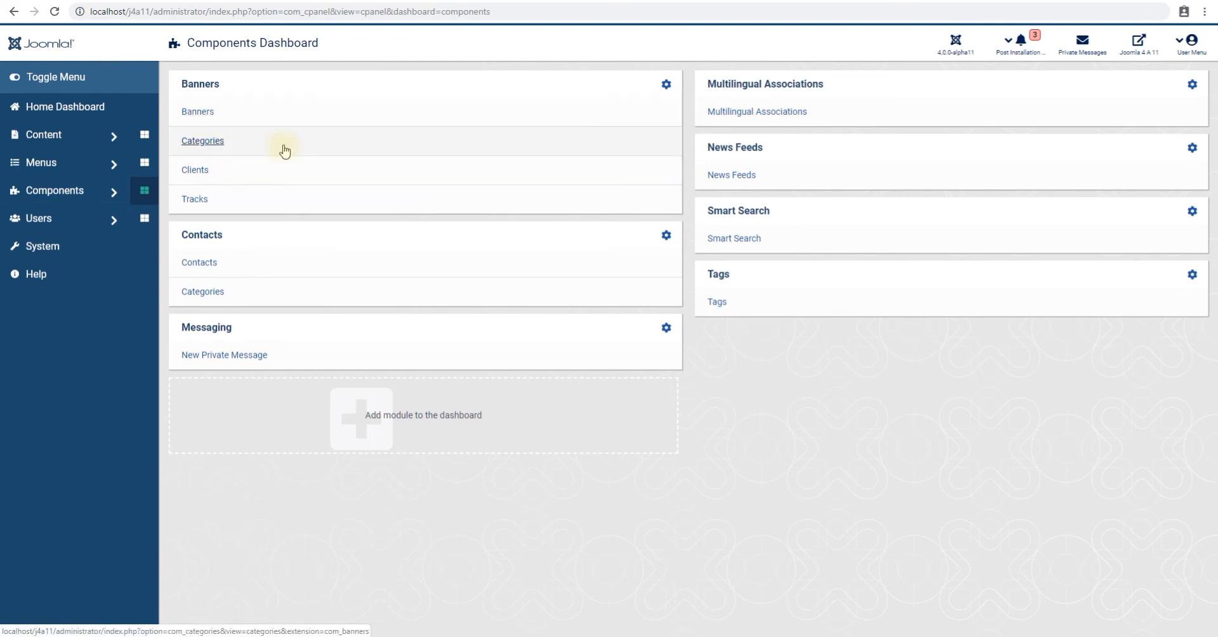
mouse_move(371, 156)
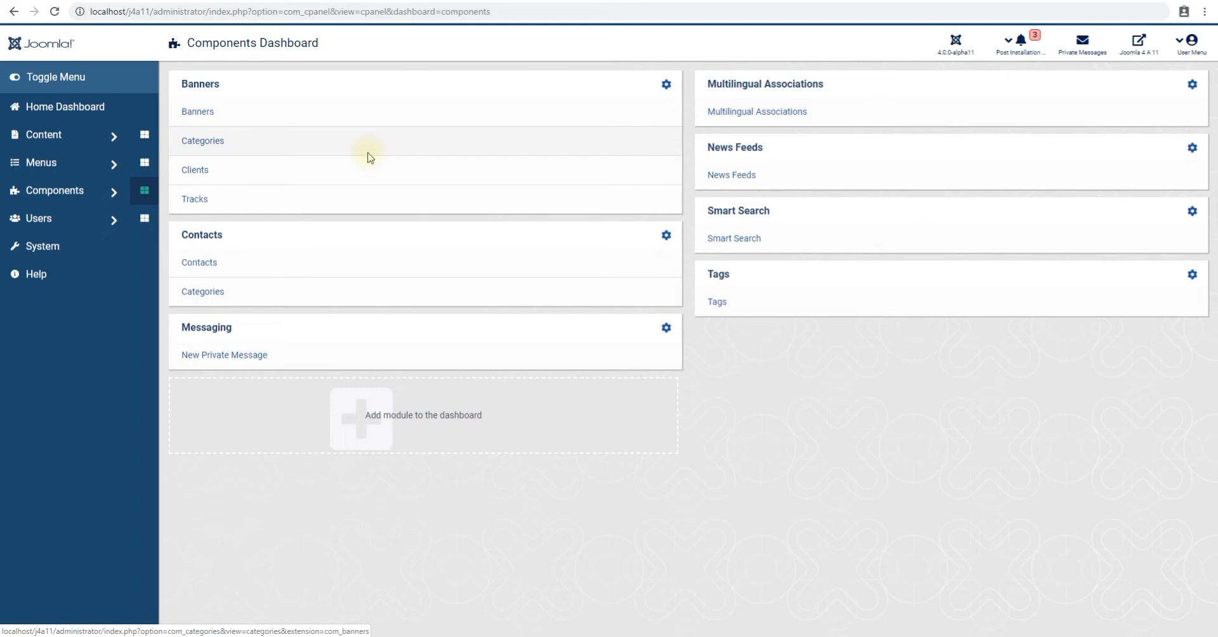
mouse_move(324, 172)
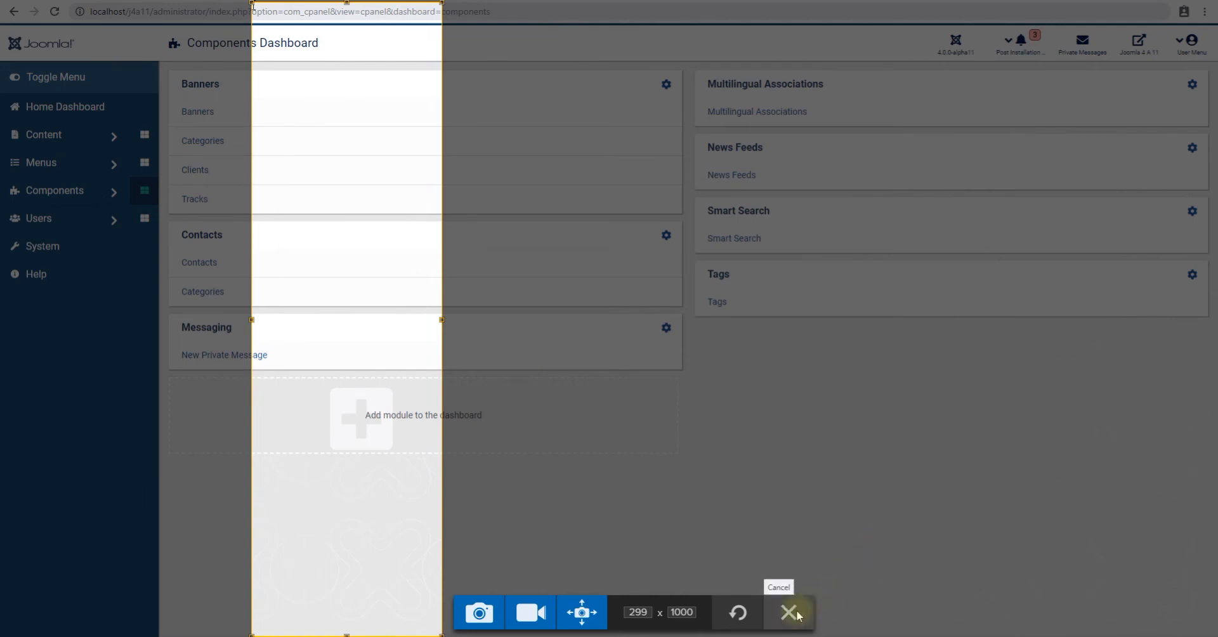
left_click(787, 612)
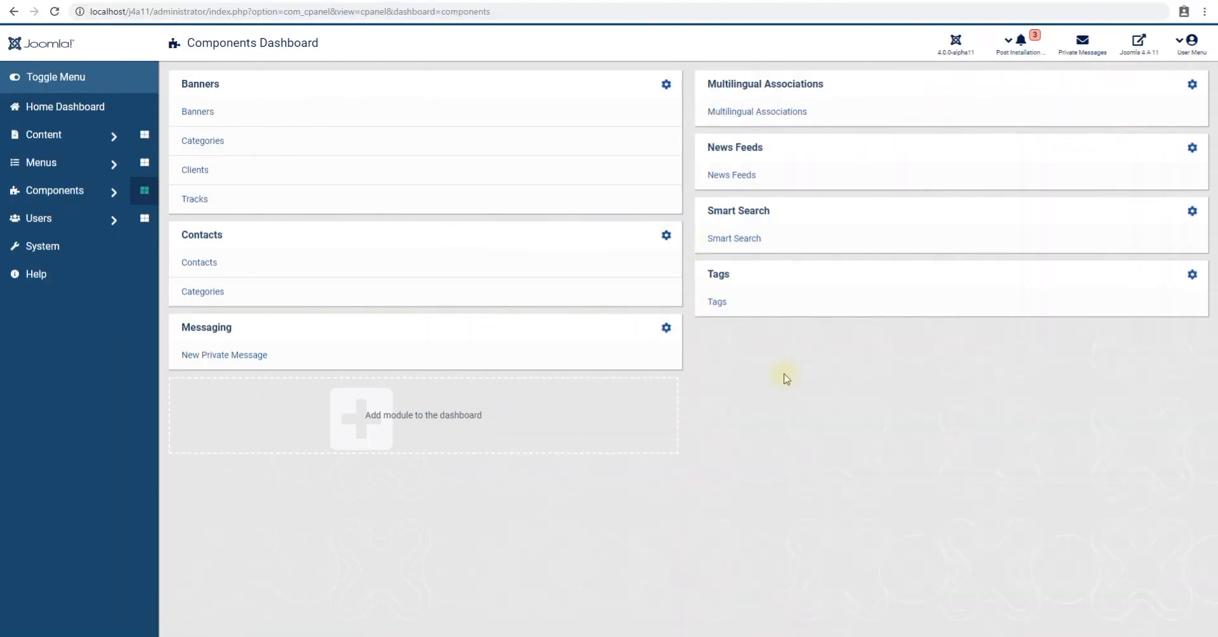
mouse_move(342, 240)
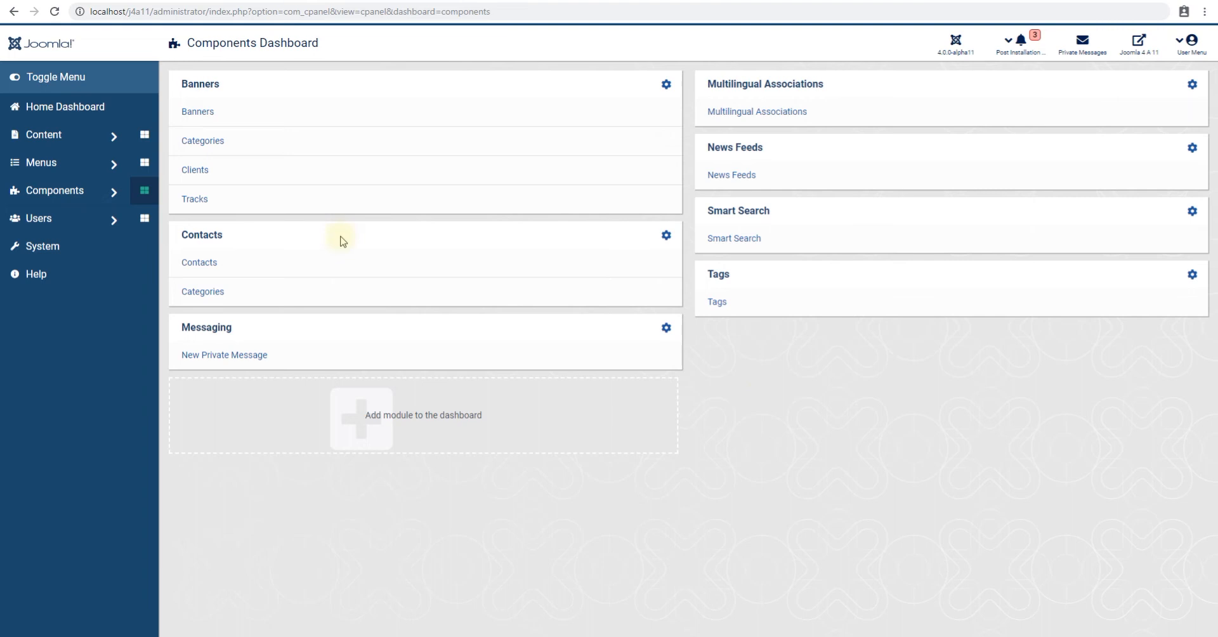
mouse_move(671, 202)
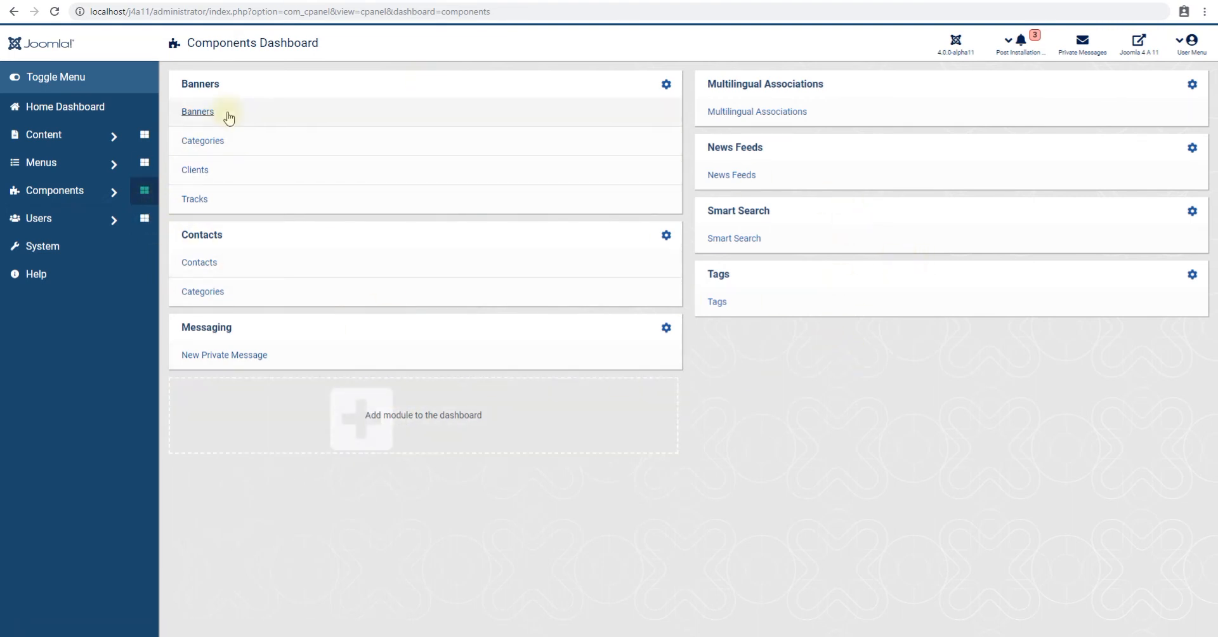
mouse_move(934, 190)
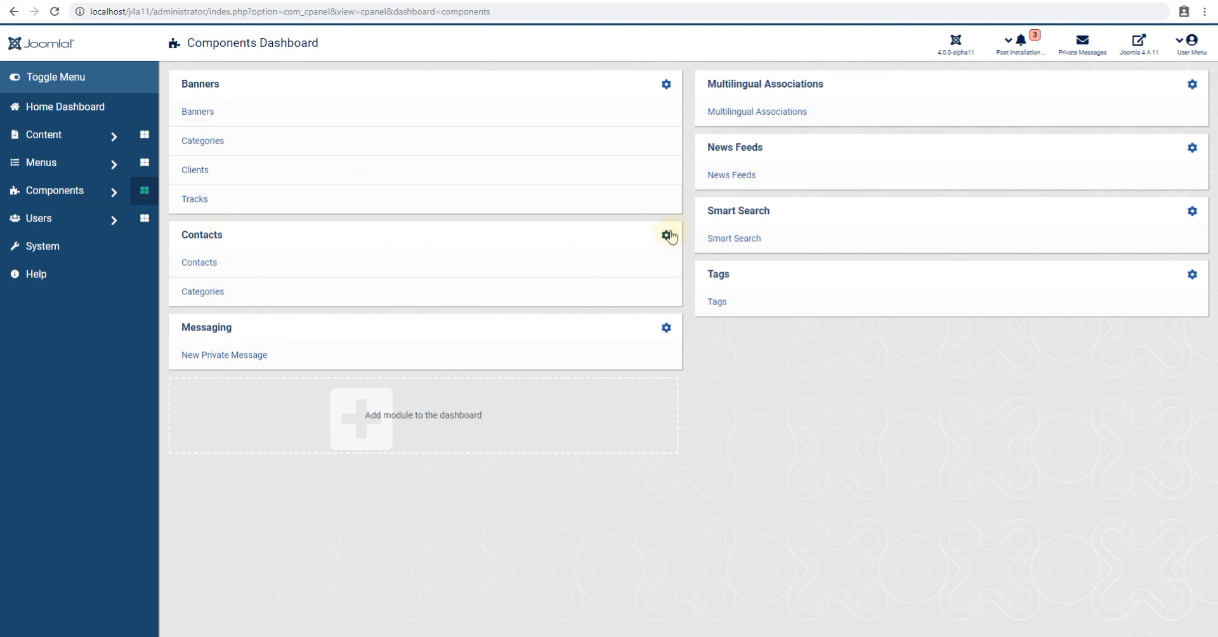
left_click(203, 291)
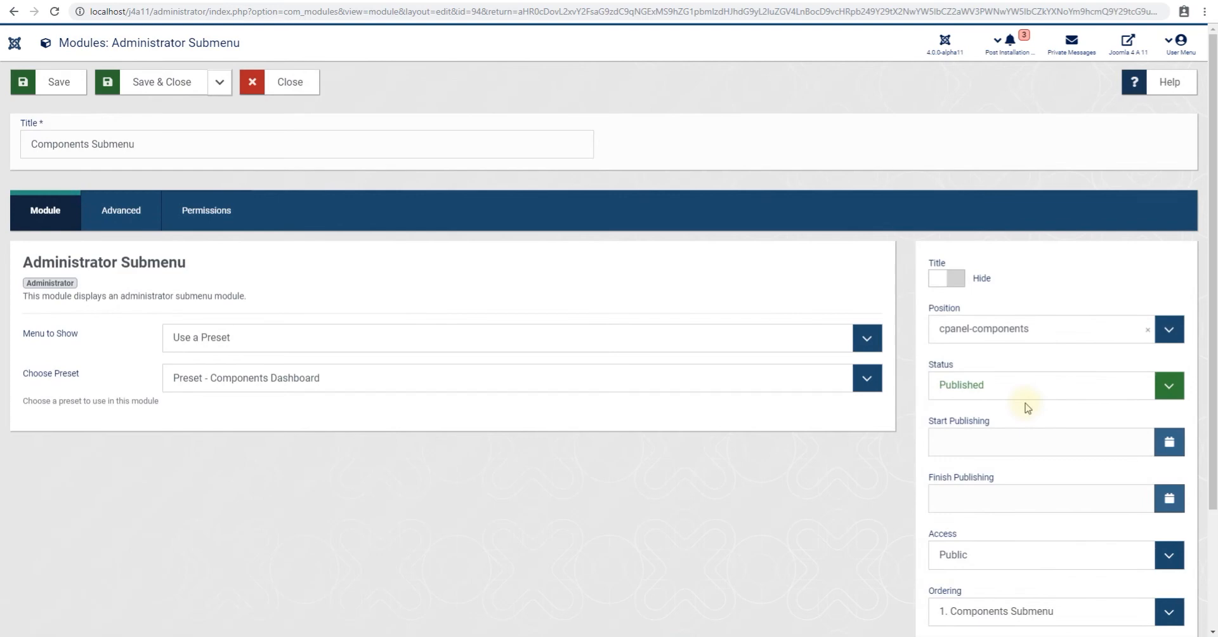
- Close the Components Submenu module form unsaved and land on the Content Dashboard
scroll("down", 3)
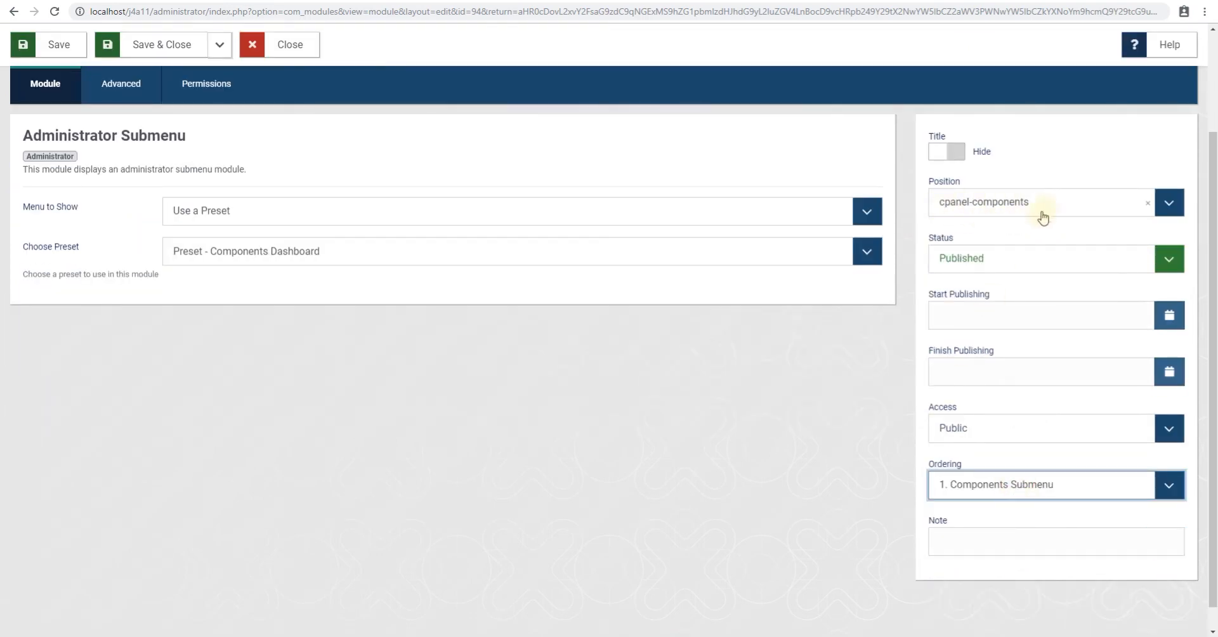
left_click(1041, 485)
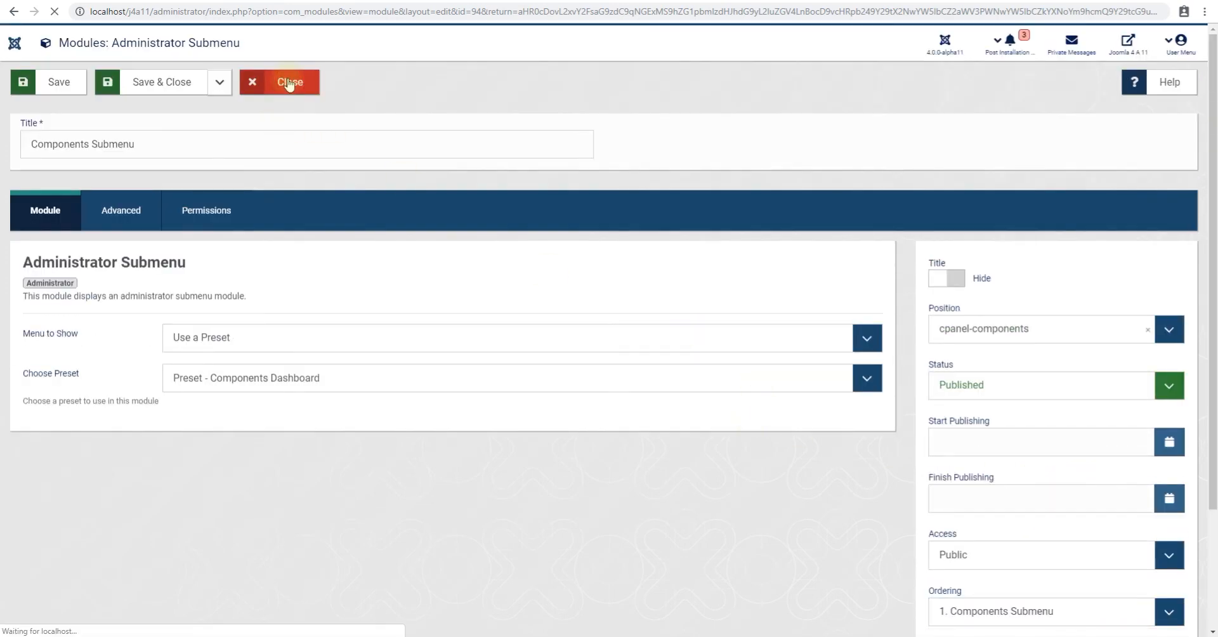
left_click(289, 81)
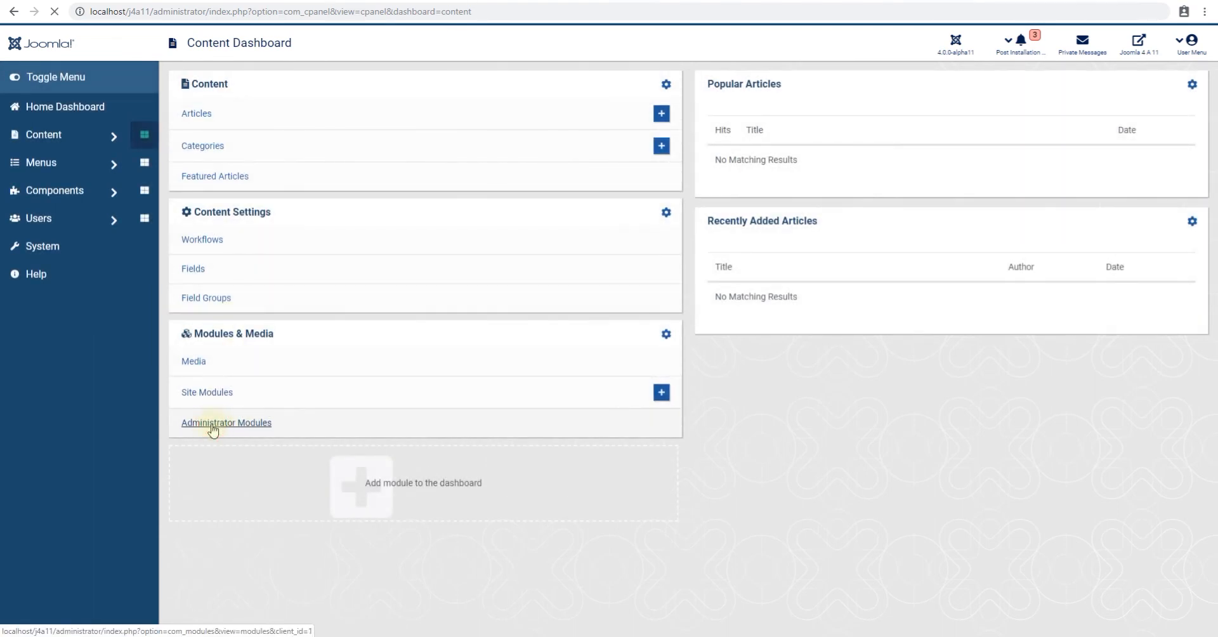
- Reset the Administrator Modules position filter to '- Select Position -', review the list, then go to the Components dashboard
left_click(226, 423)
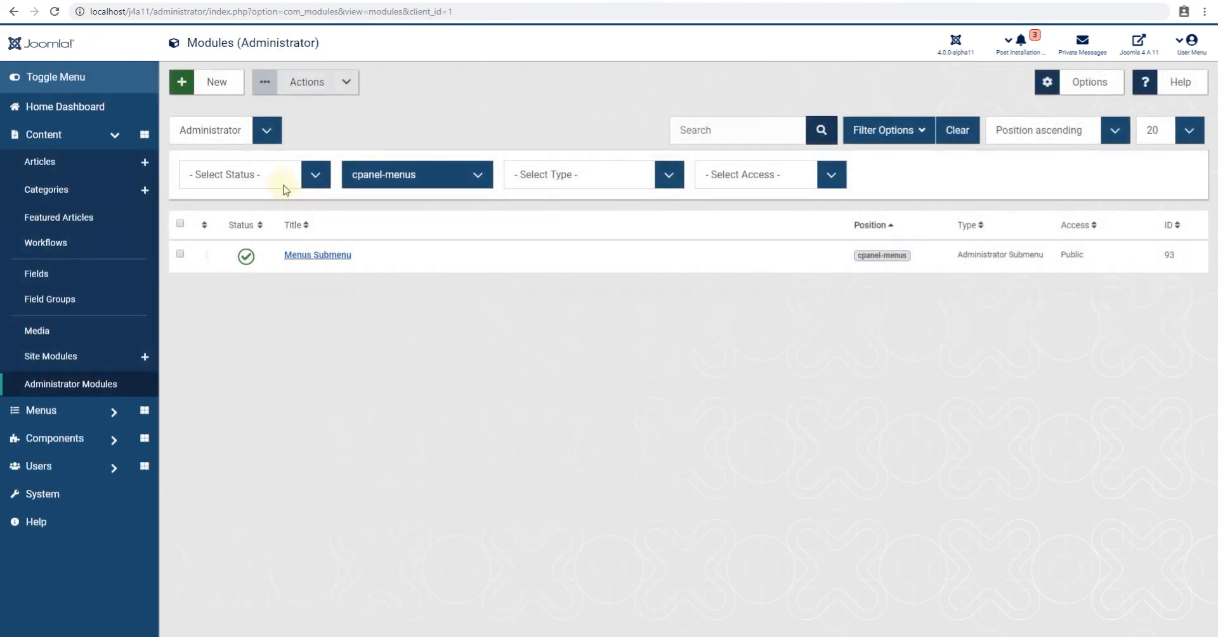
left_click(417, 174)
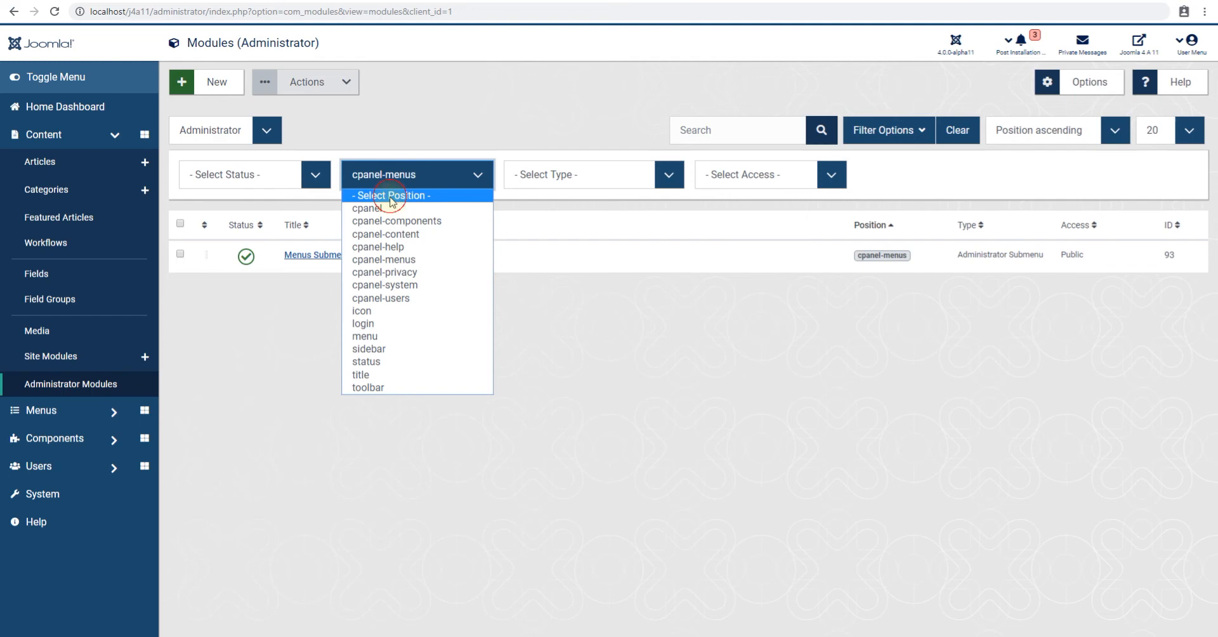
left_click(393, 194)
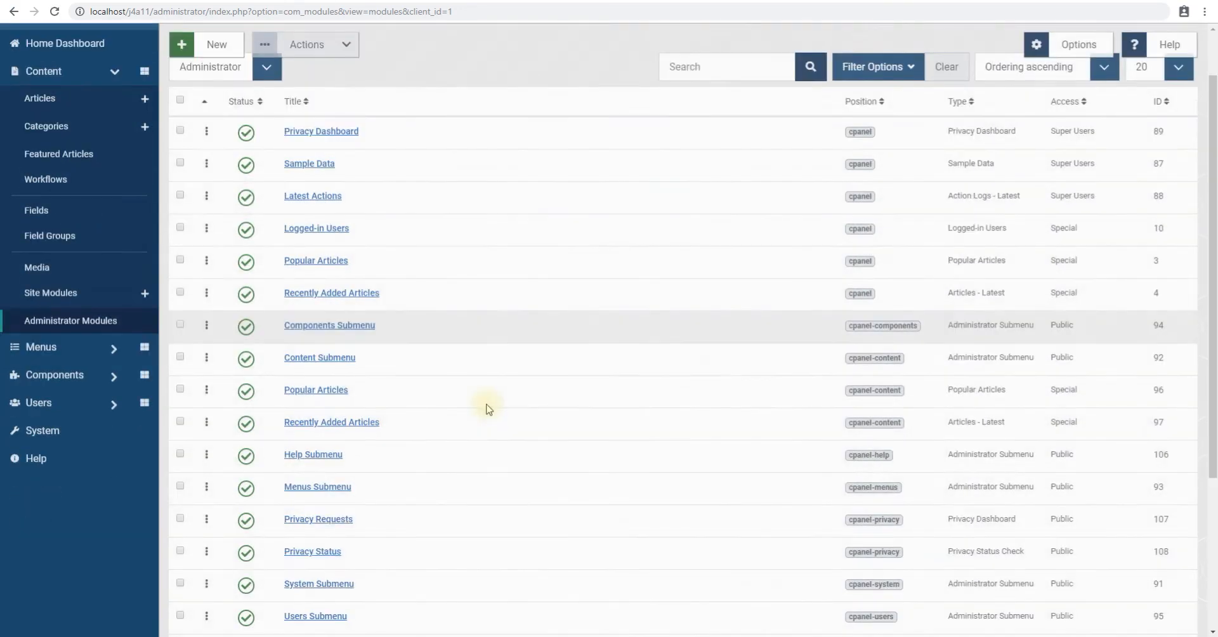
scroll("down", 3)
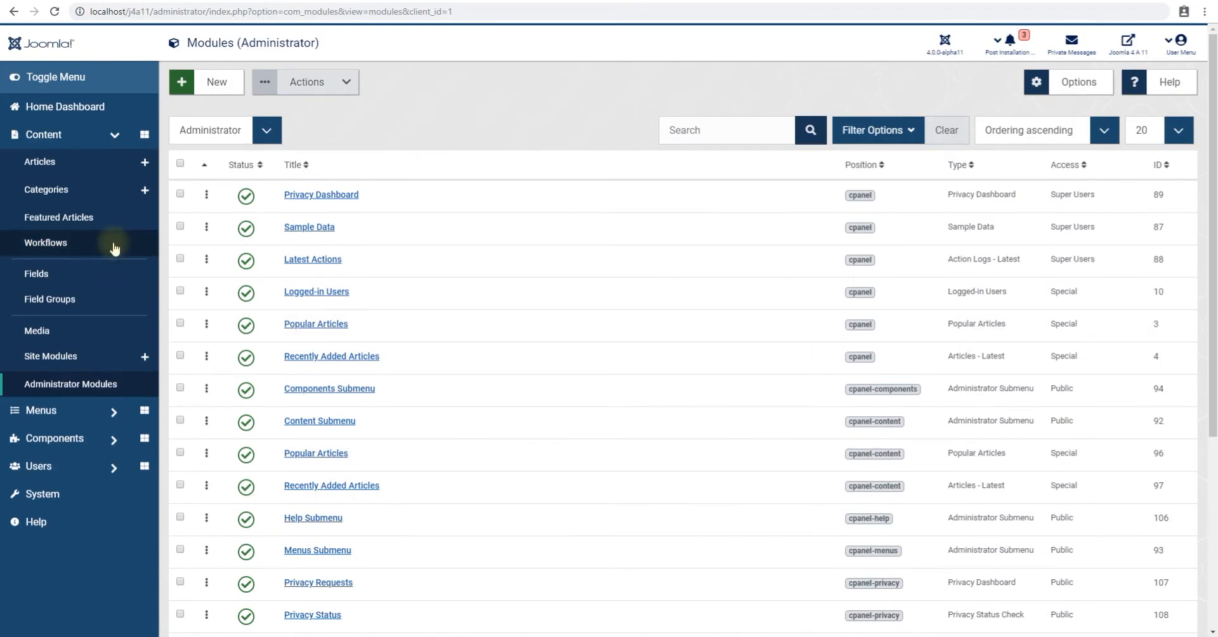
left_click(43, 135)
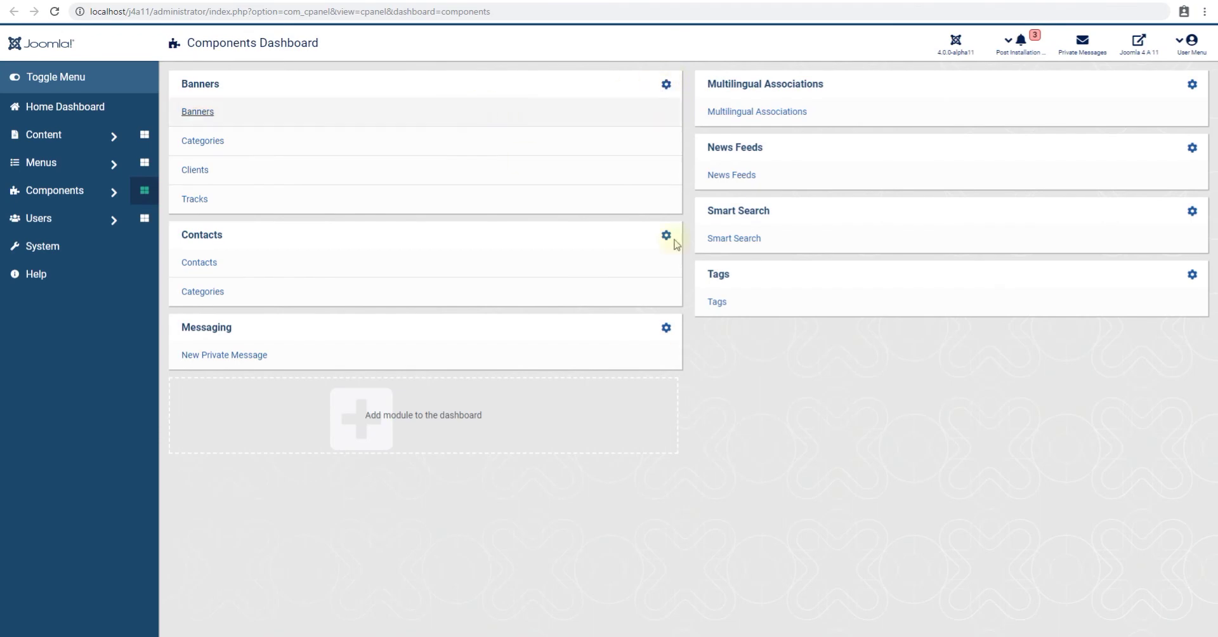
- Edit the Components Submenu module from the Banners card's gear menu
left_click(666, 235)
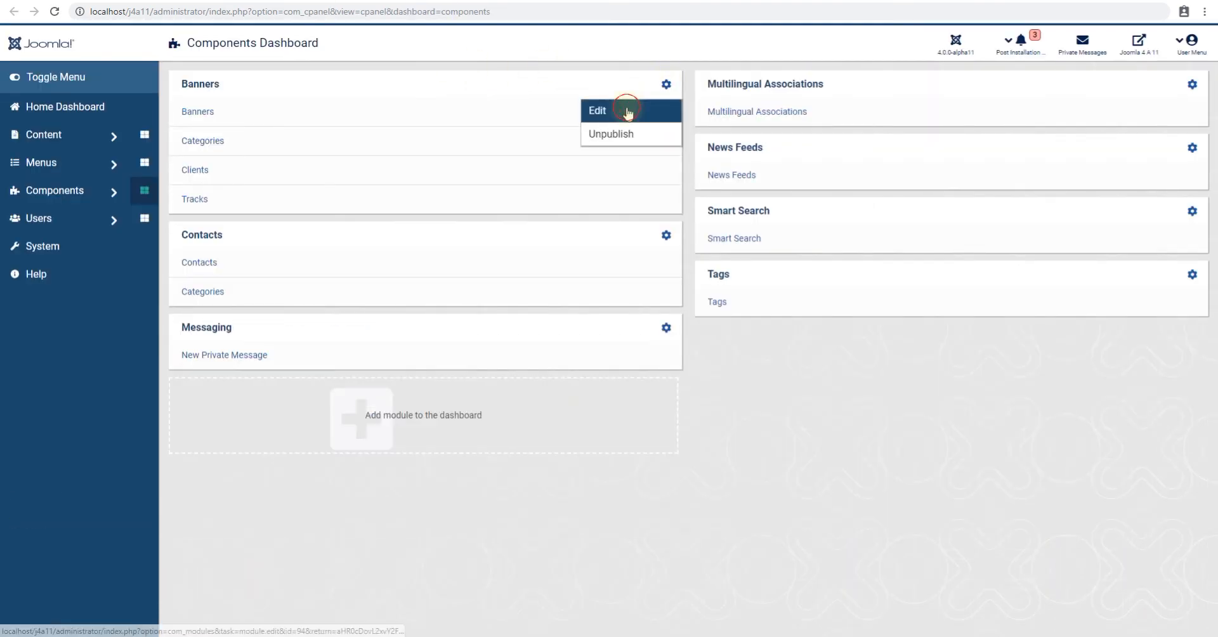
left_click(597, 111)
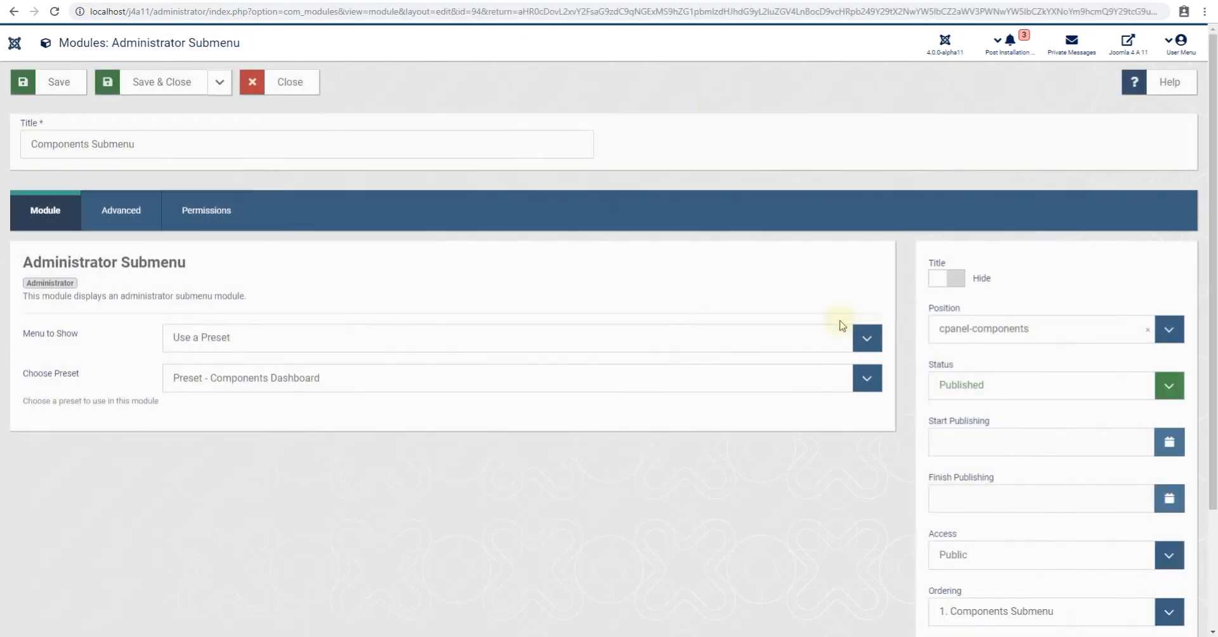
mouse_move(205, 347)
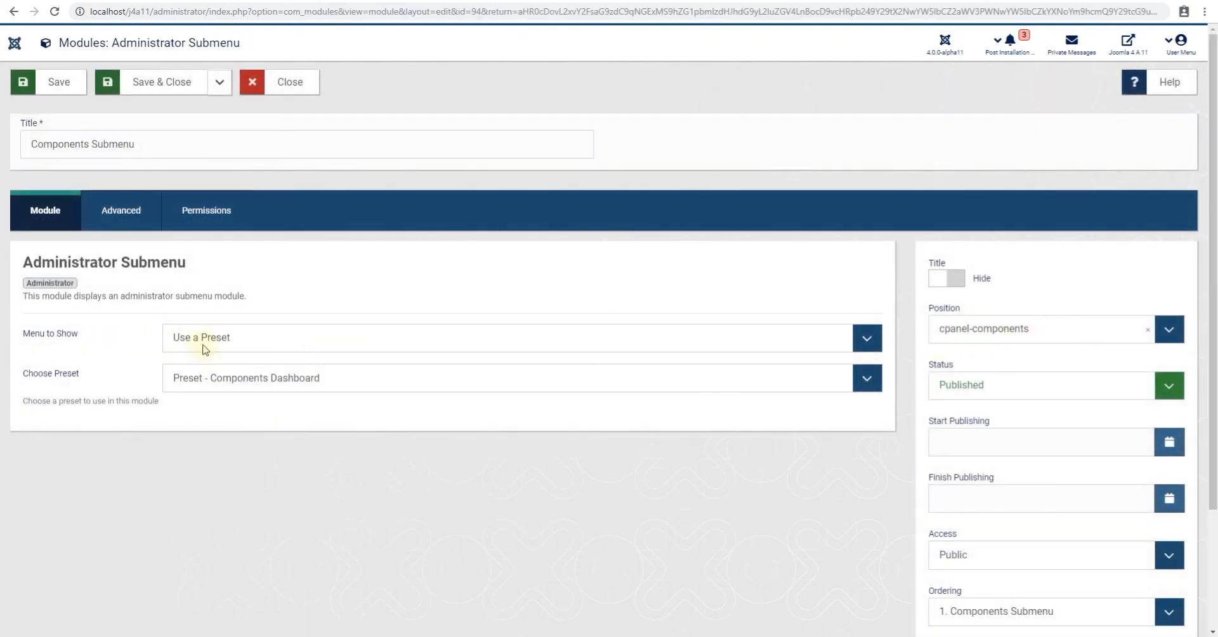
mouse_move(280, 266)
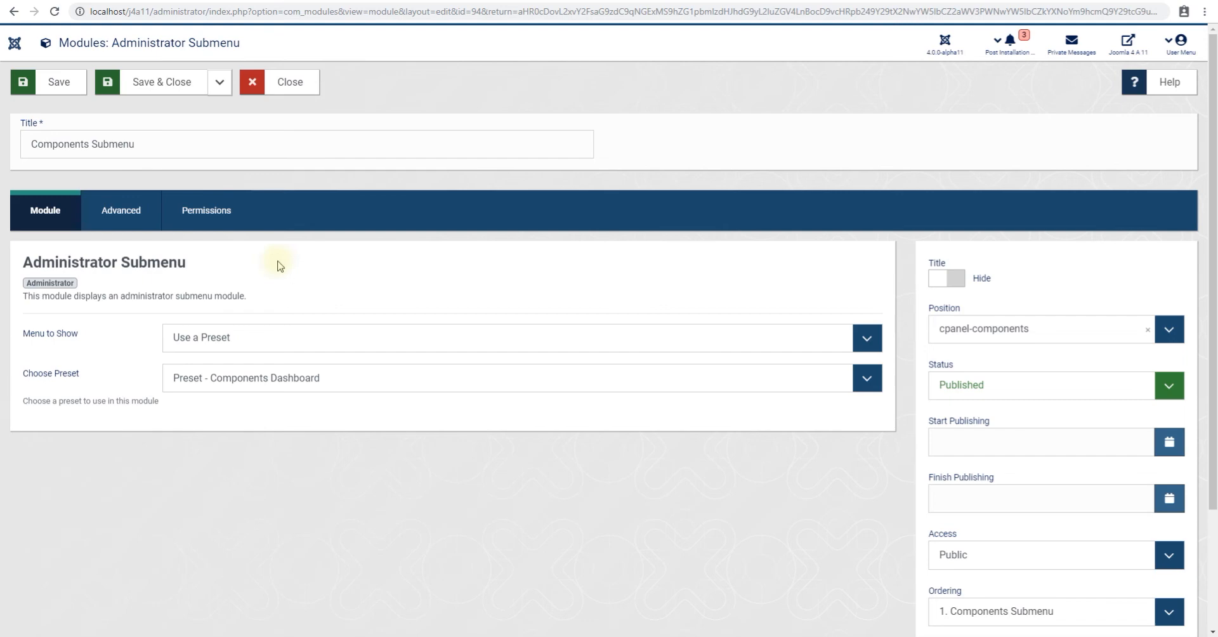
scroll("down", 3)
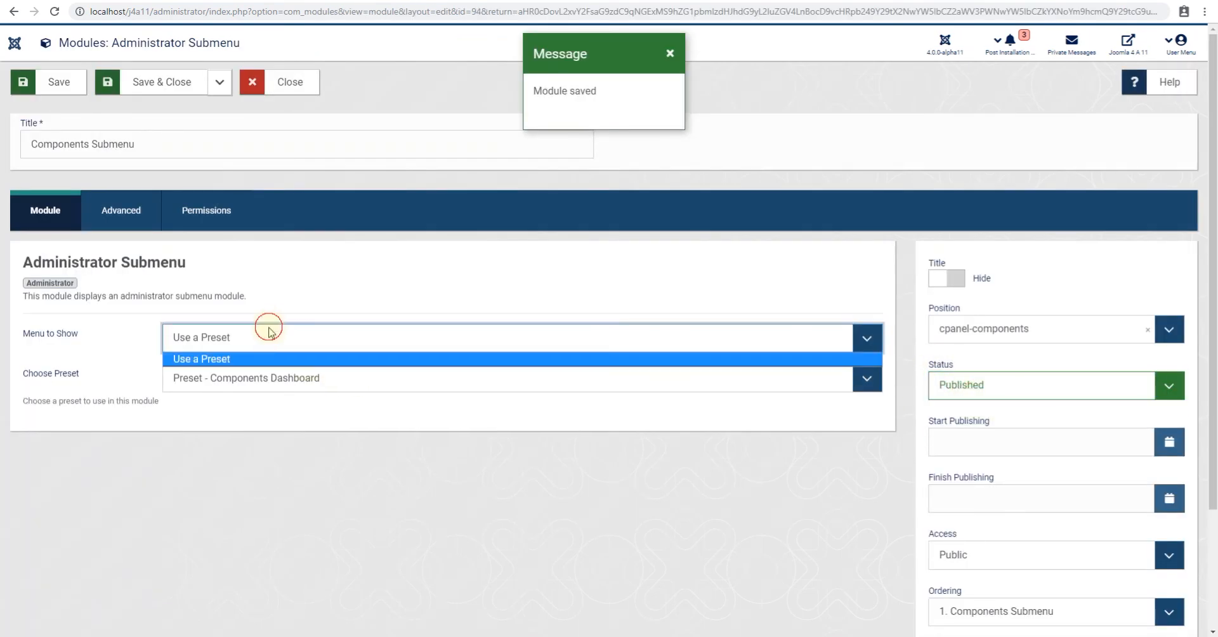
- Keep Menu to Show unchanged and the Components Dashboard preset, then save the module
left_click(507, 376)
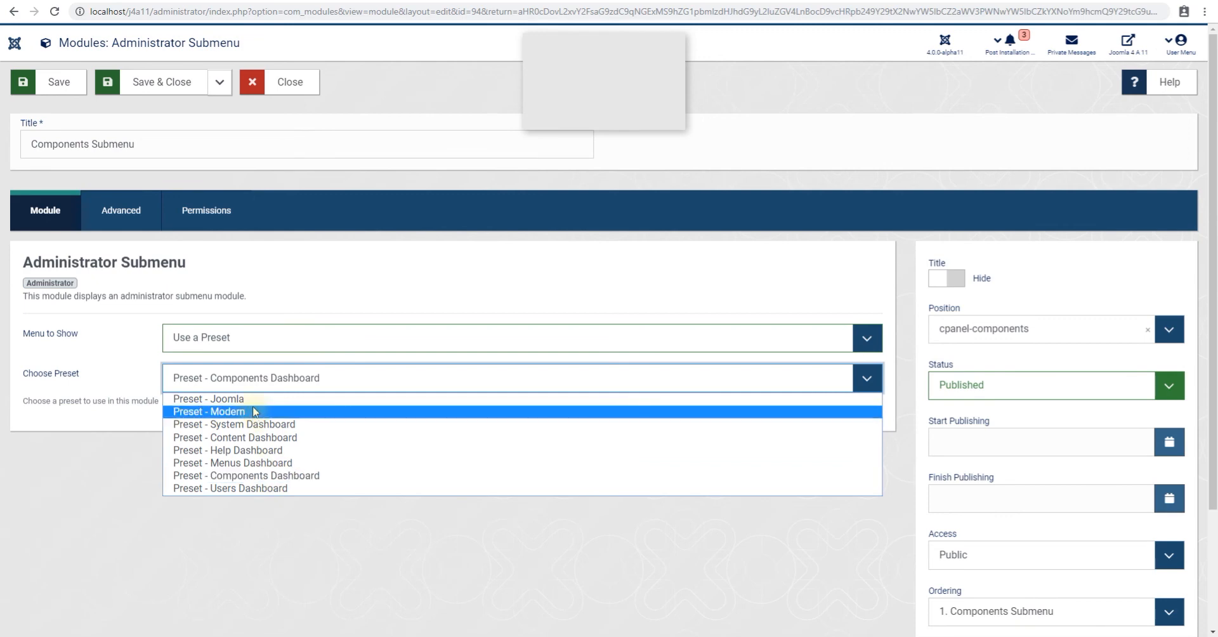
mouse_move(269, 444)
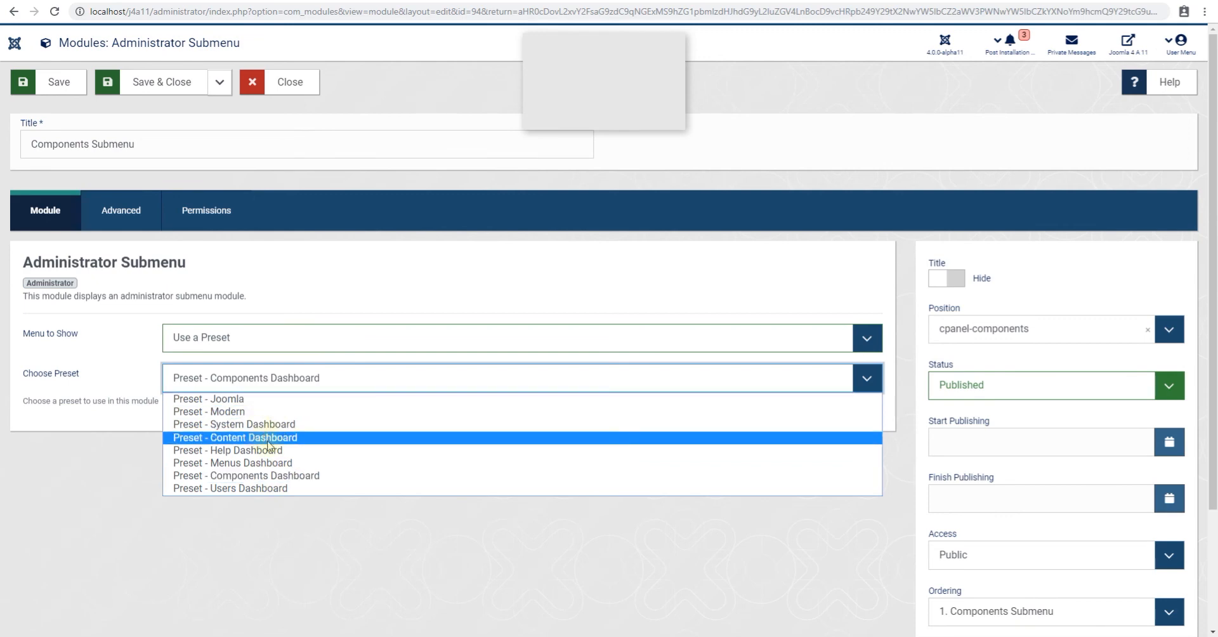
mouse_move(286, 474)
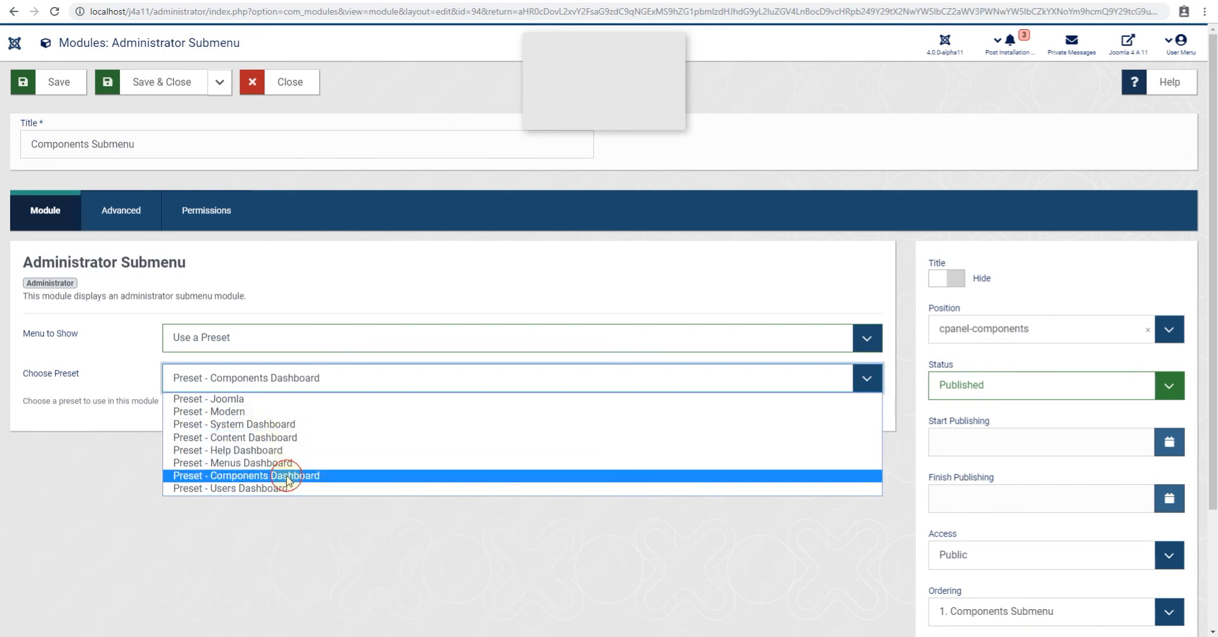
left_click(246, 475)
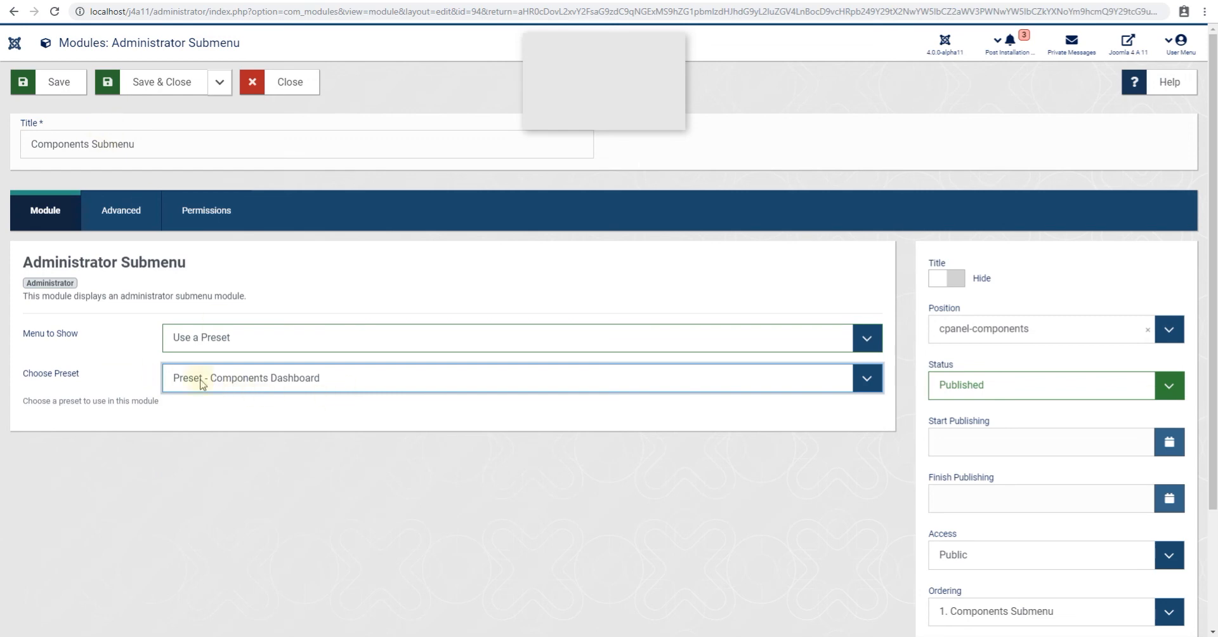
scroll("down", 3)
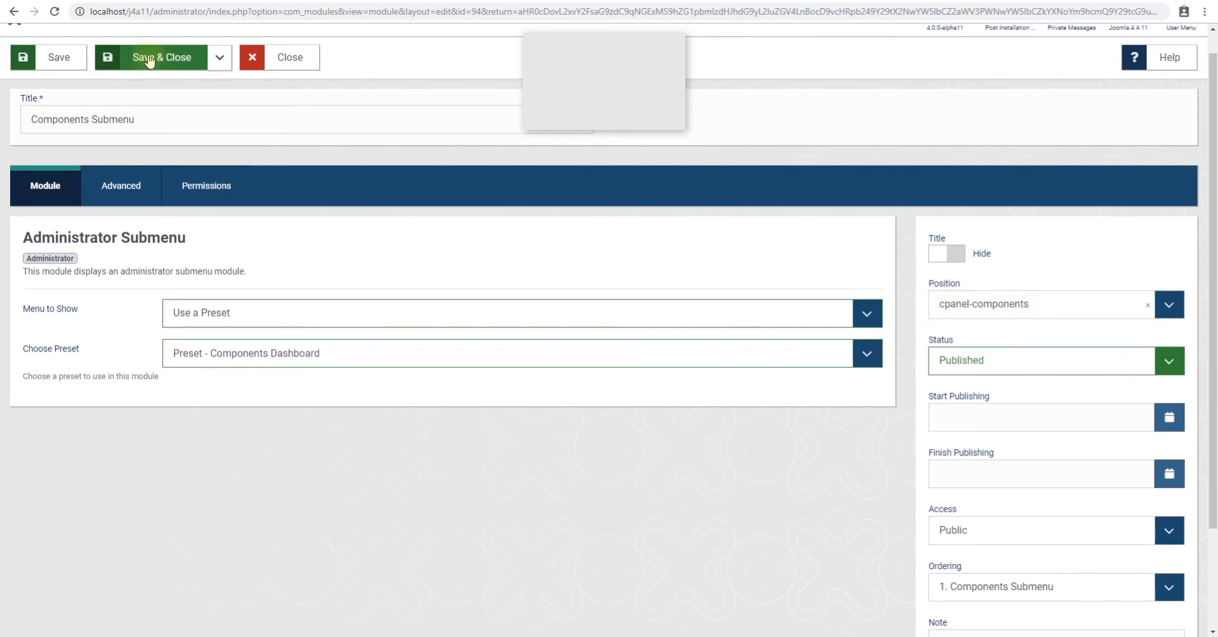
- Save & Close the Components Submenu module and go to the Users Dashboard
left_click(163, 58)
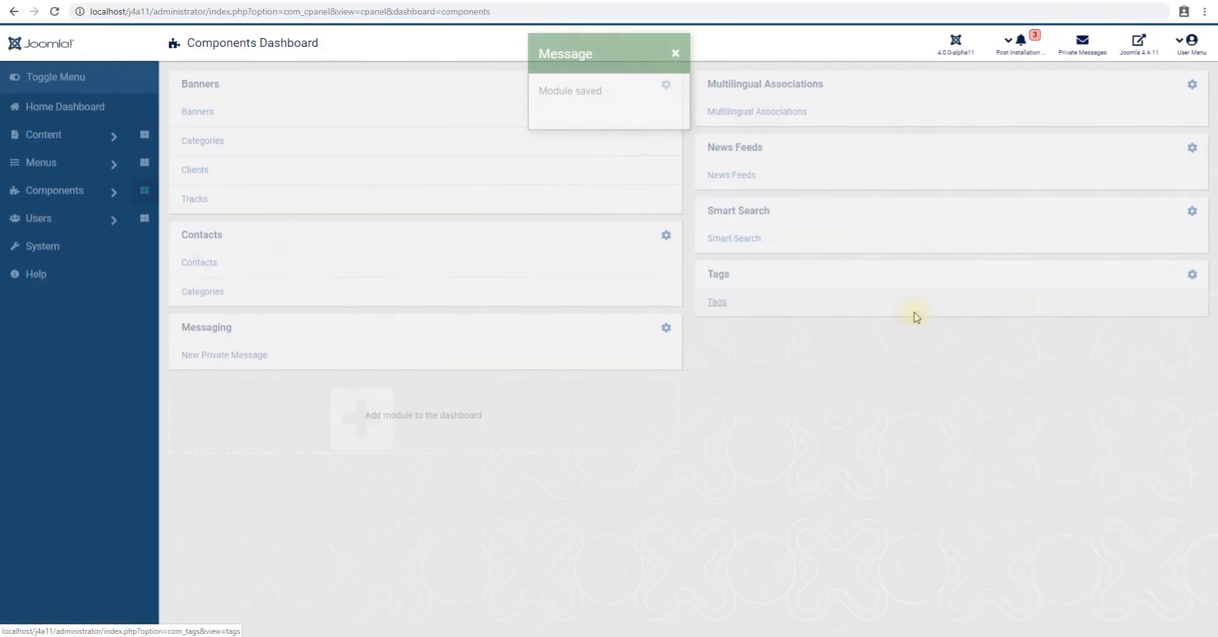
left_click(674, 52)
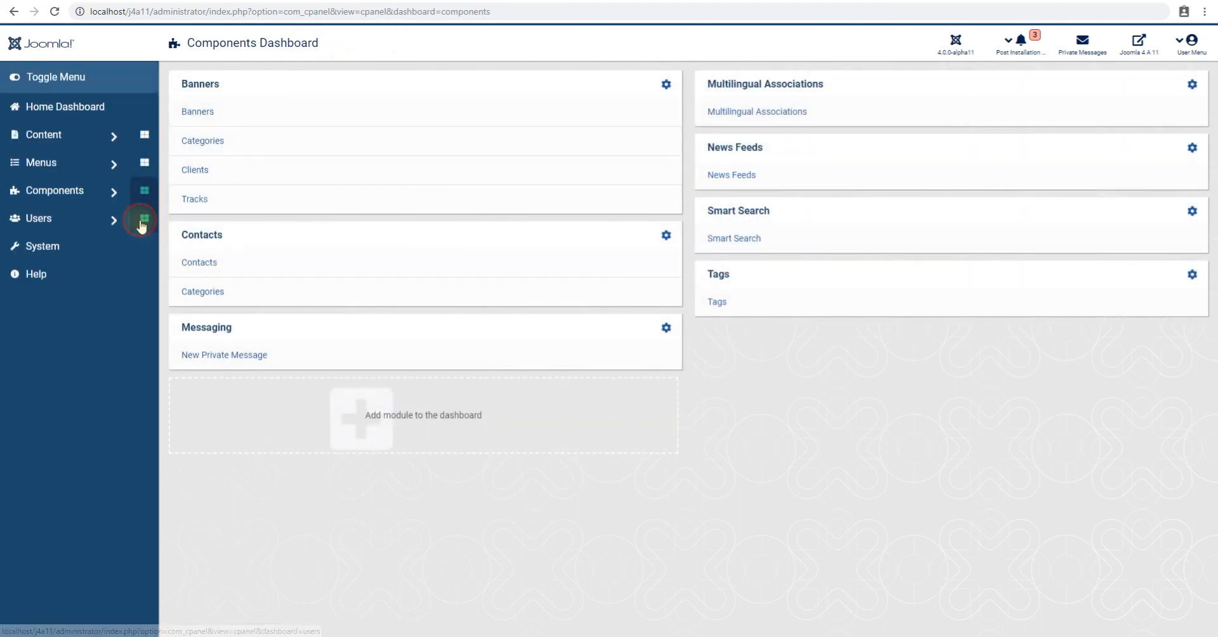
left_click(144, 218)
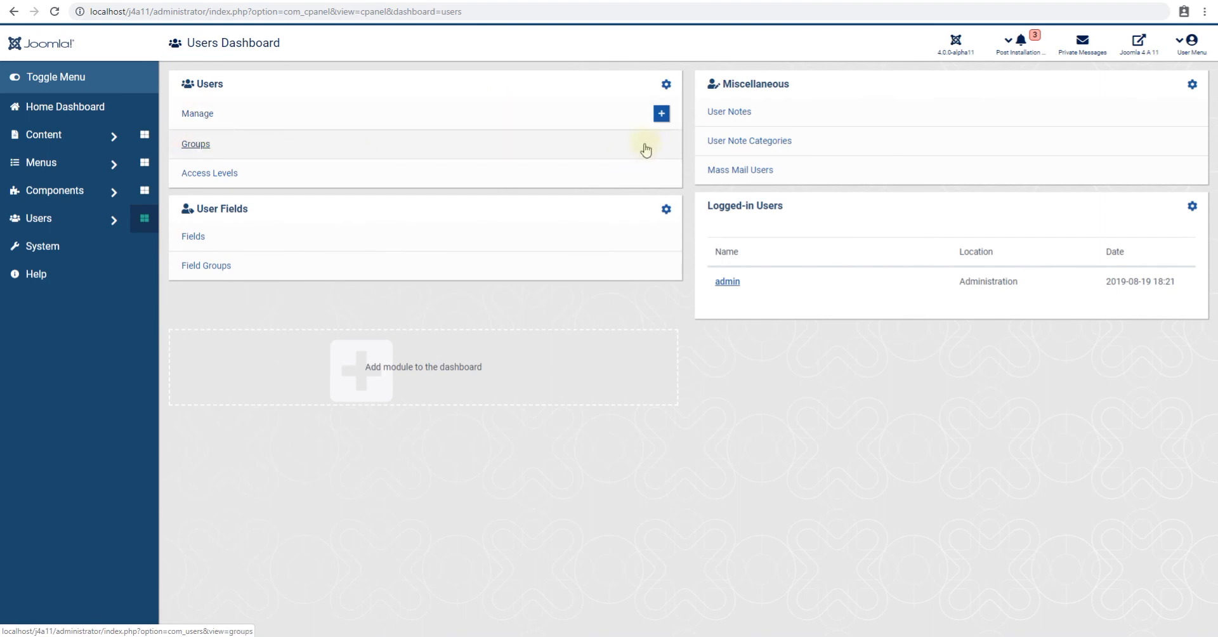
mouse_move(744, 78)
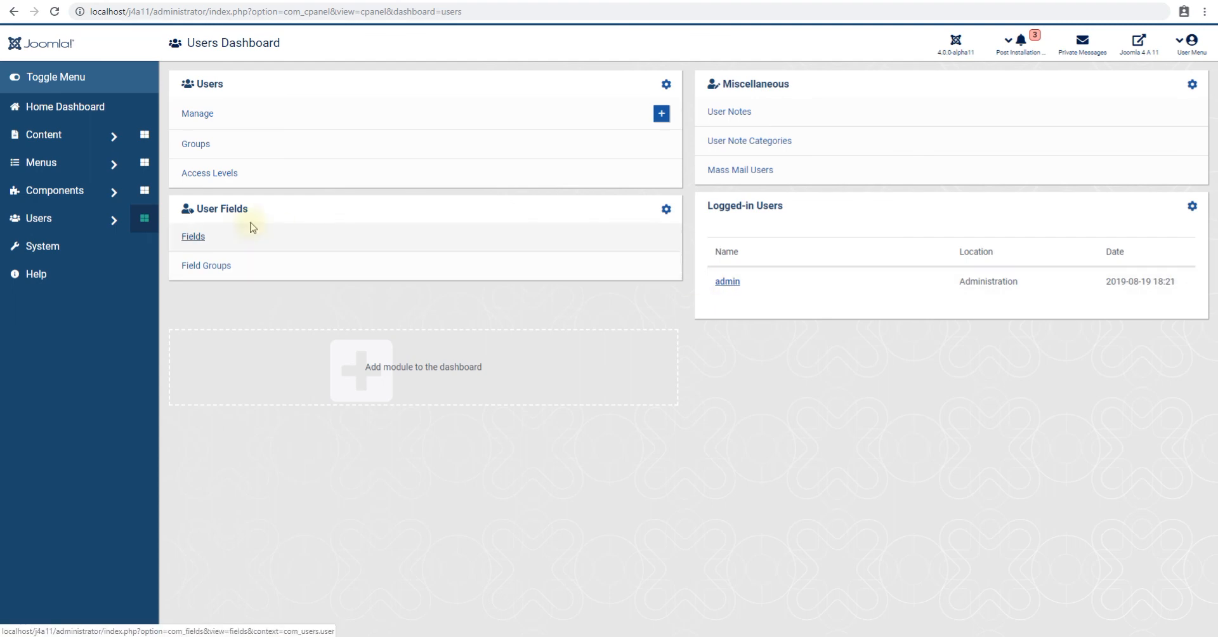
mouse_move(59, 255)
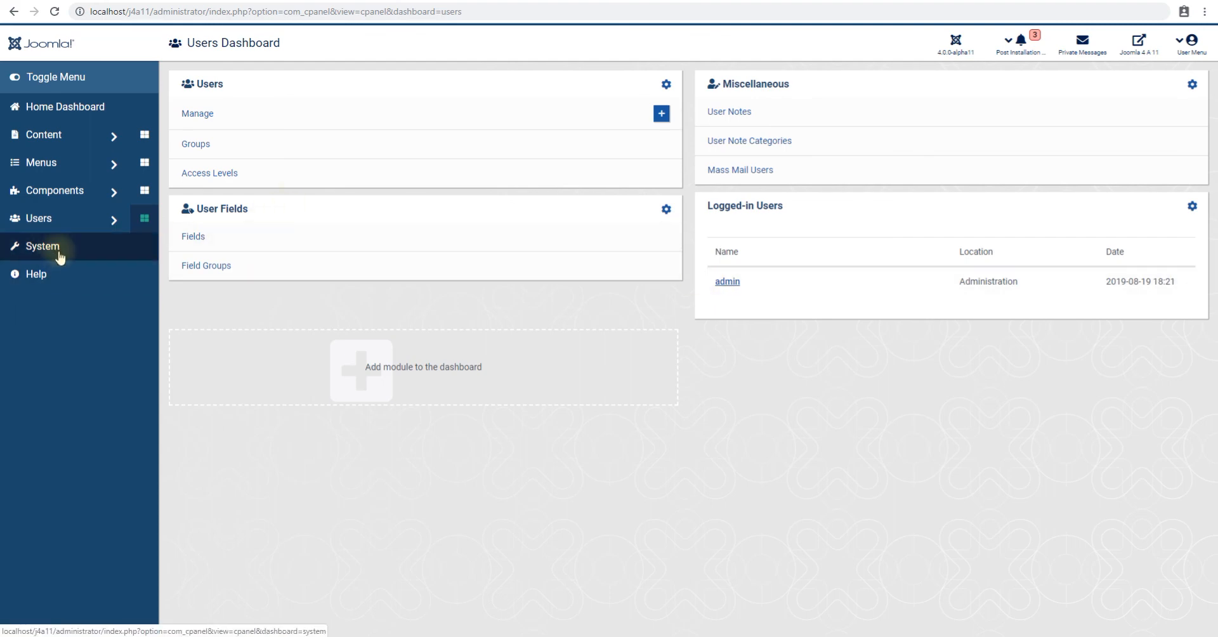
- Show the System Dashboard and its Information panel, heading to the Database structure check
left_click(35, 247)
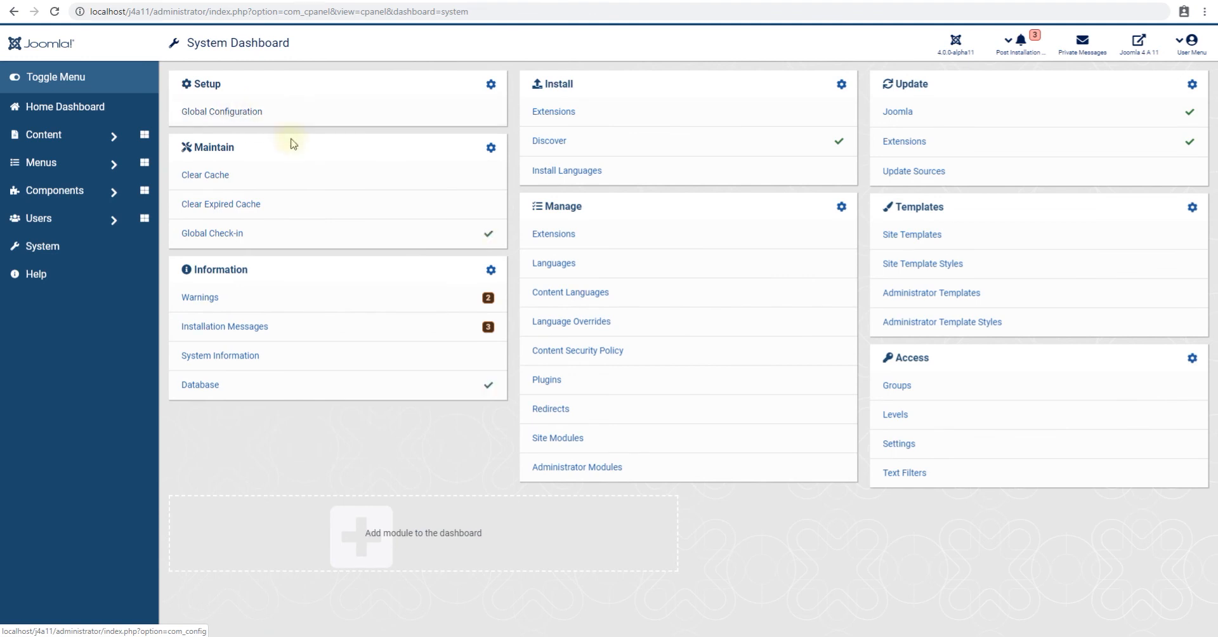
mouse_move(239, 117)
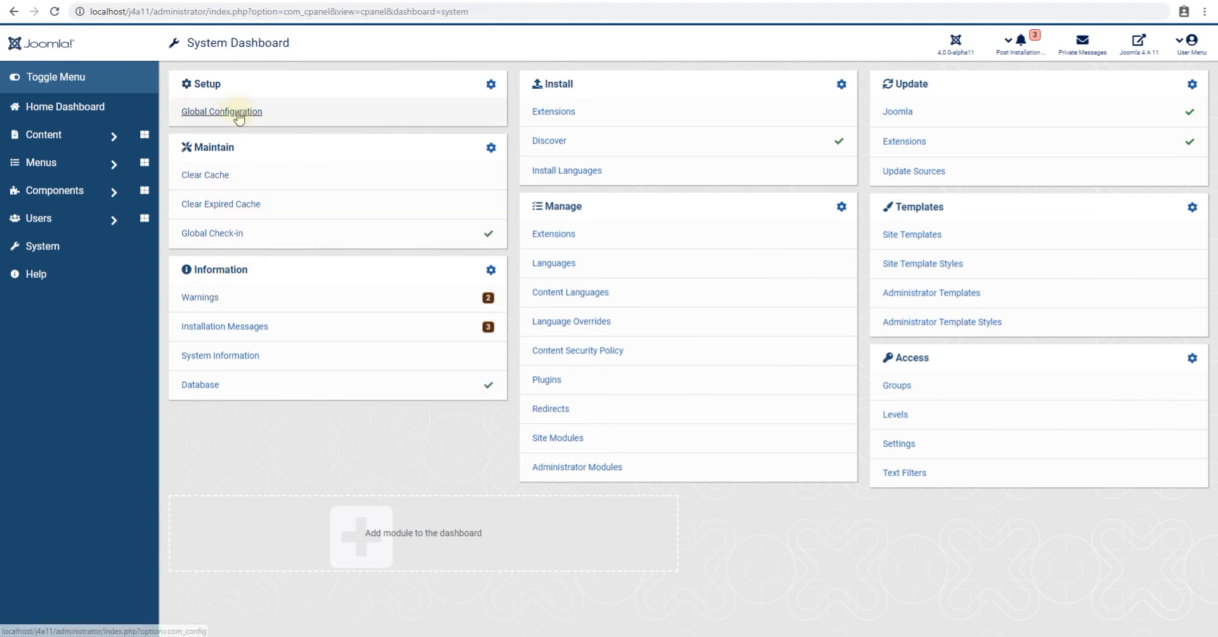
mouse_move(286, 131)
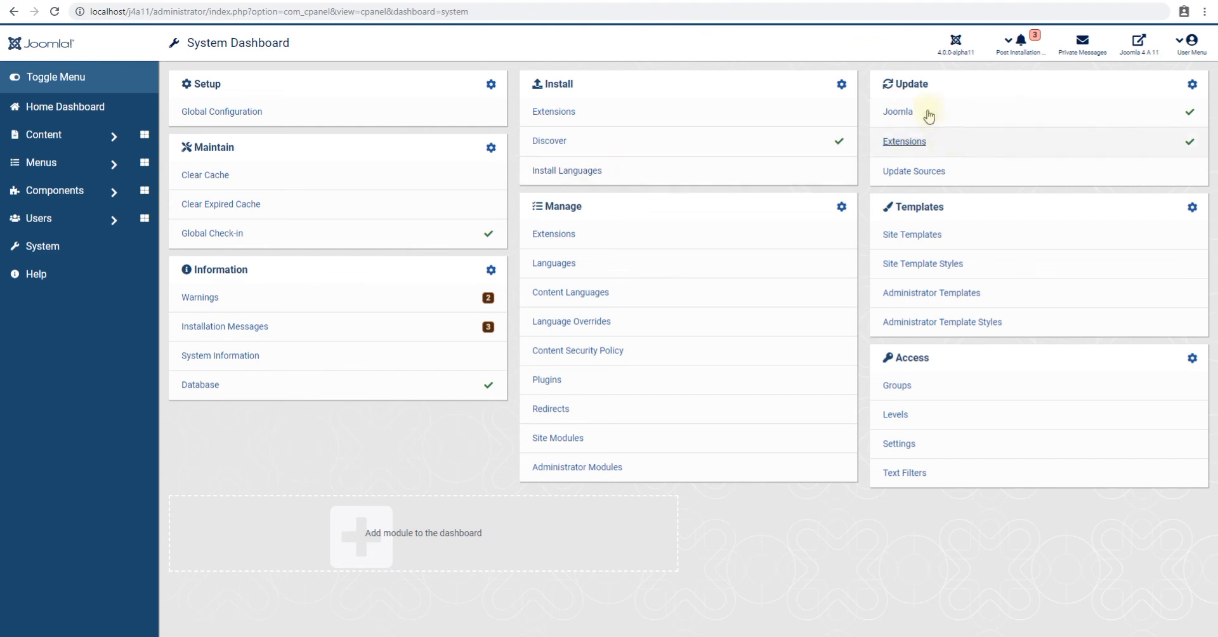
mouse_move(912, 172)
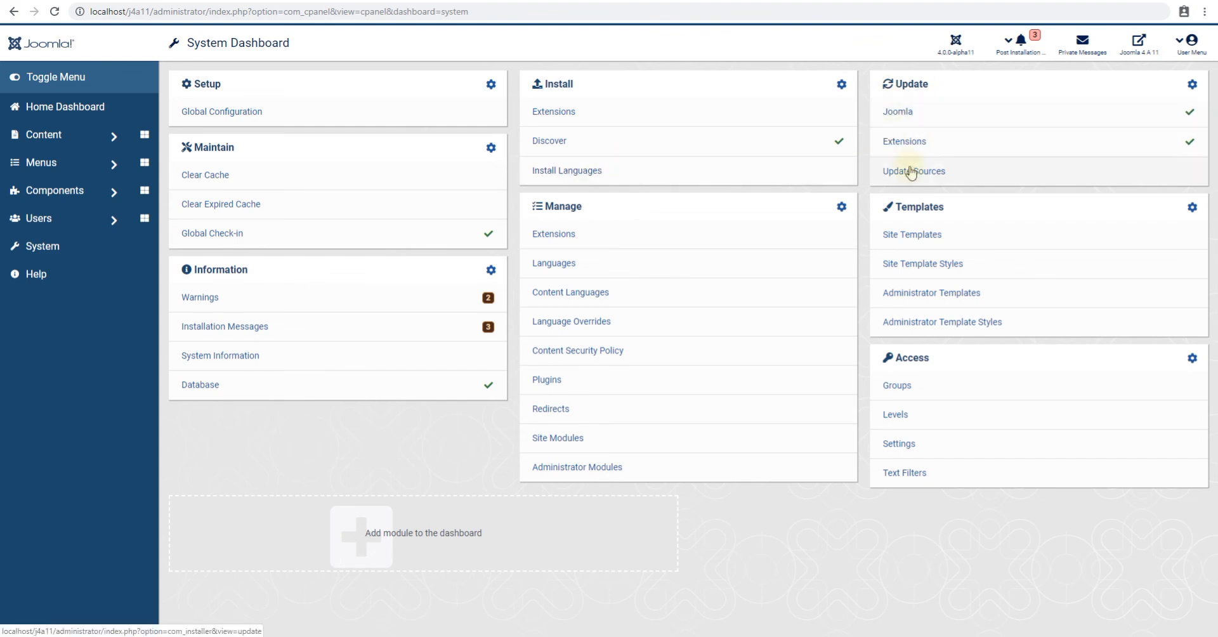
mouse_move(897, 110)
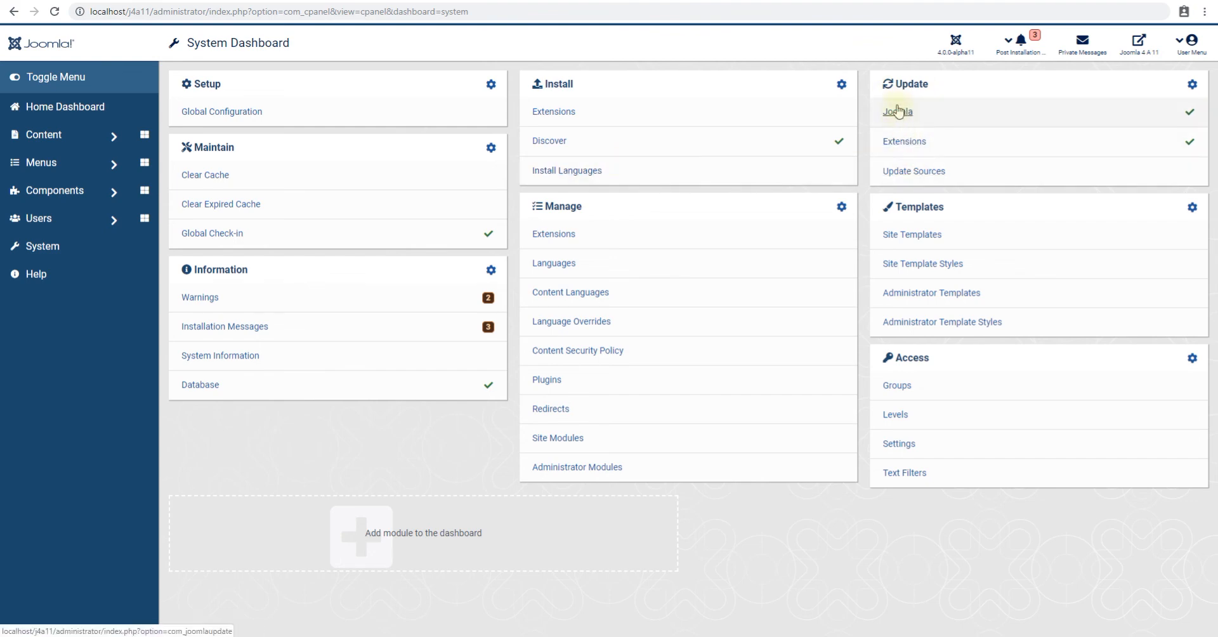
mouse_move(916, 123)
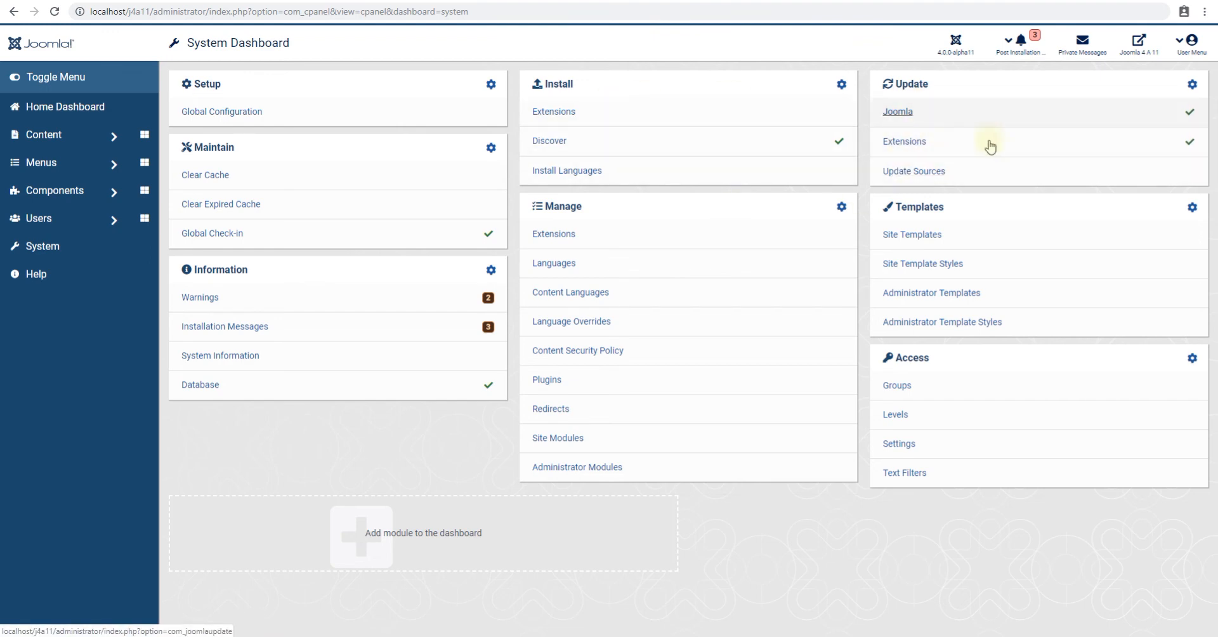
mouse_move(947, 145)
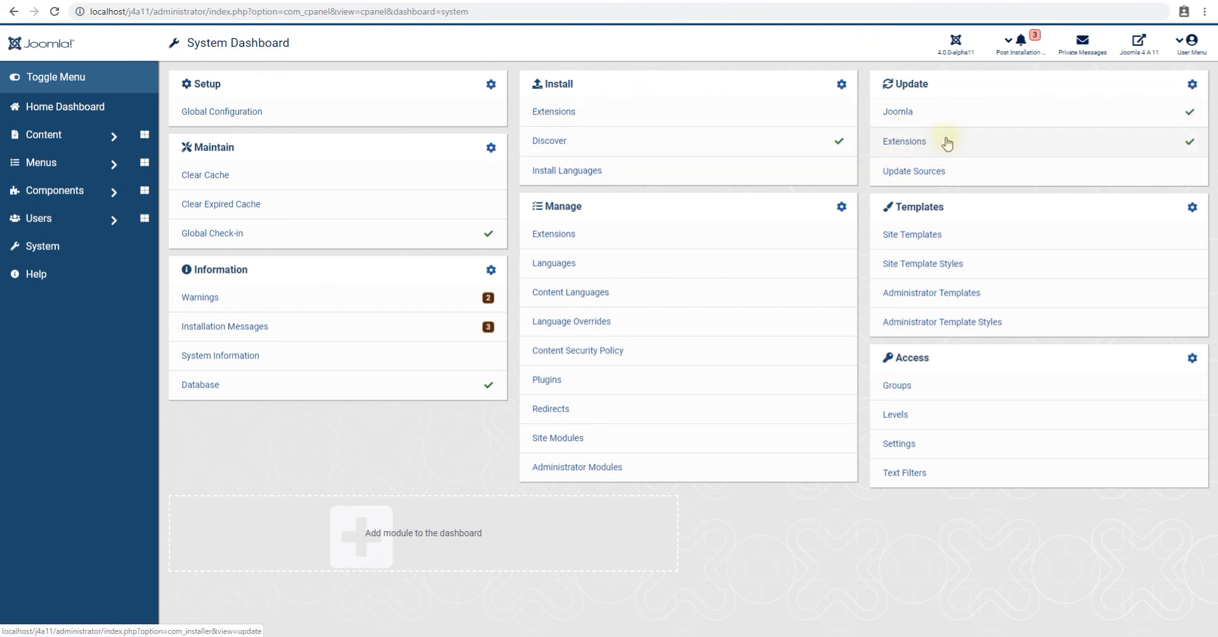
left_click(221, 356)
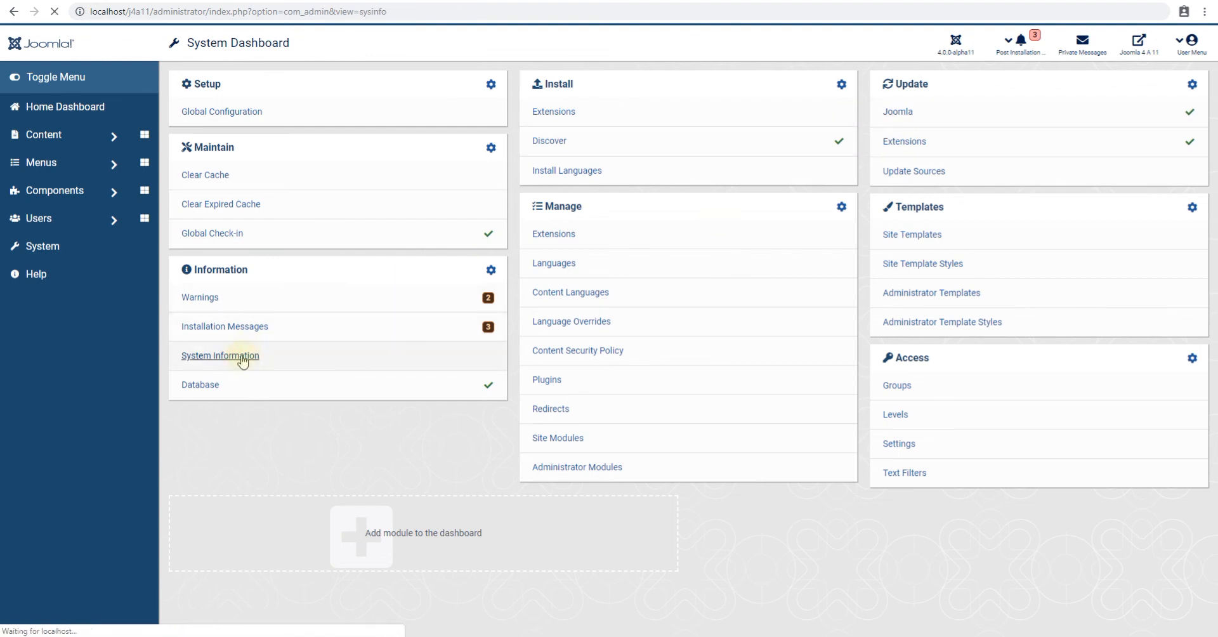
left_click(221, 355)
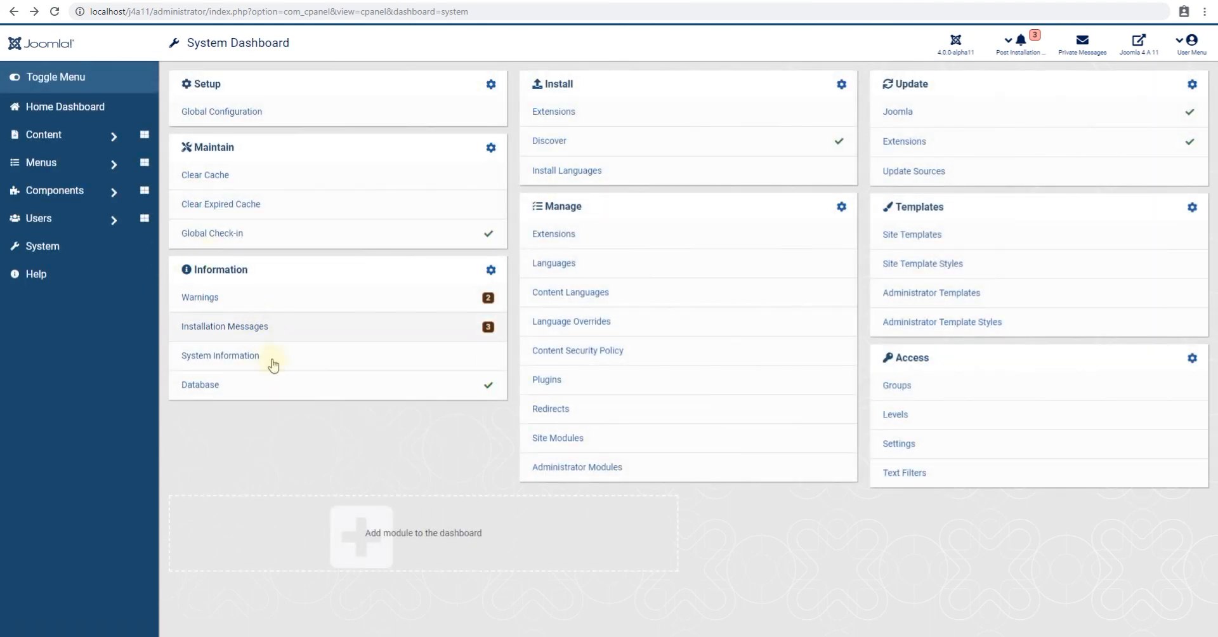
left_click(200, 384)
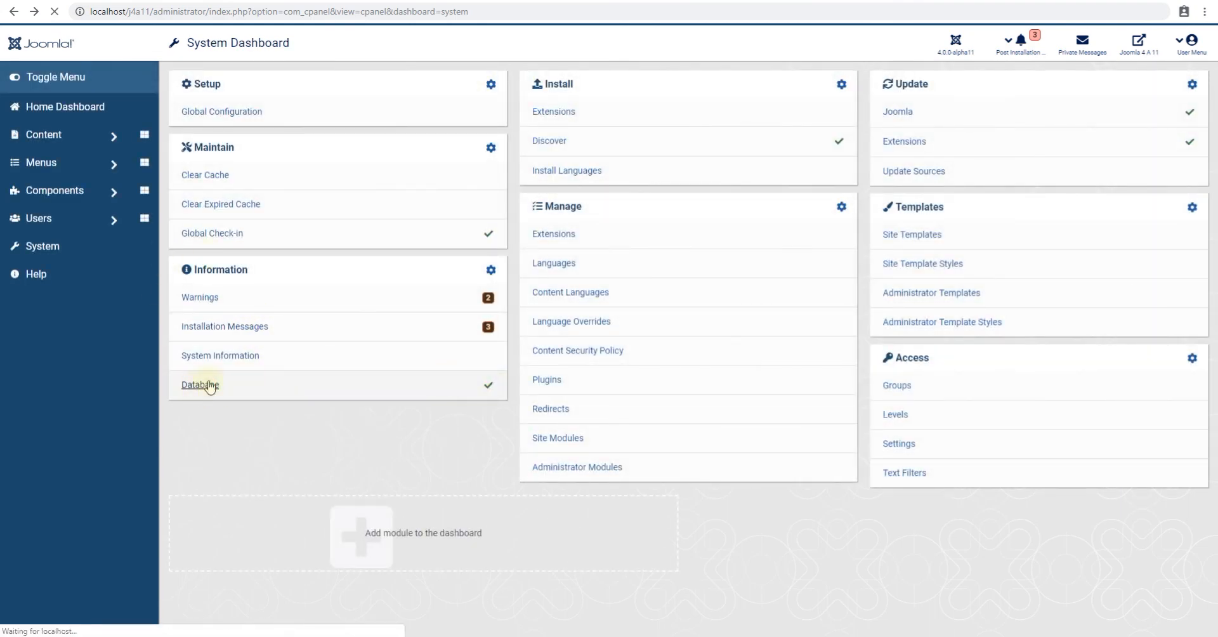
left_click(201, 384)
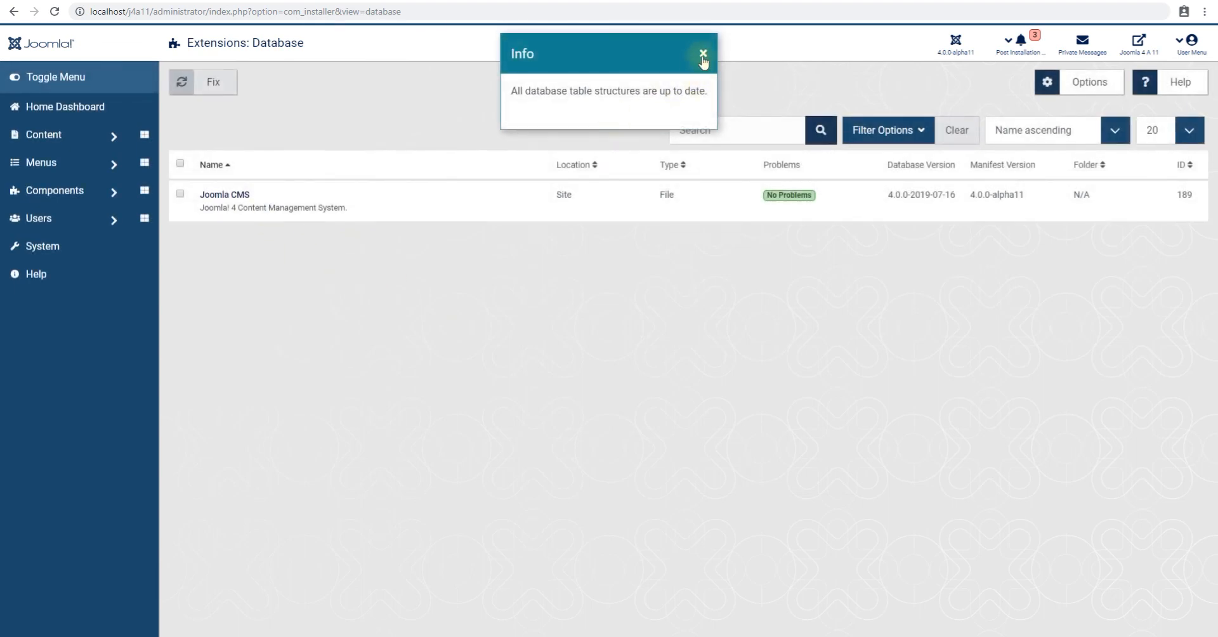
left_click(703, 54)
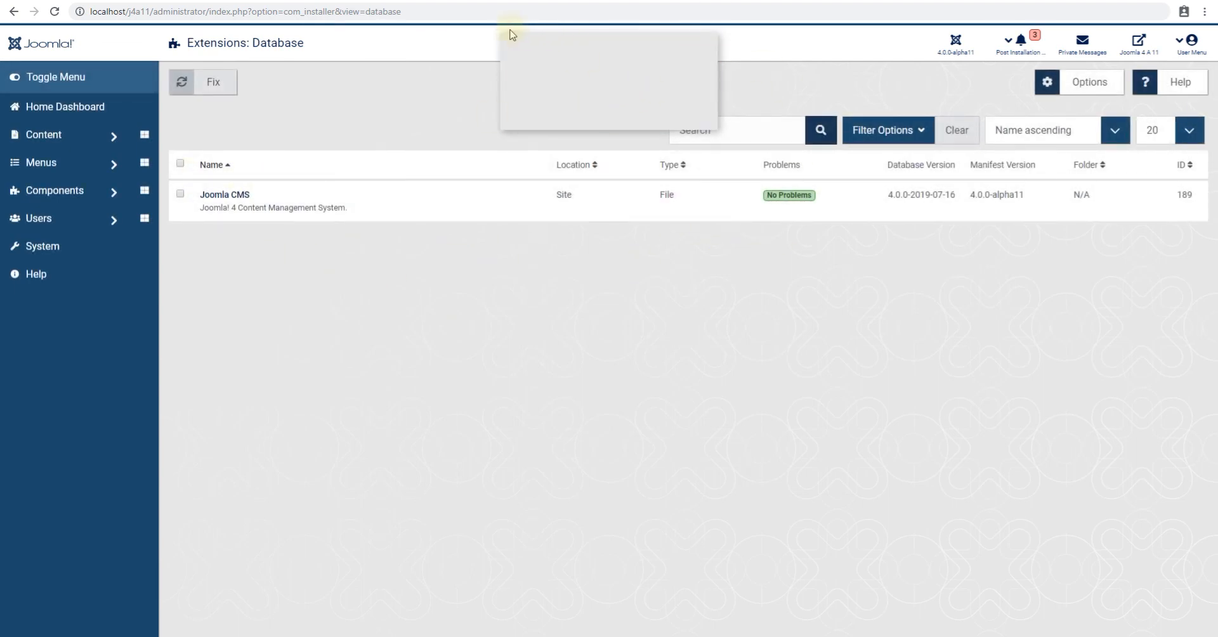
mouse_move(26, 14)
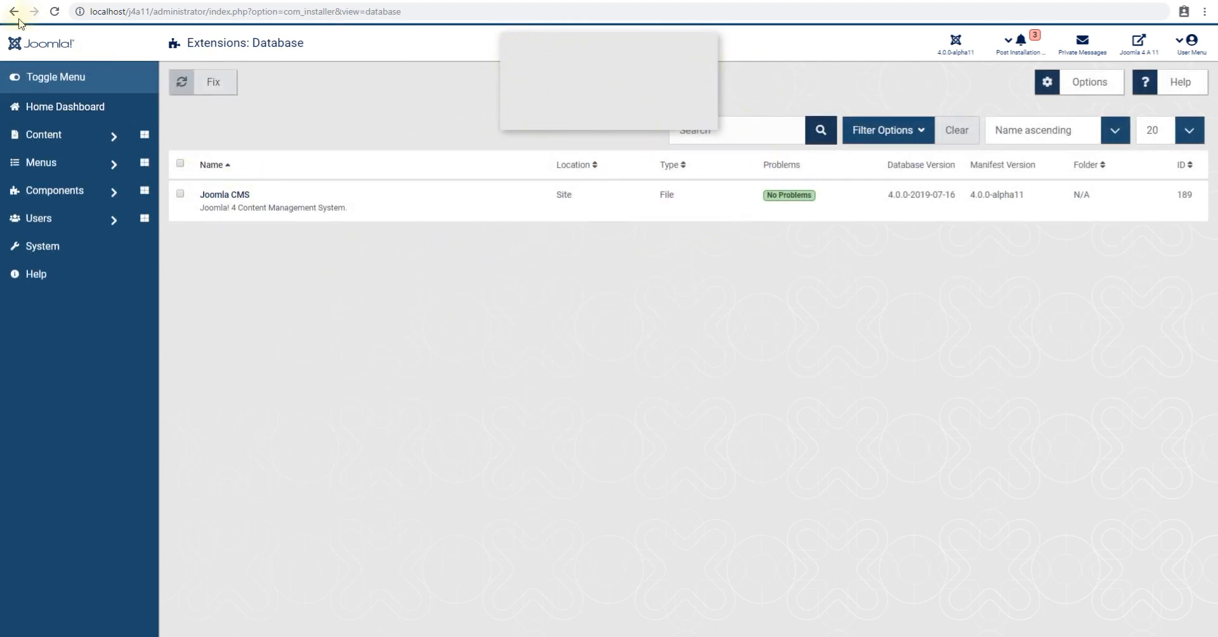
left_click(20, 14)
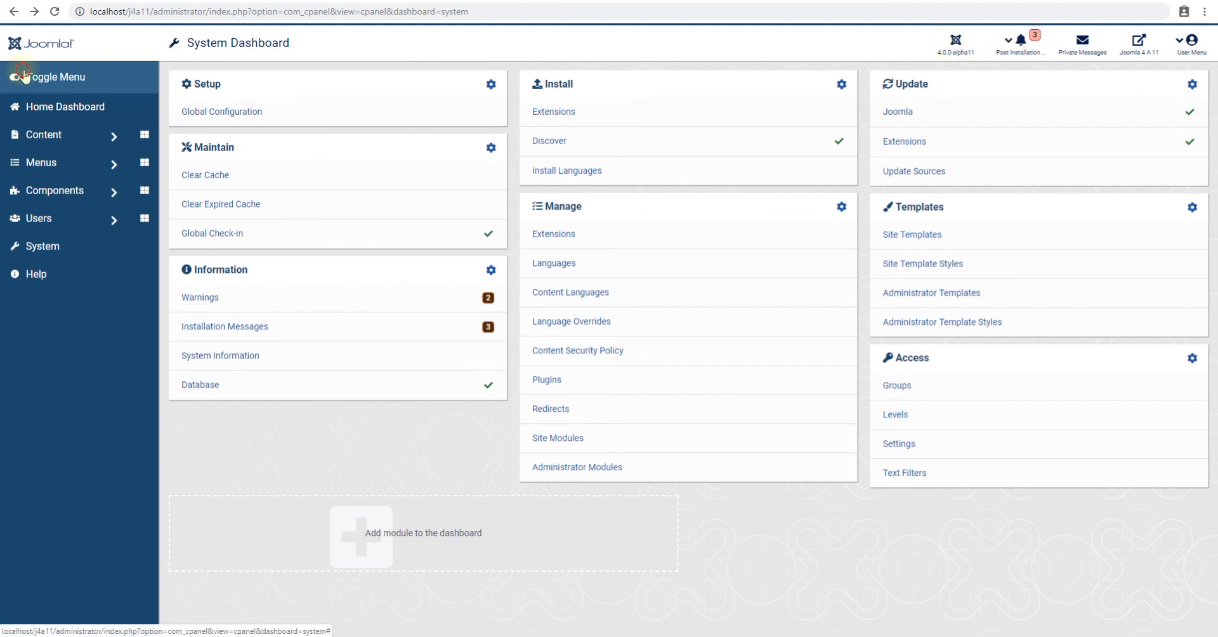
left_click(43, 135)
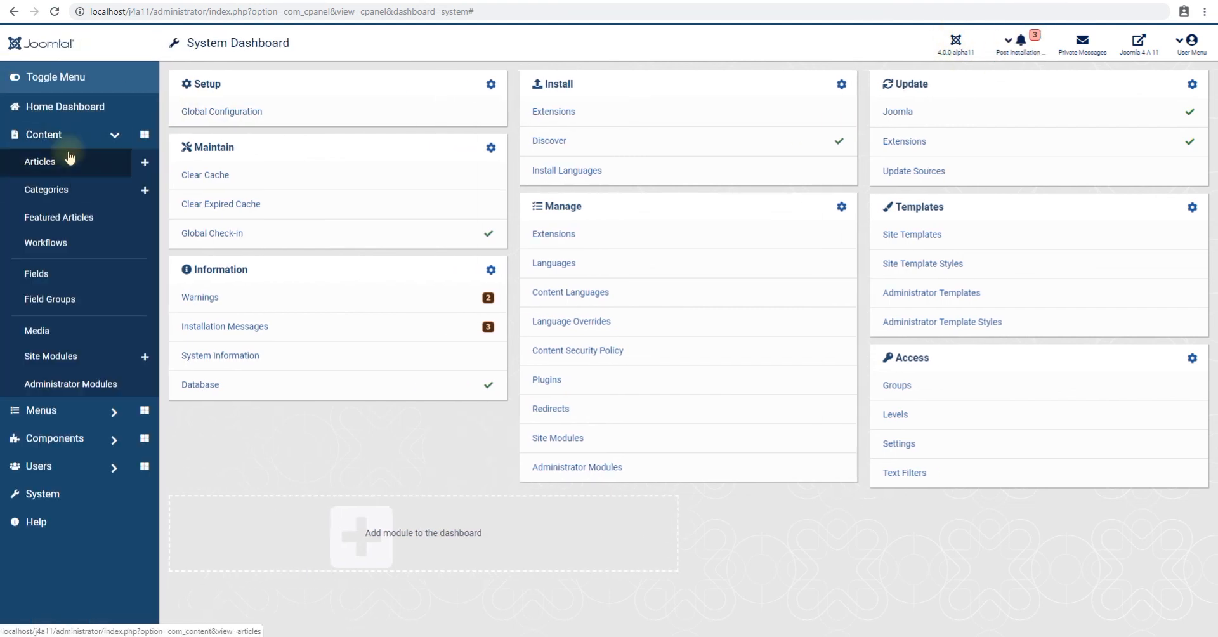
left_click(15, 77)
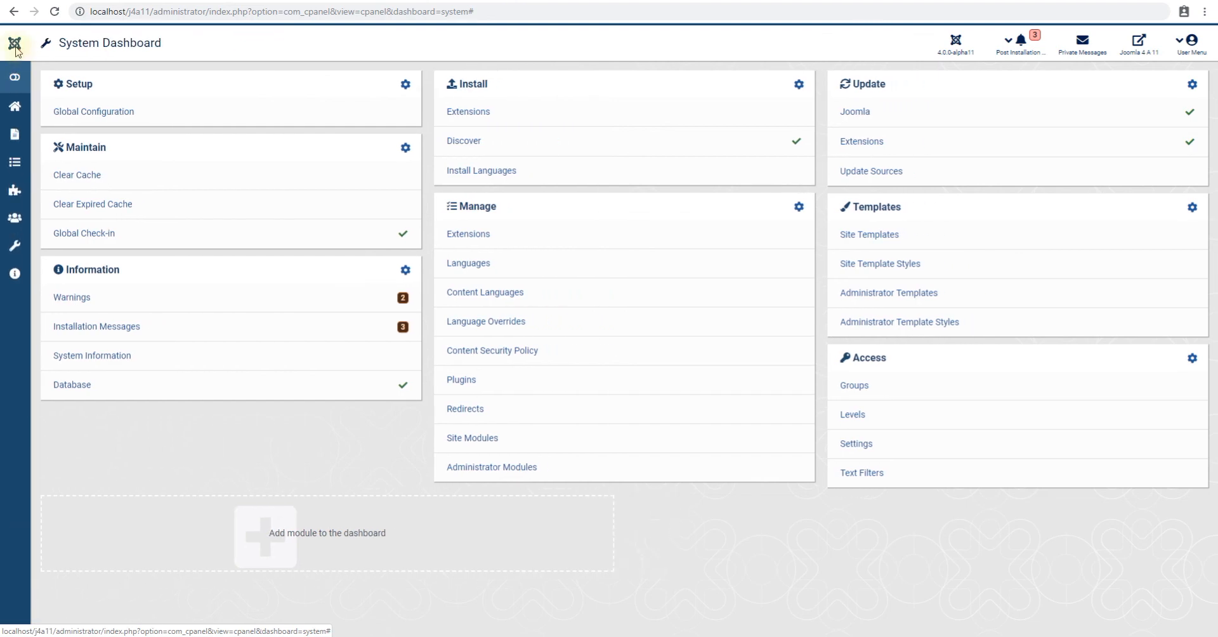
left_click(13, 41)
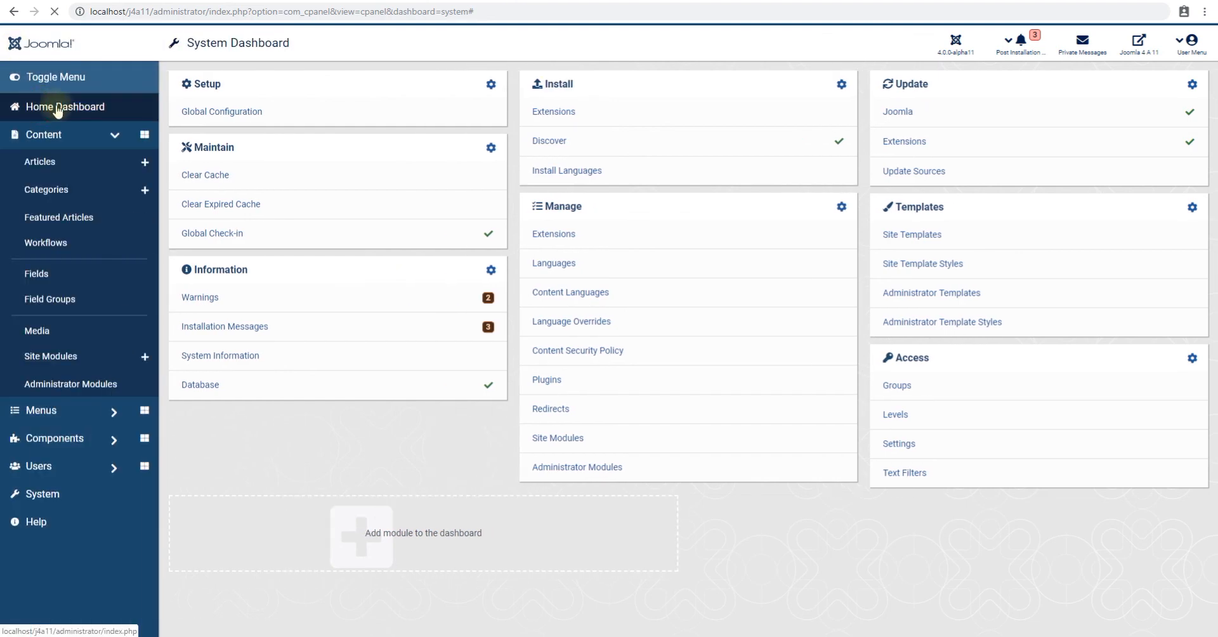
- Go to the Home Dashboard and use the + User quick-add shortcut
left_click(66, 106)
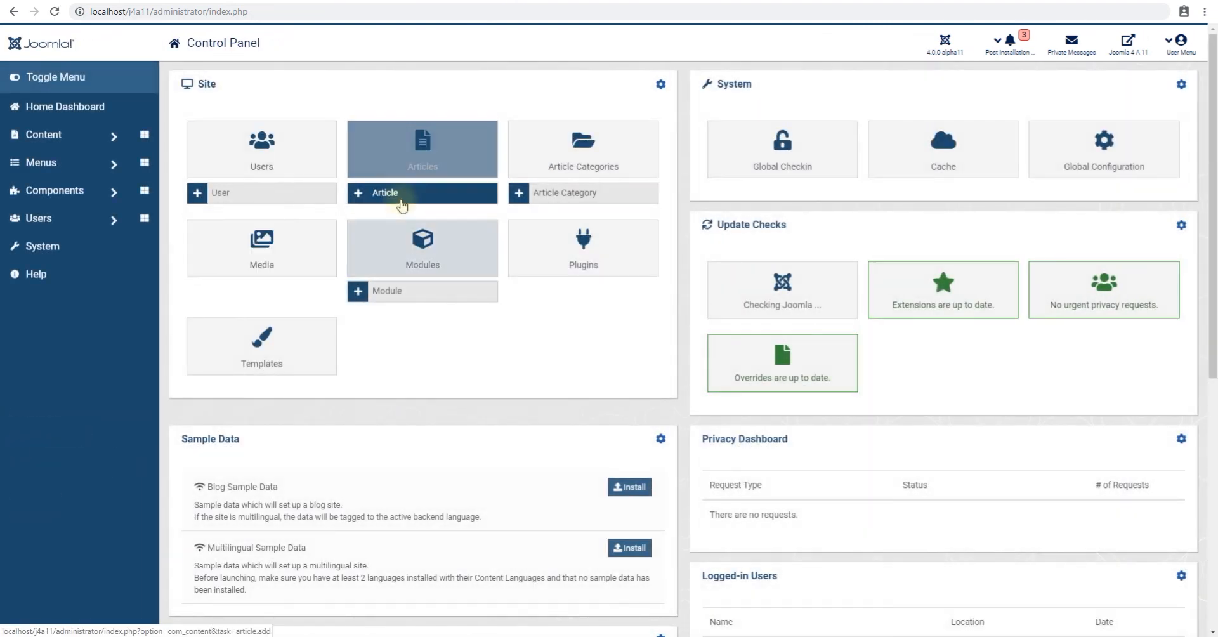
scroll("down", 3)
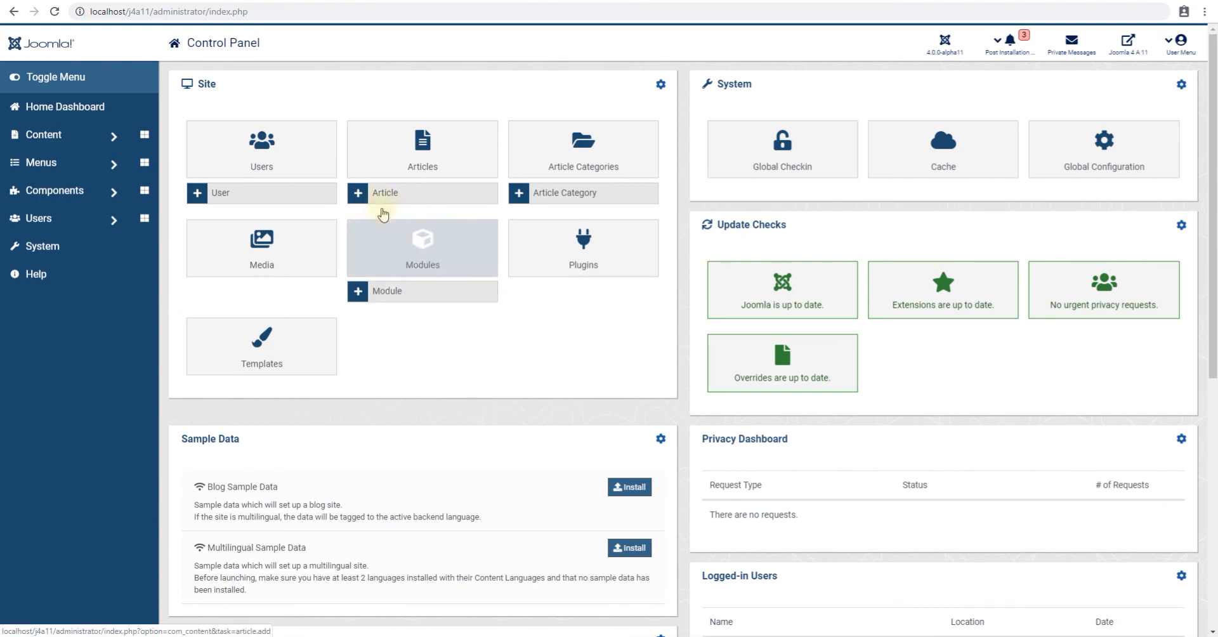
left_click(221, 193)
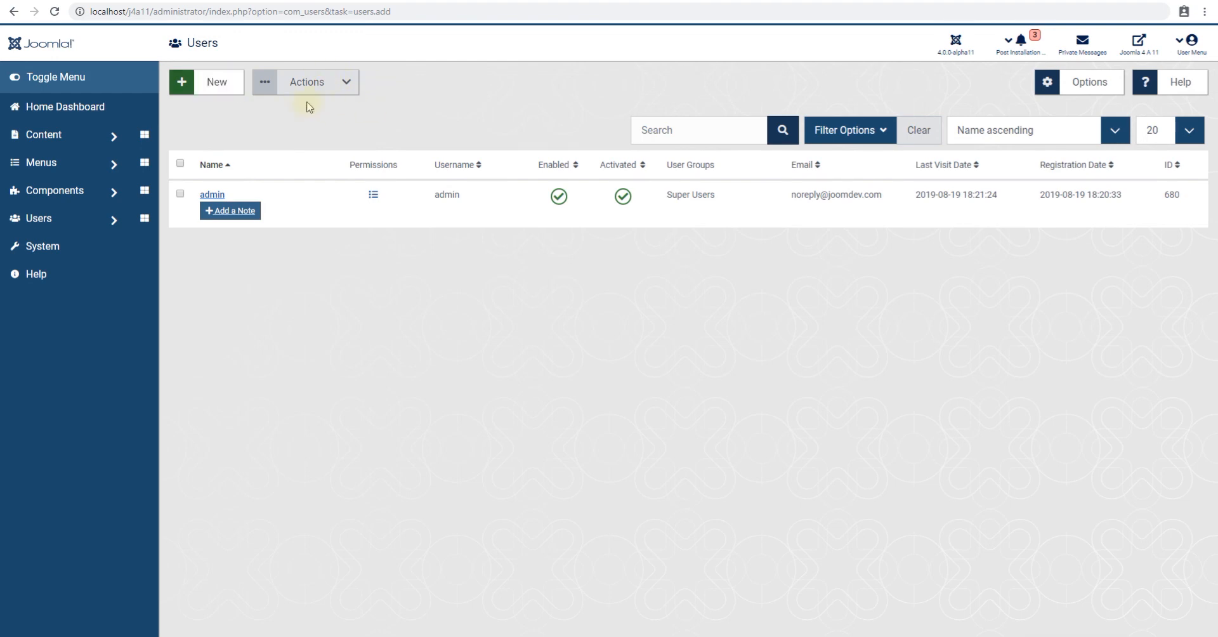
- Start a new user account, cancel it unsaved, and return to the Home Dashboard
left_click(206, 81)
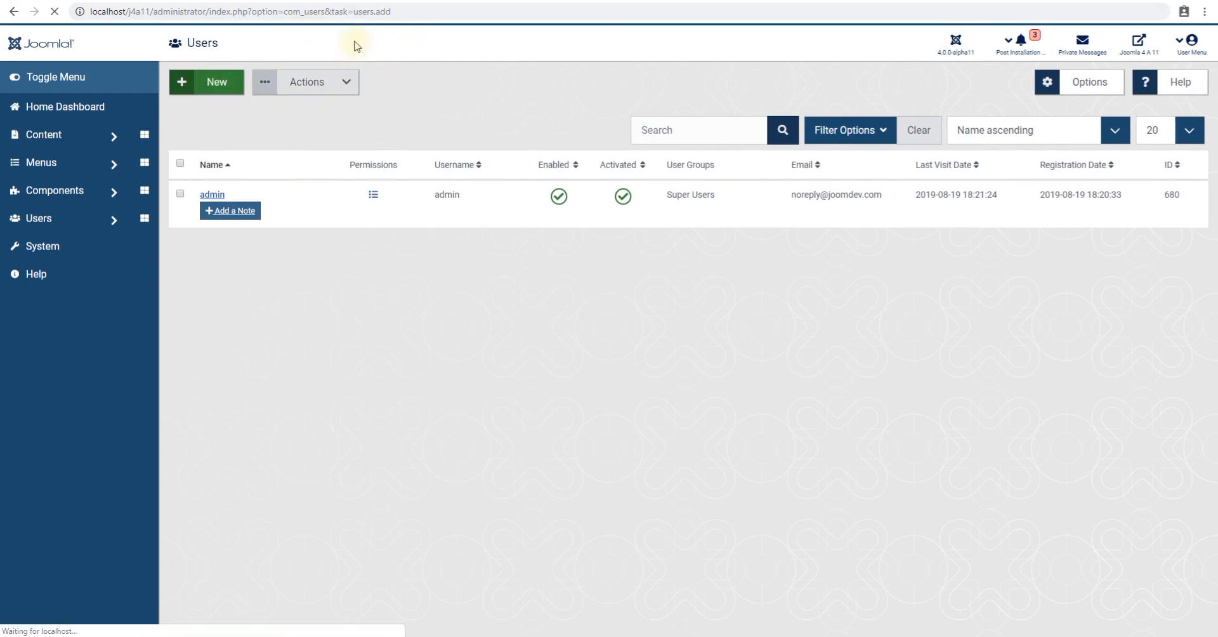
left_click(205, 81)
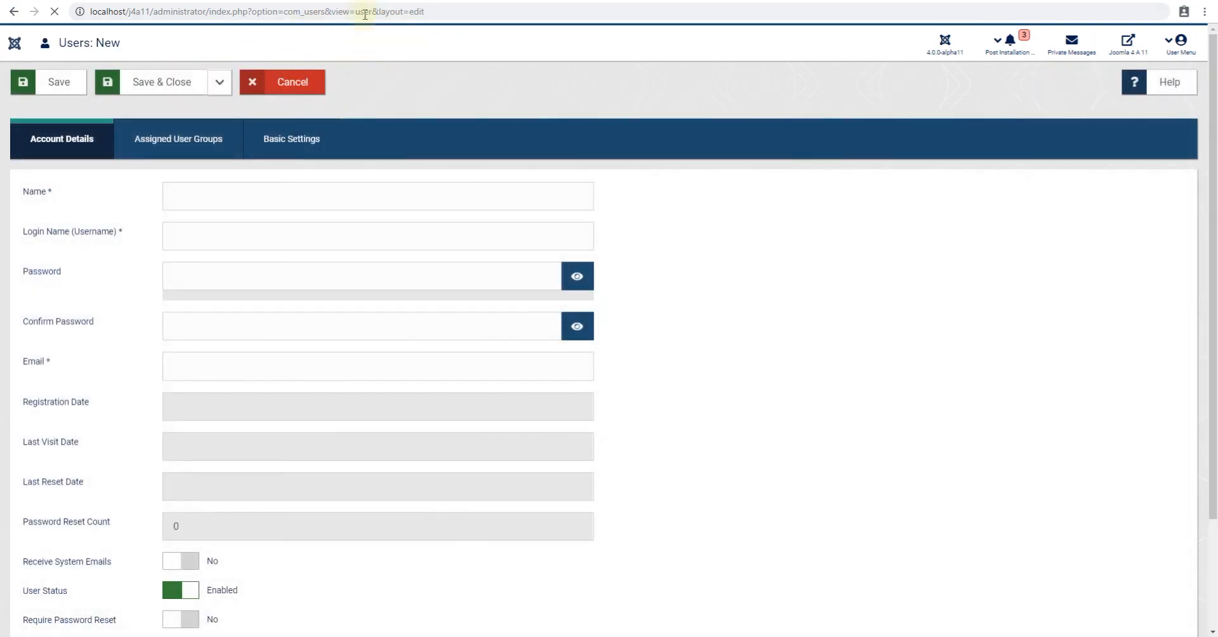
left_click(282, 81)
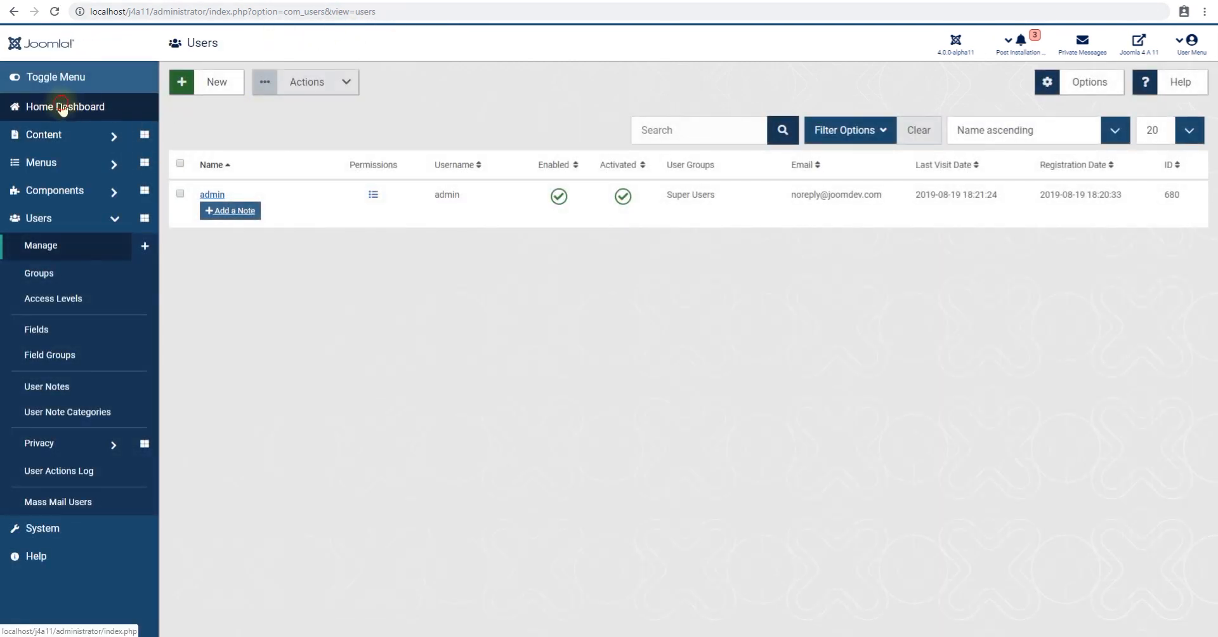
left_click(64, 106)
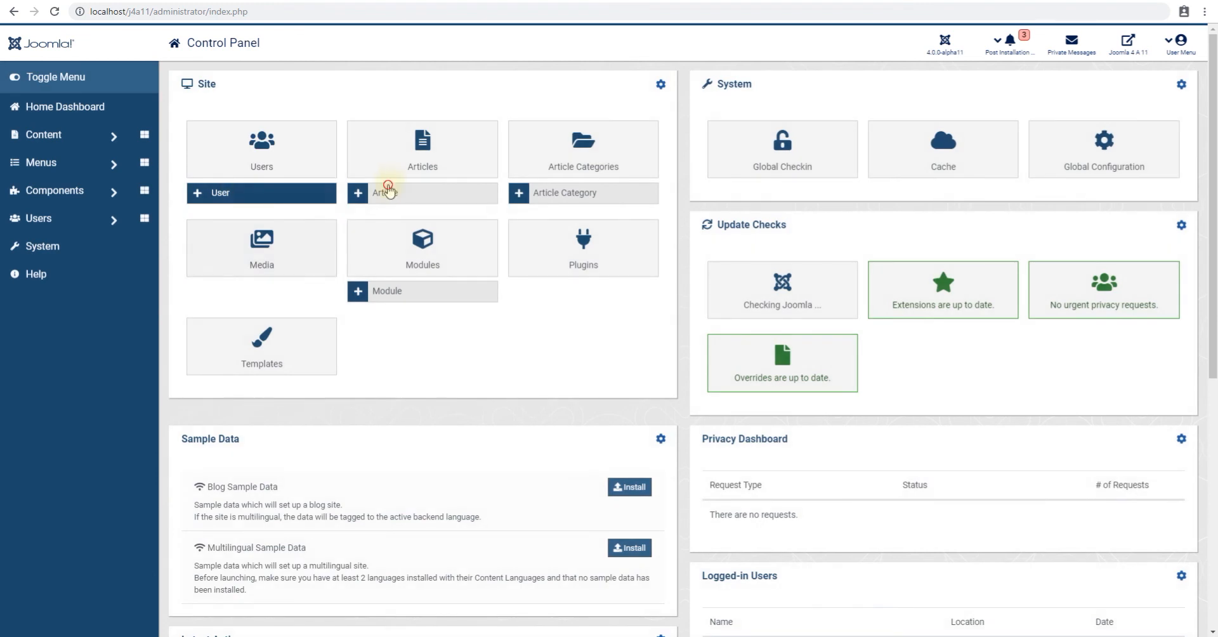
- Quick-add a new article, close it unsaved, and return to the Home Dashboard
left_click(391, 193)
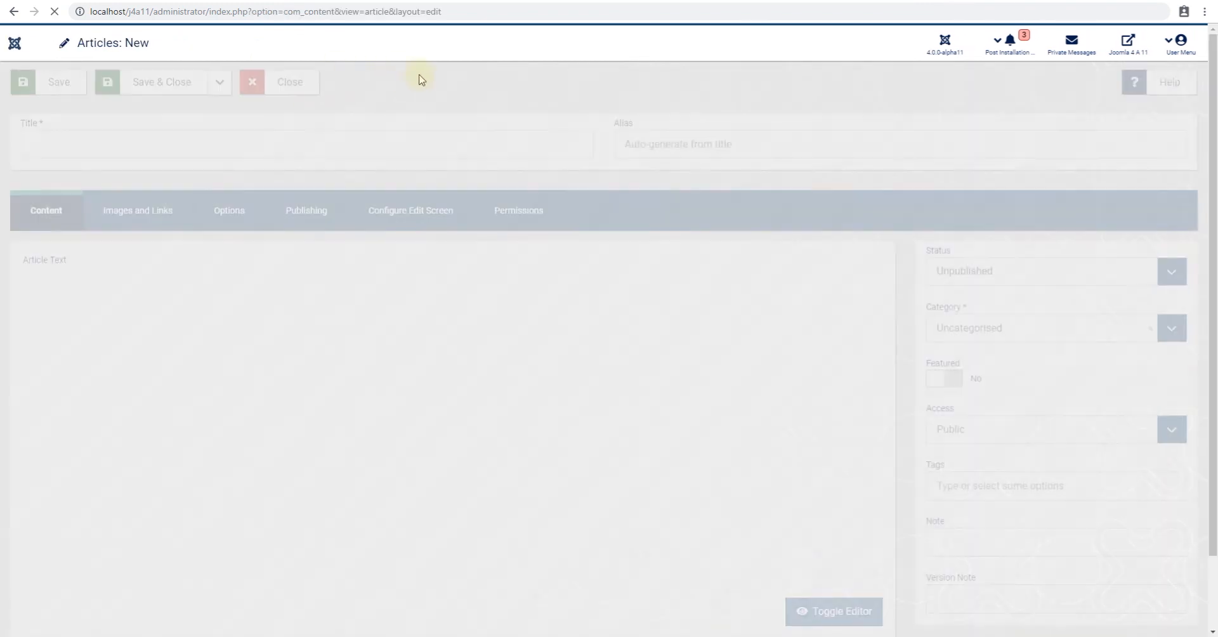
left_click(290, 81)
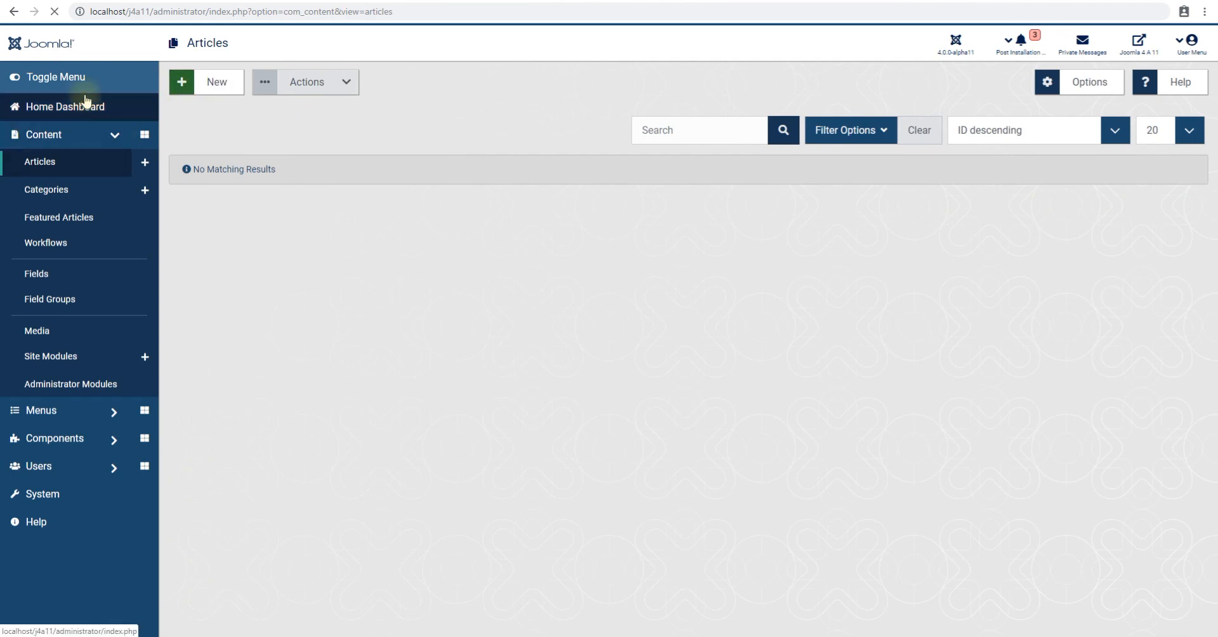
left_click(66, 107)
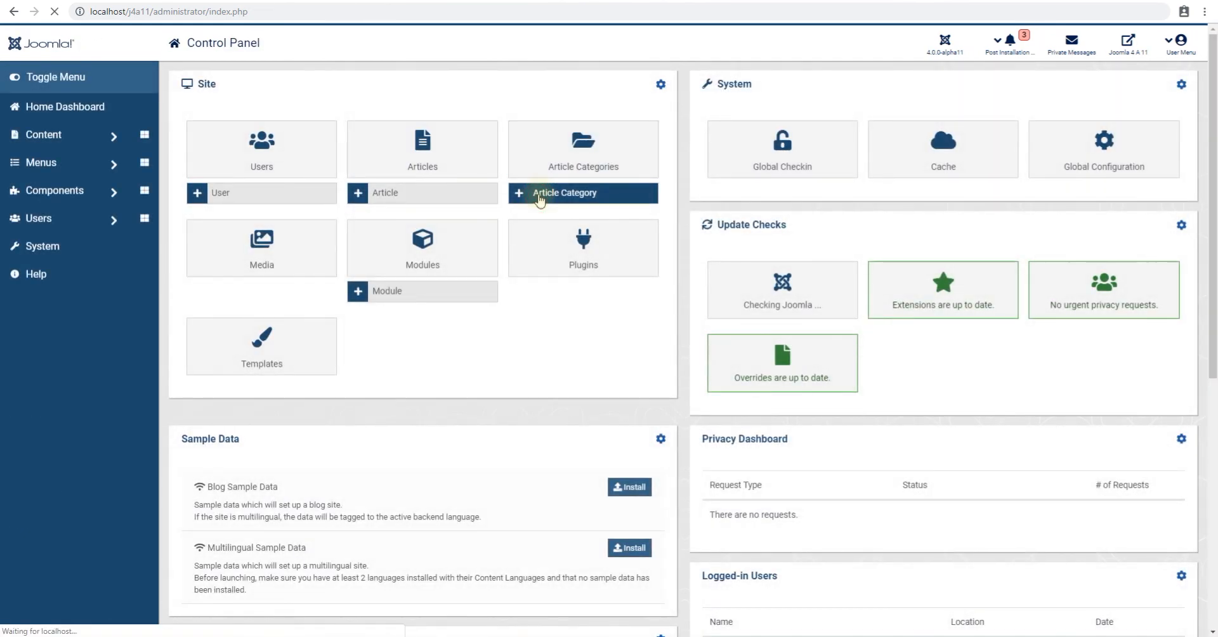
- Quick-add a new article category, view its Publishing settings, then cancel it unsaved
left_click(566, 192)
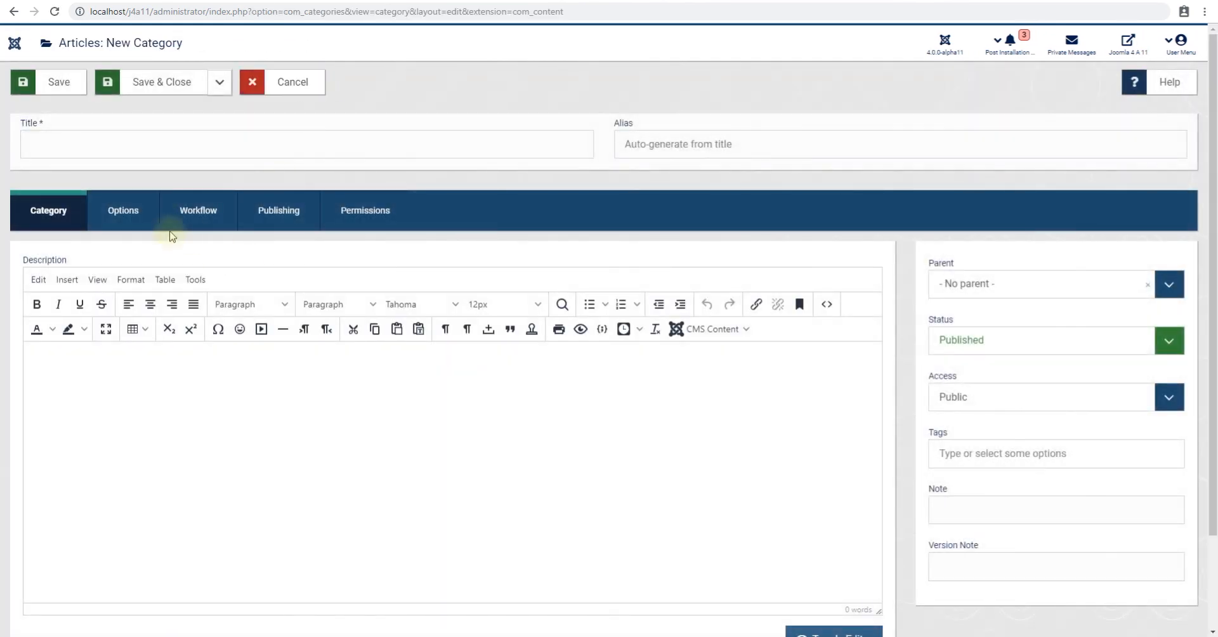
left_click(278, 209)
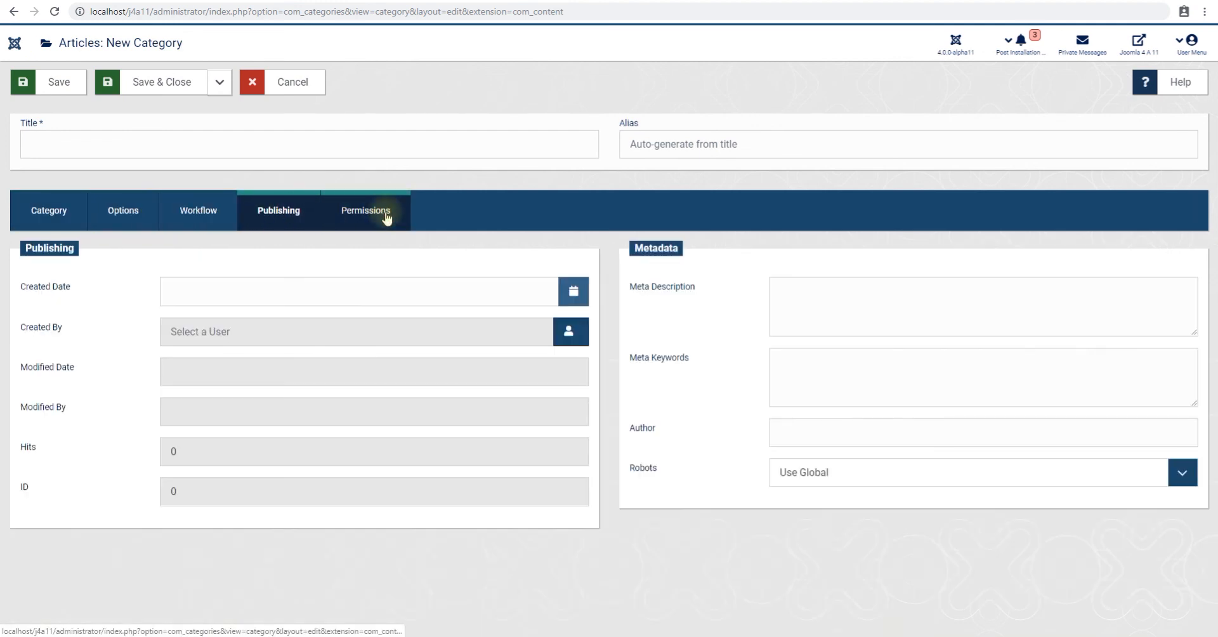
left_click(48, 210)
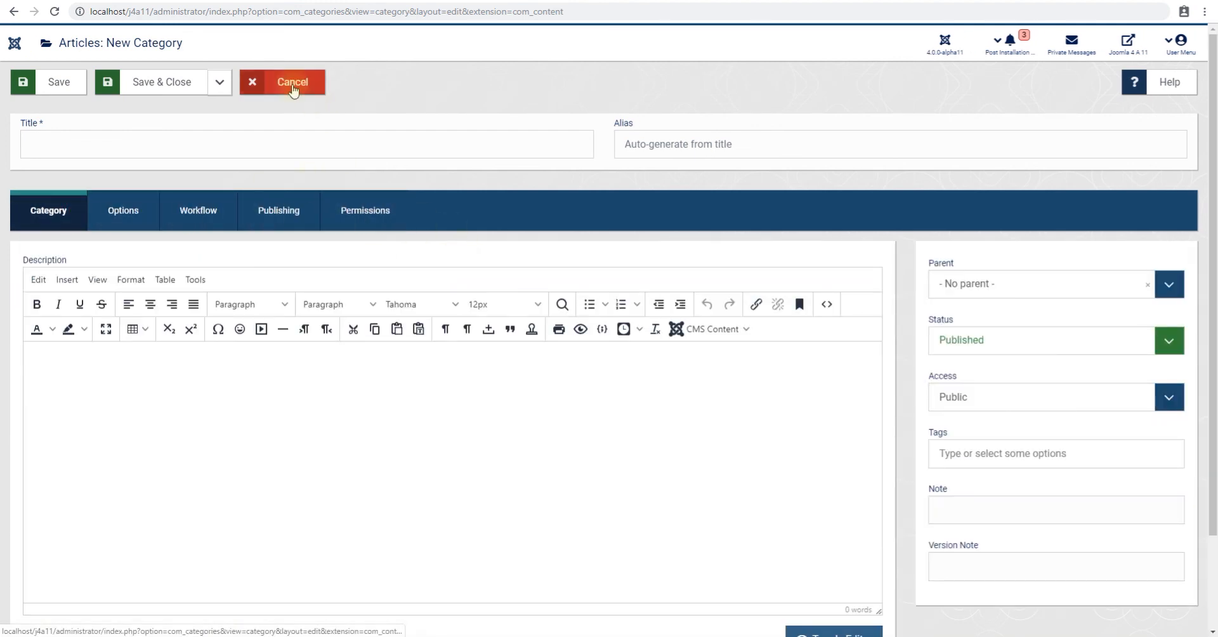
left_click(294, 83)
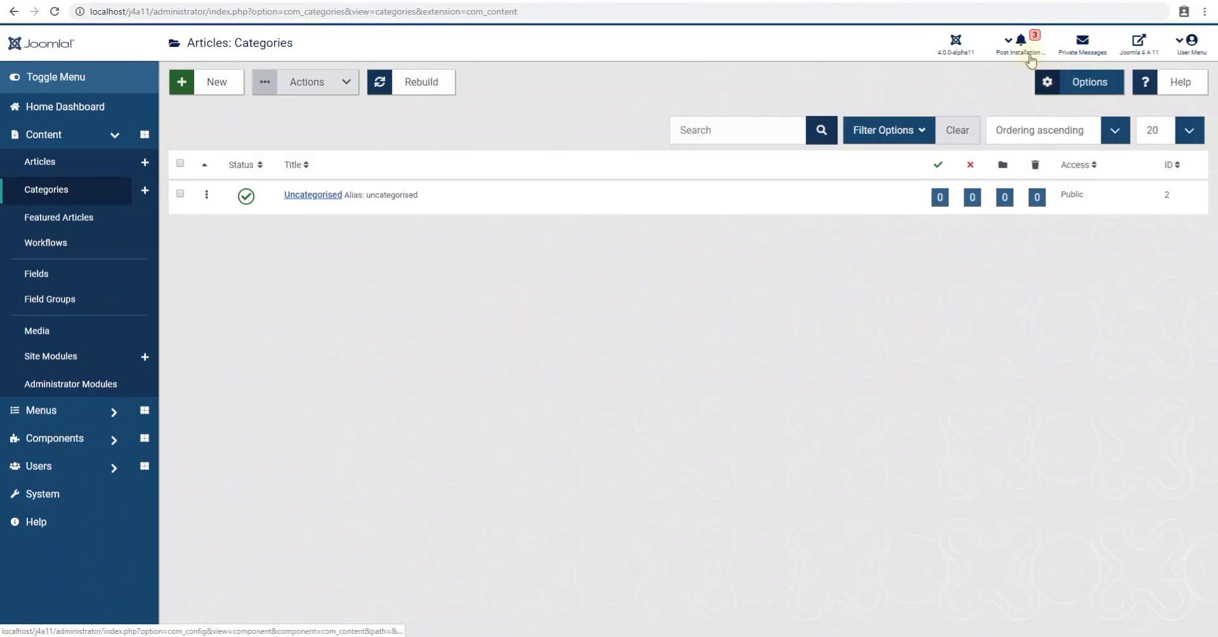
left_click(1020, 43)
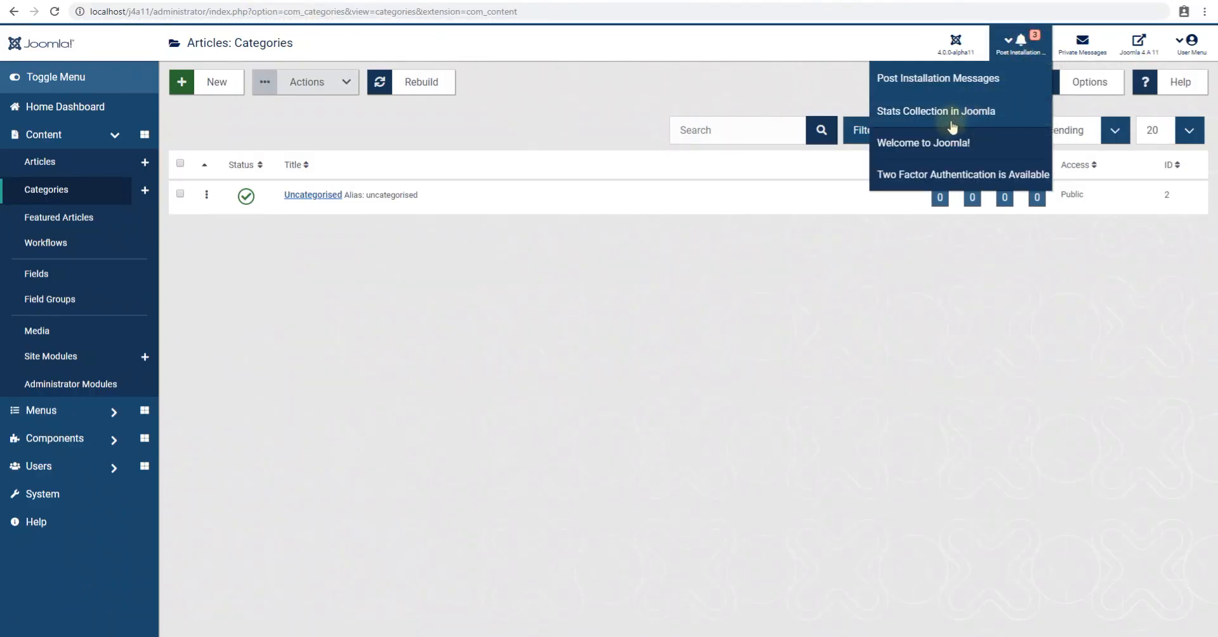
mouse_move(949, 136)
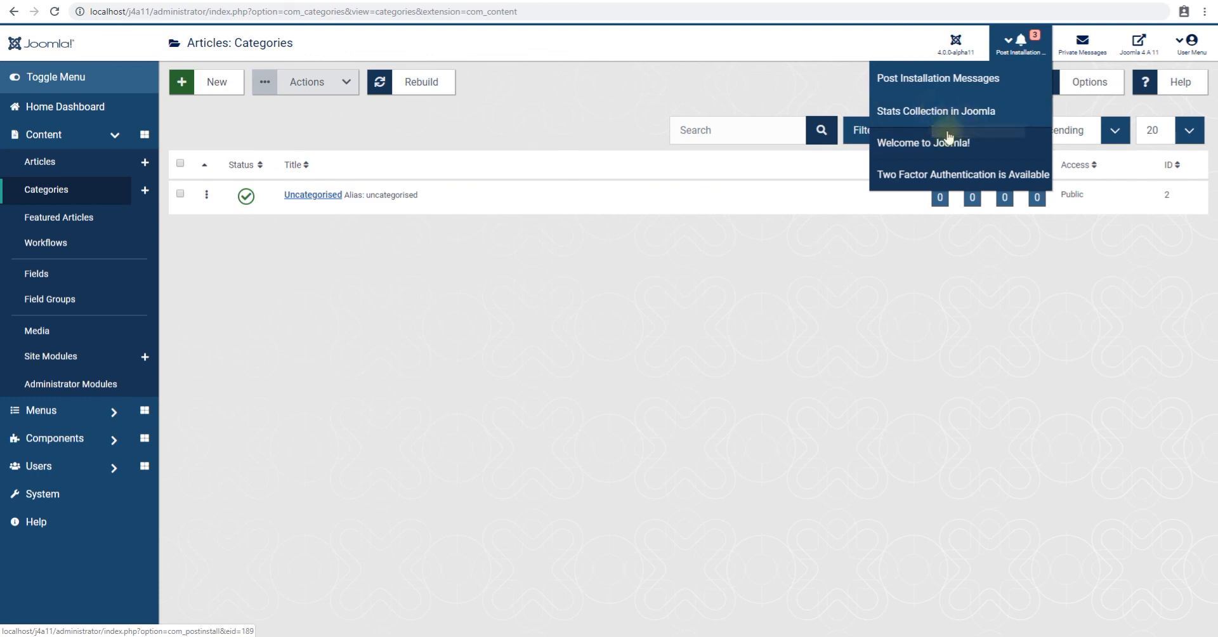
left_click(847, 297)
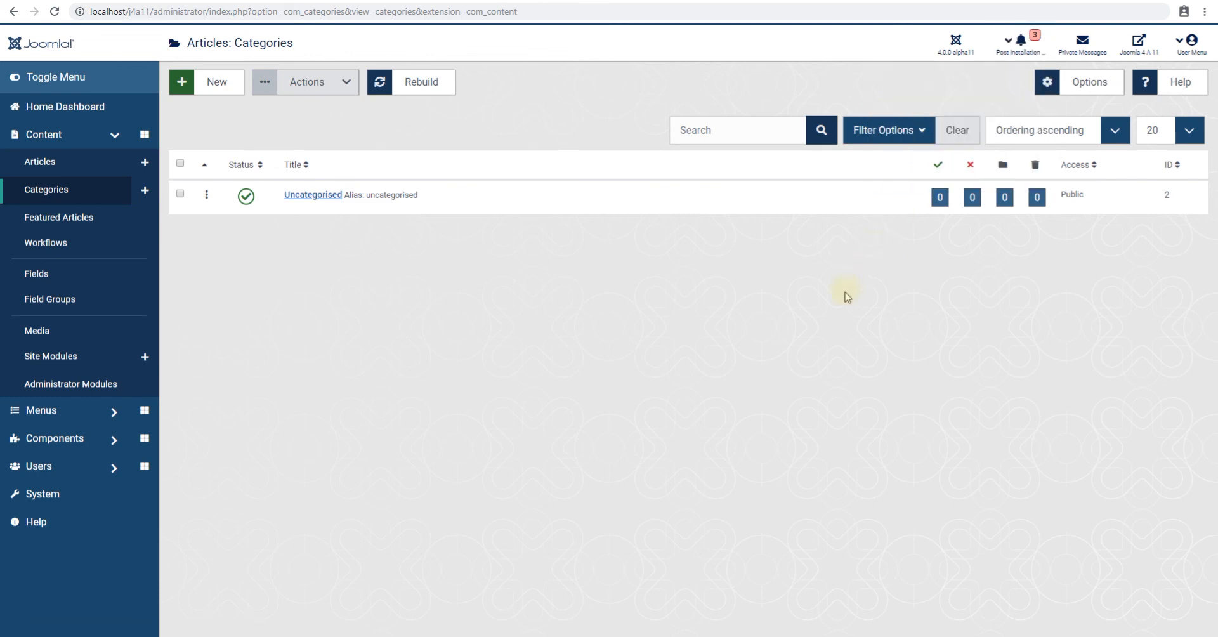